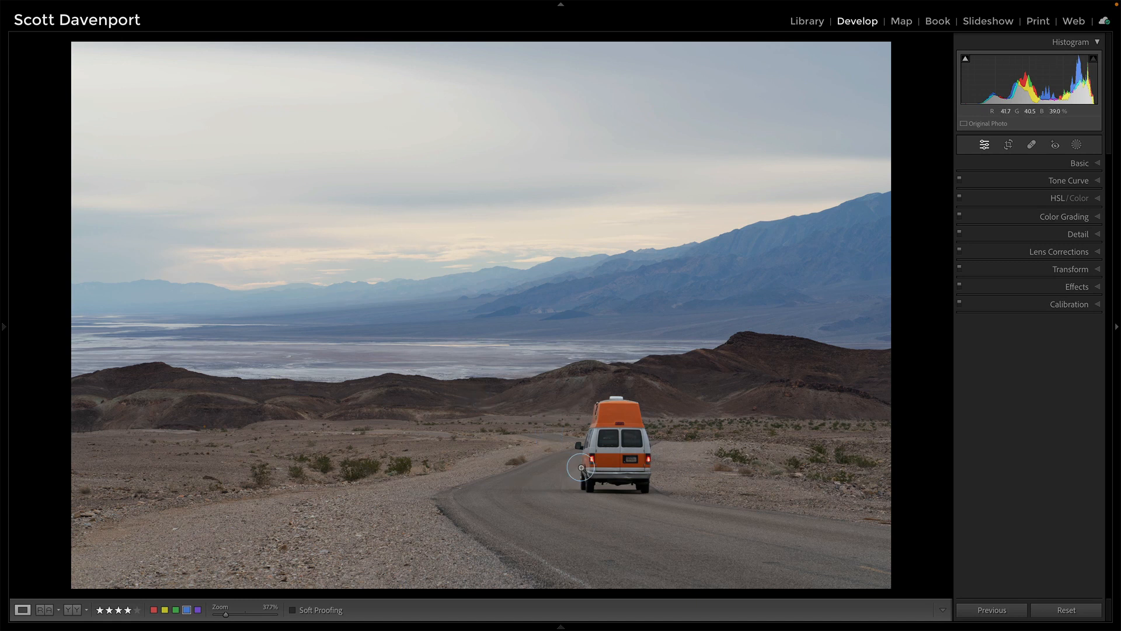
pyautogui.moveTo(160, 147)
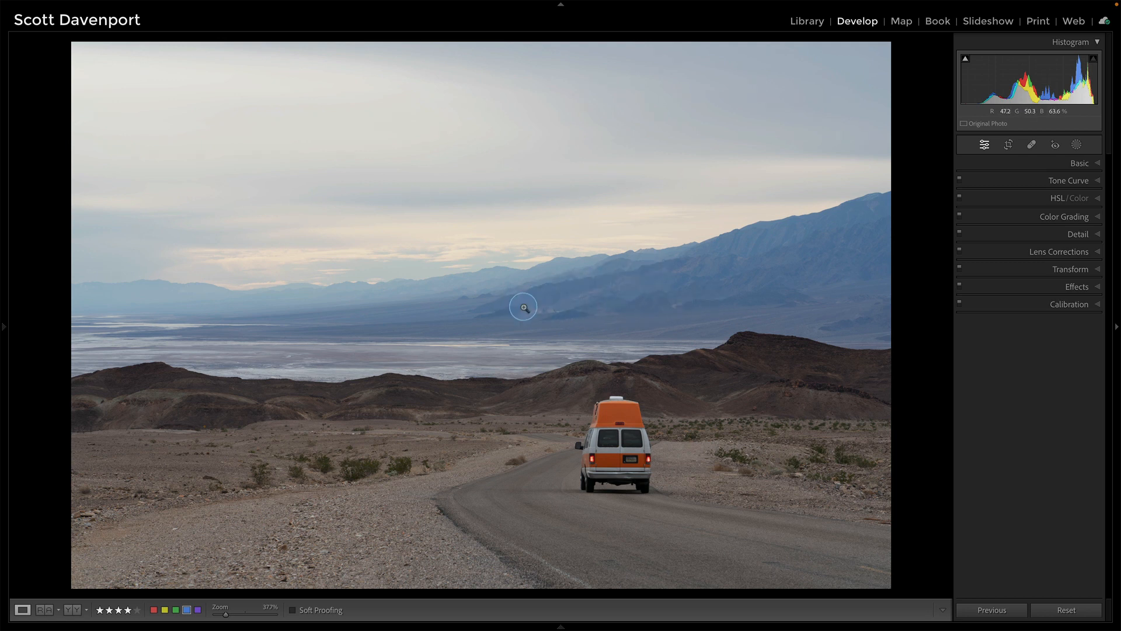
pyautogui.moveTo(593, 311)
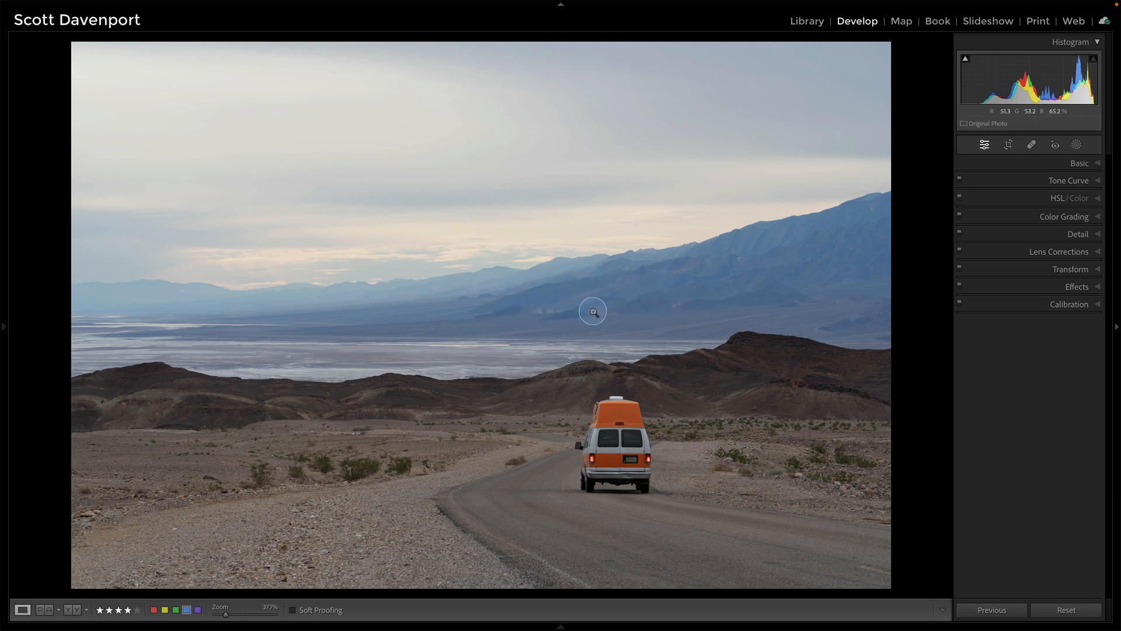
pyautogui.moveTo(503, 302)
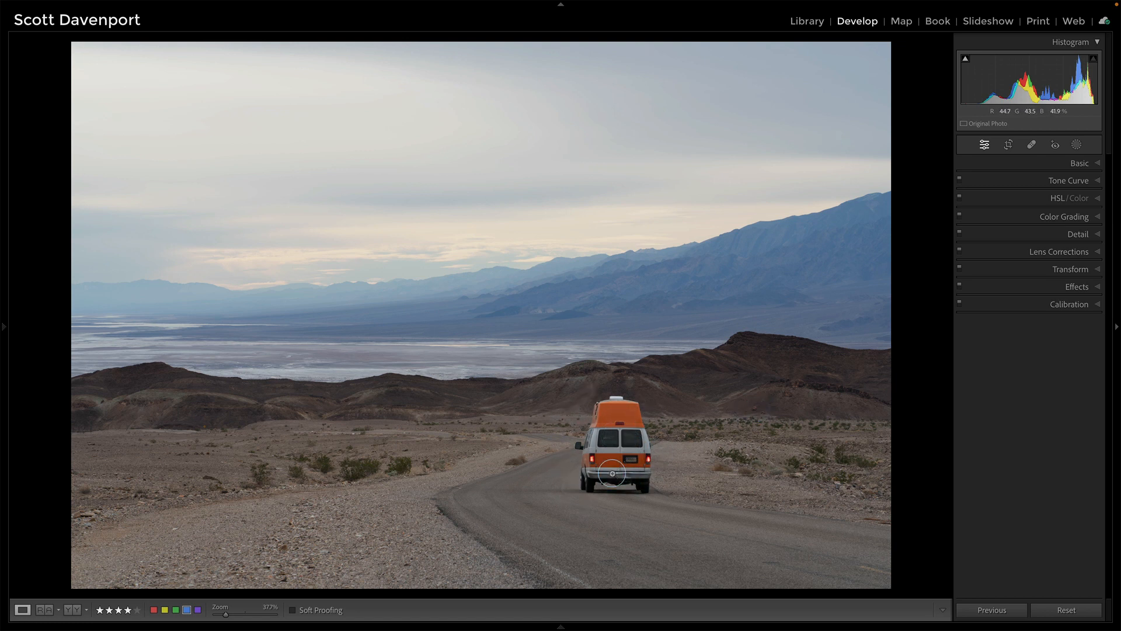
# - Remove dust spots with the healing spot tool, using the spot visualisation to find them
pyautogui.moveTo(611, 472); pyautogui.dragTo(576, 449)
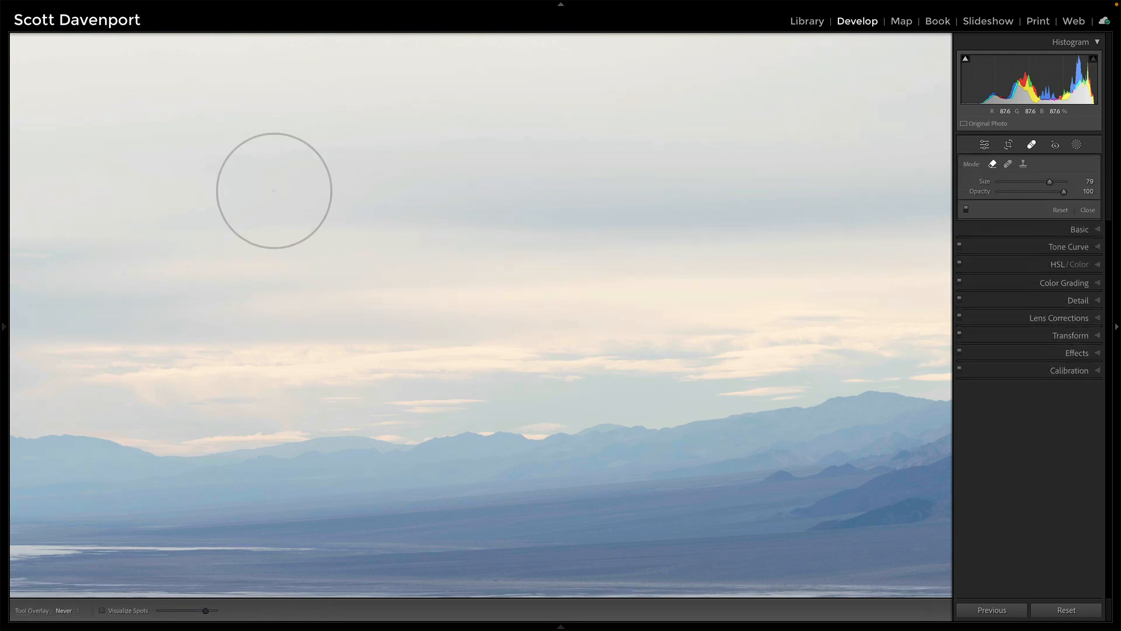
pyautogui.click(103, 610)
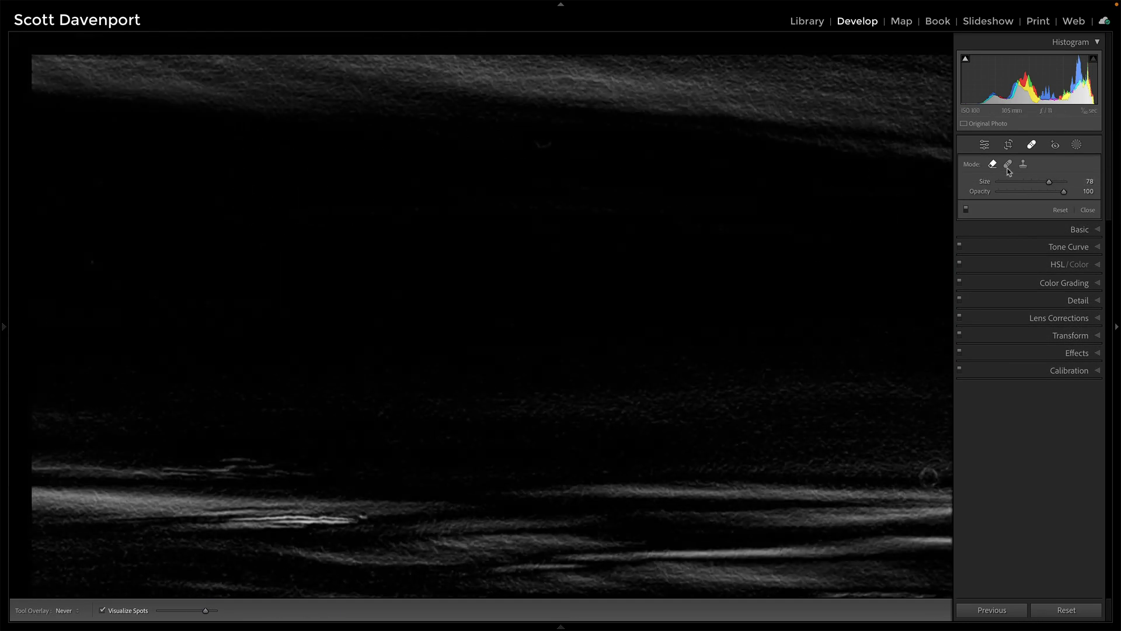
pyautogui.click(1008, 164)
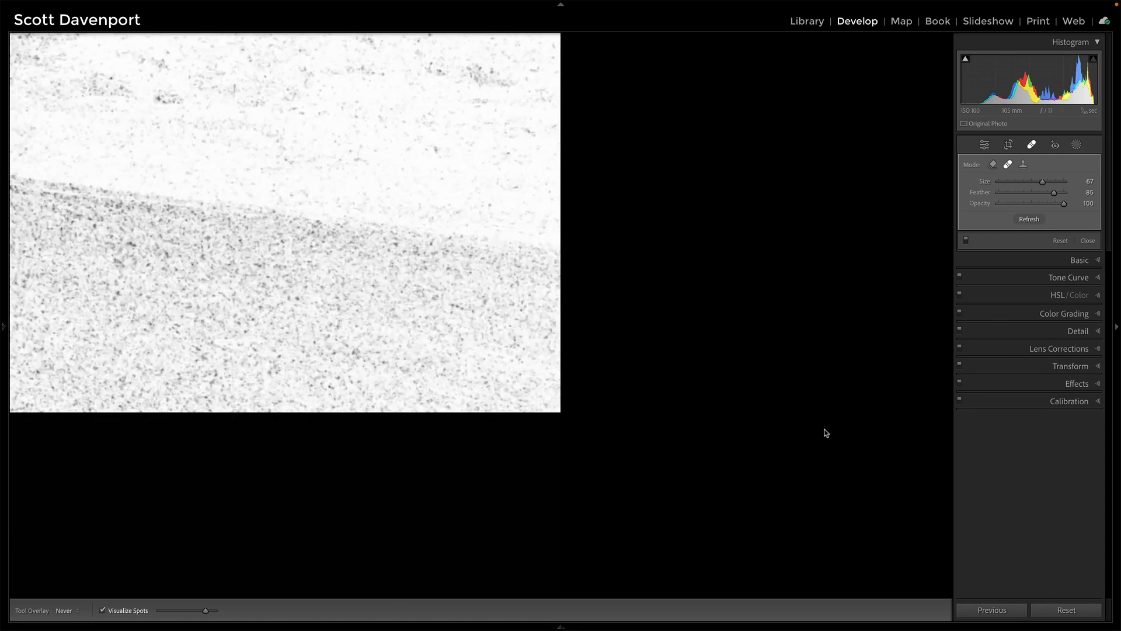
pyautogui.click(102, 610)
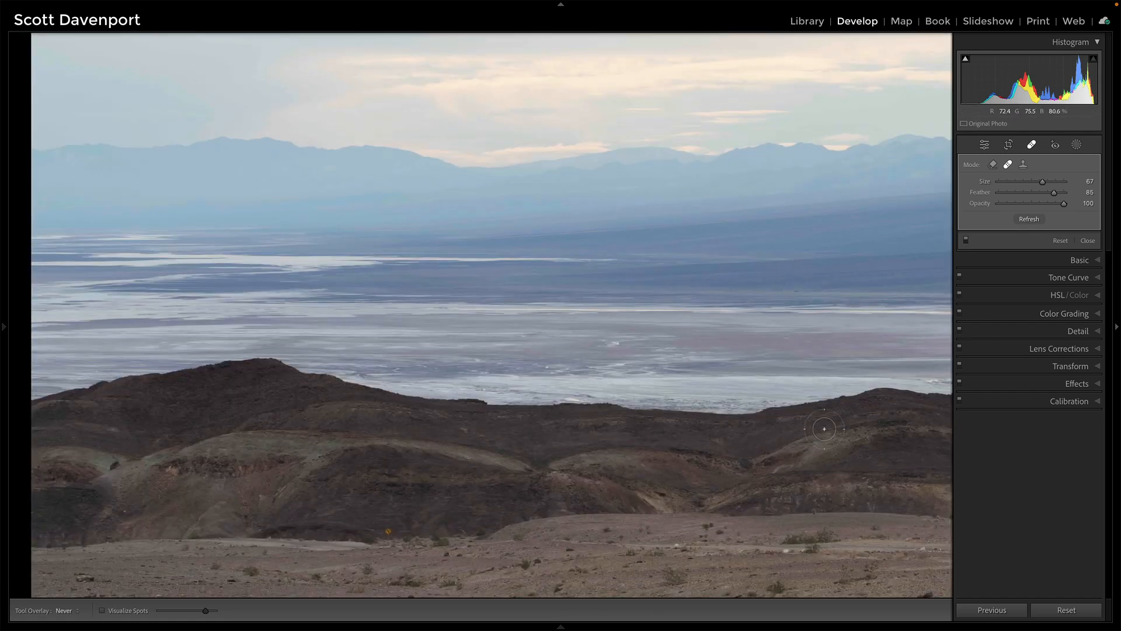
pyautogui.moveTo(389, 506)
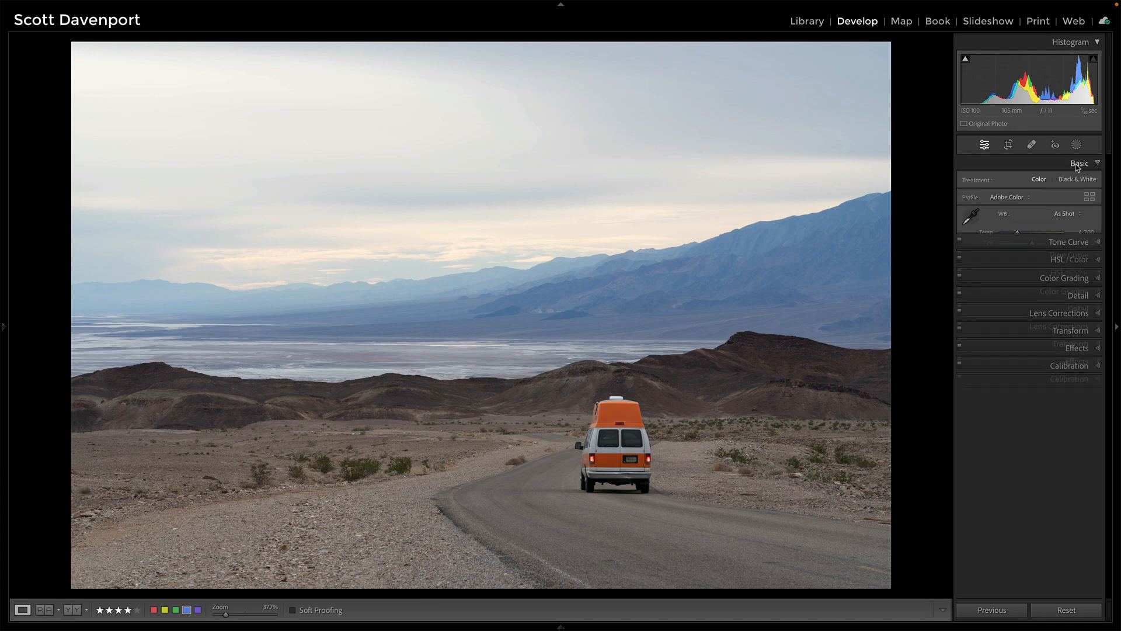
# - Set the colour profile to Adobe Landscape after comparing it with Adobe Color
pyautogui.click(1007, 196)
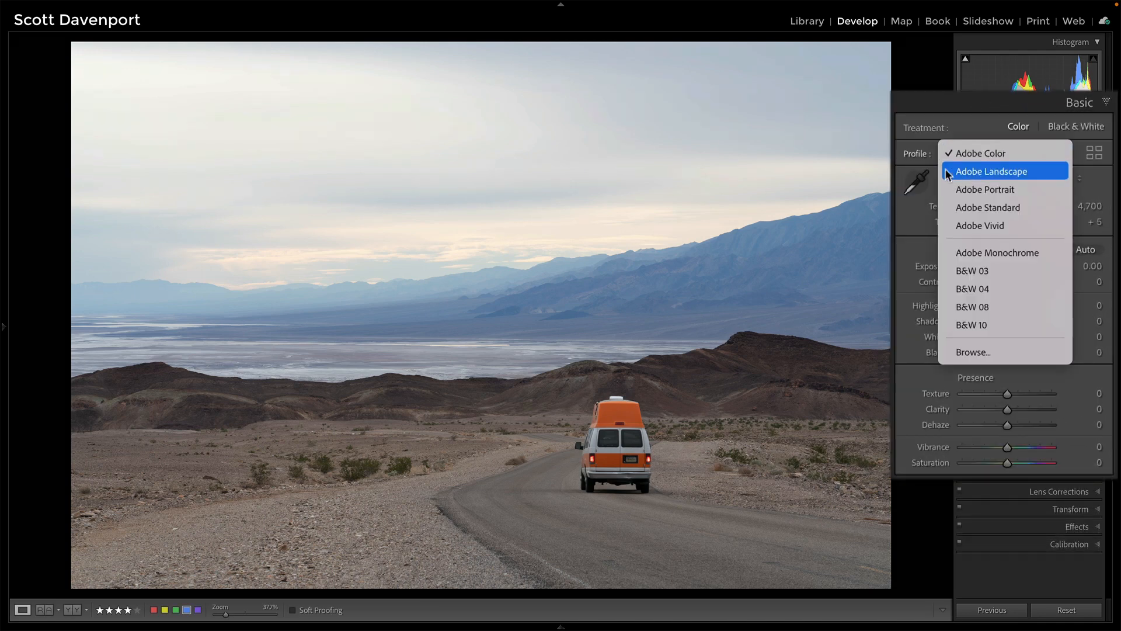
pyautogui.click(992, 170)
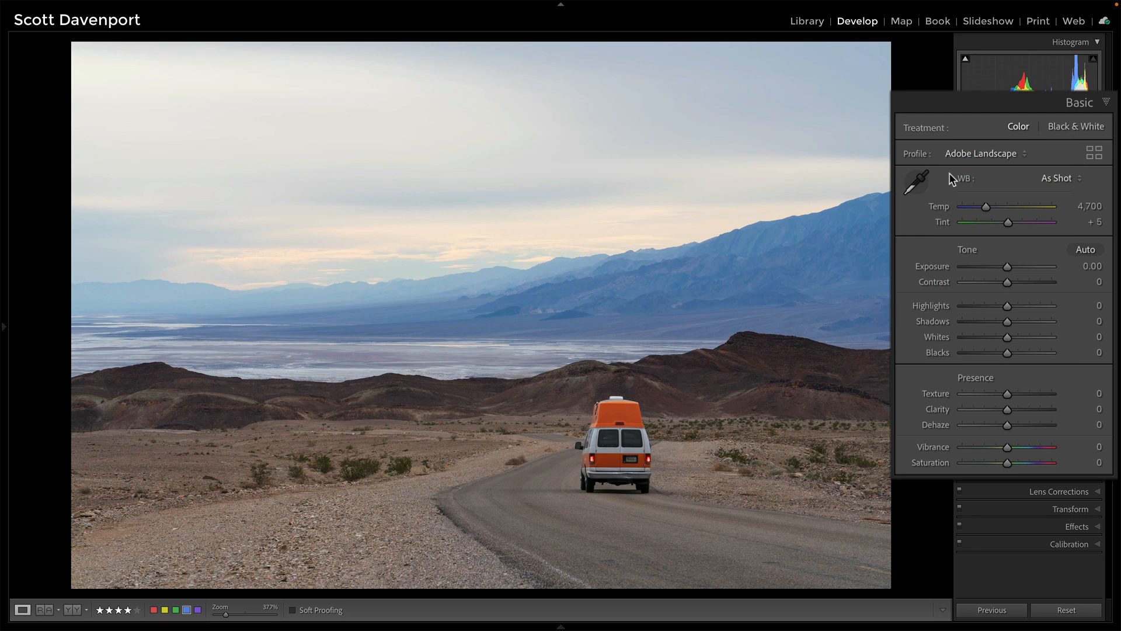
pyautogui.click(984, 153)
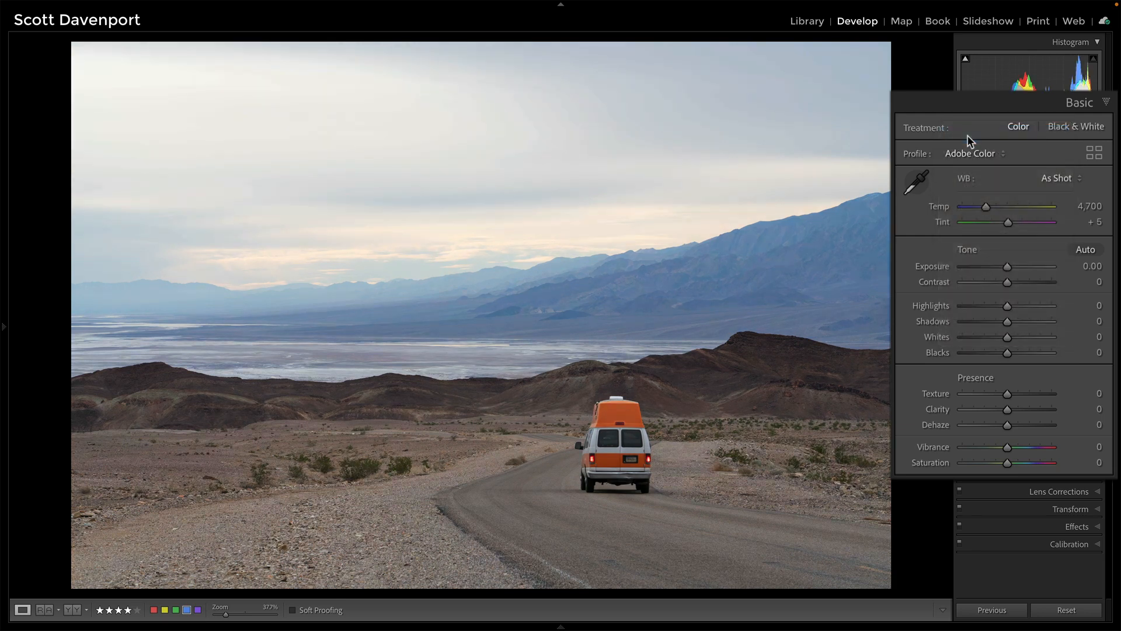
pyautogui.click(973, 153)
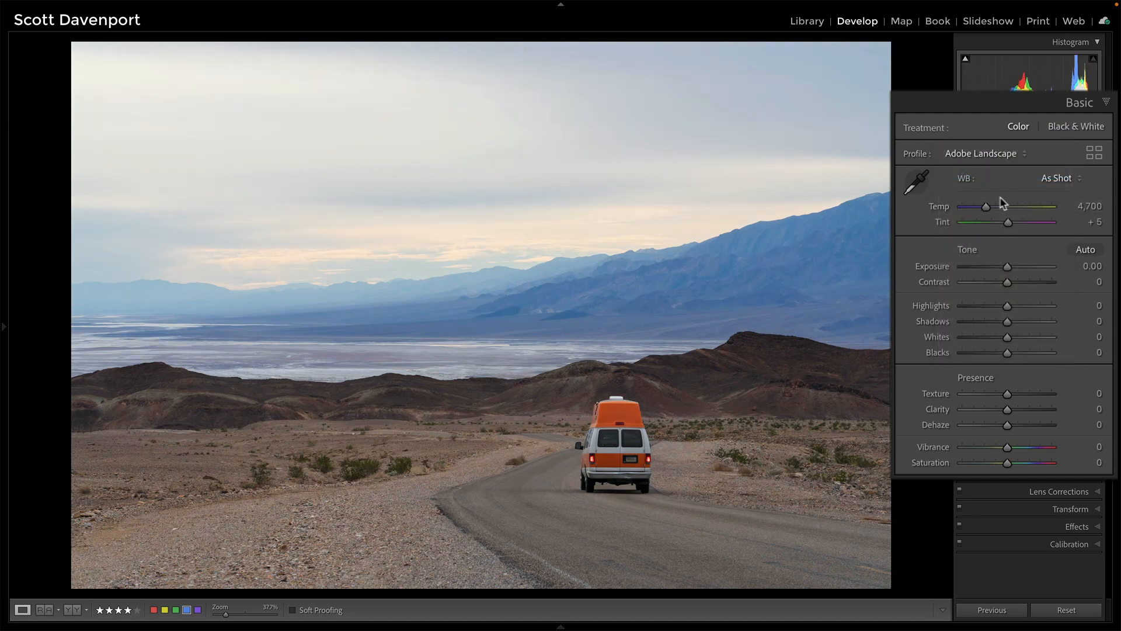
pyautogui.moveTo(1057, 257)
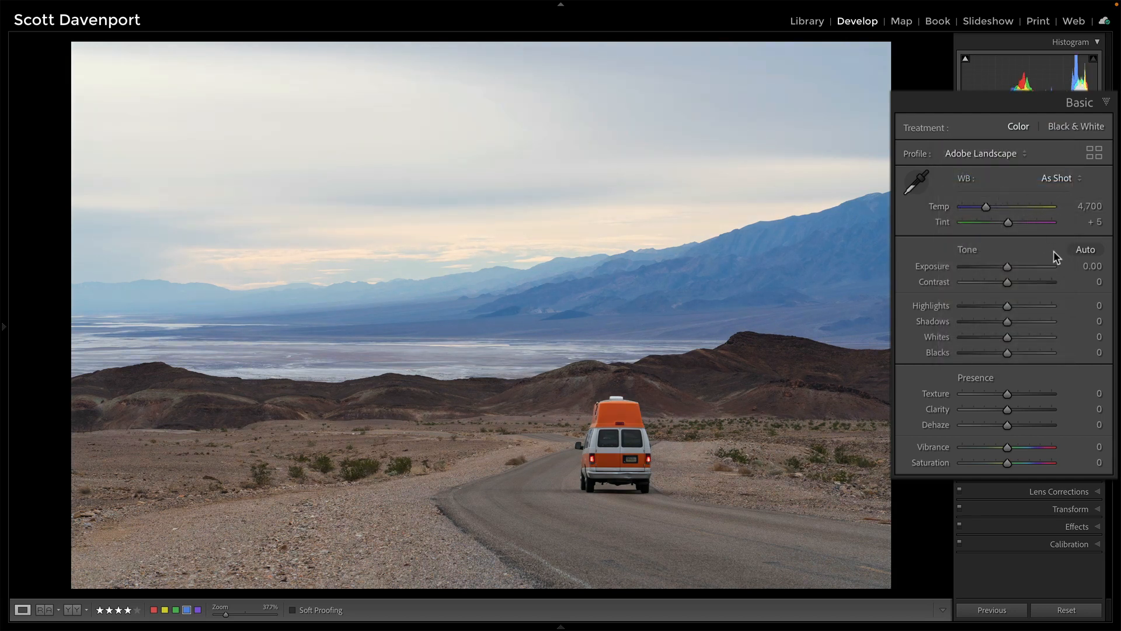
# - Apply Auto white balance, then warm the temperature to about 5,048 with tint +3
pyautogui.click(1060, 177)
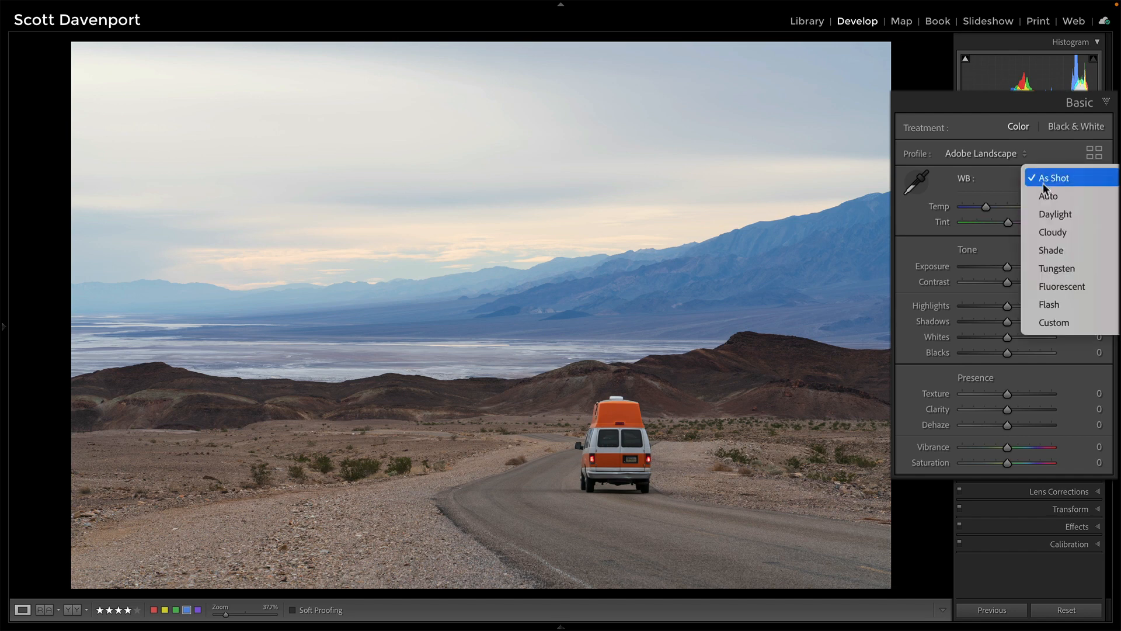
pyautogui.click(1048, 195)
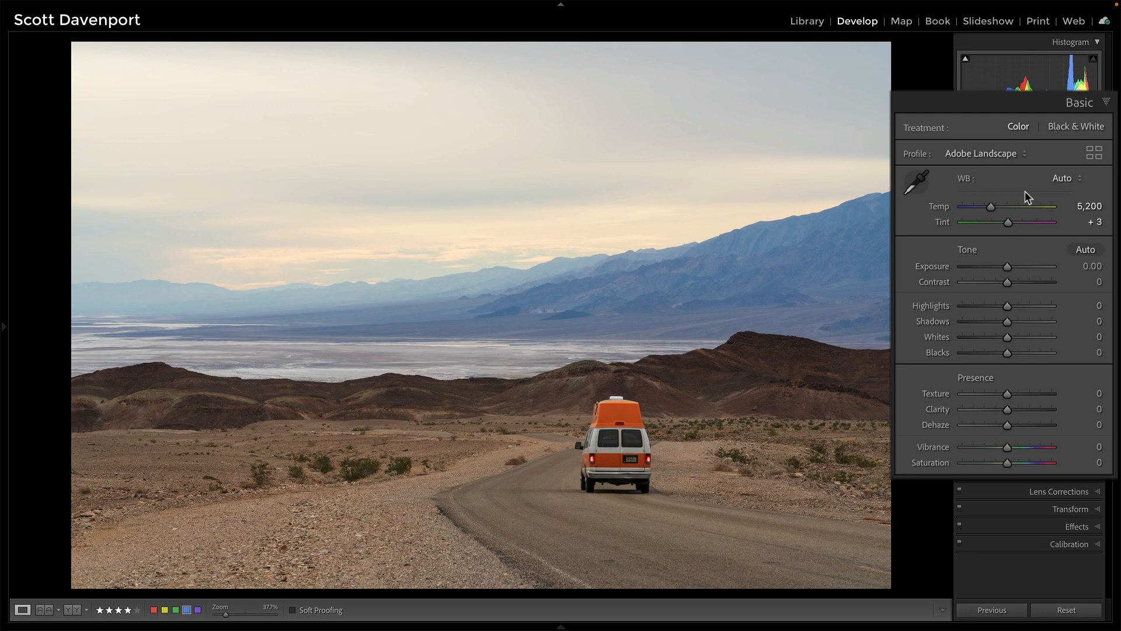
pyautogui.click(1062, 177)
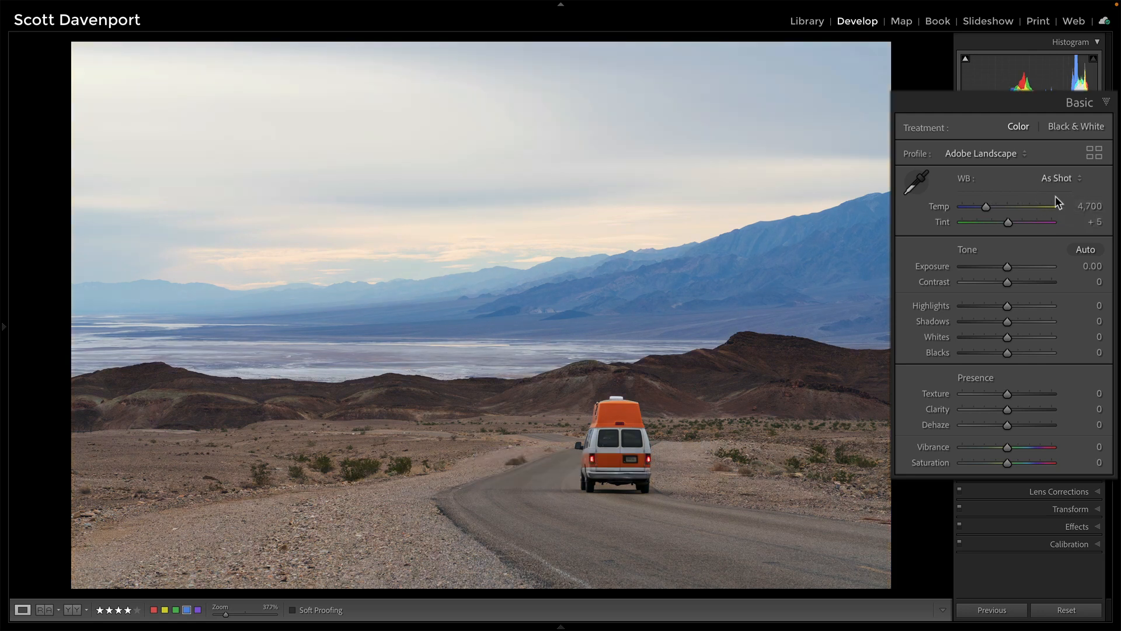
pyautogui.click(1063, 177)
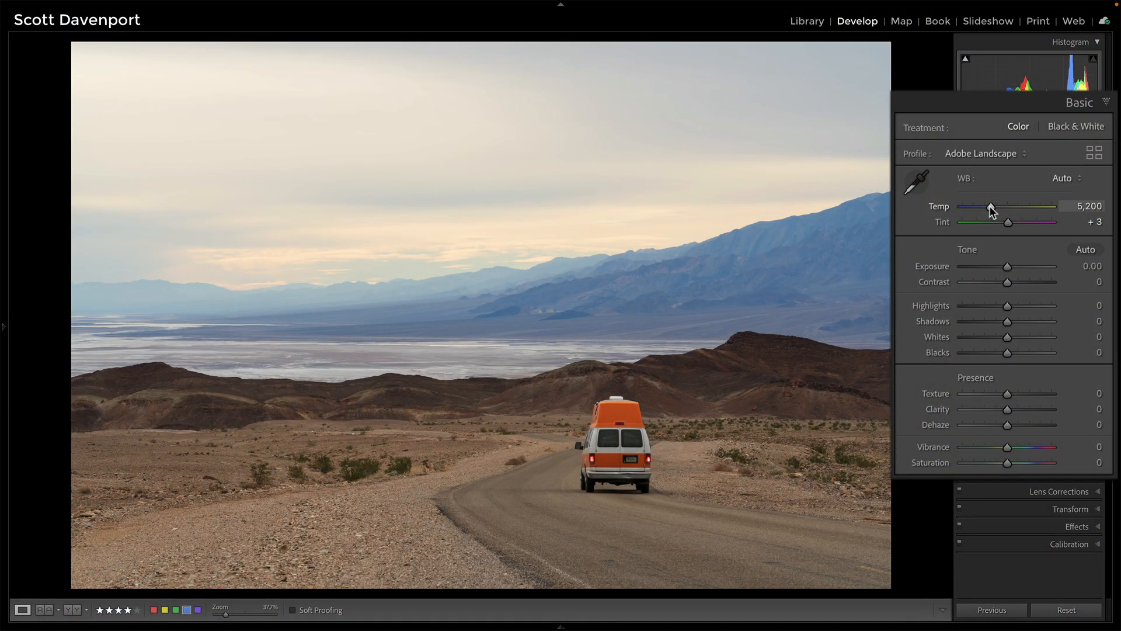
pyautogui.moveTo(992, 205); pyautogui.dragTo(990, 206)
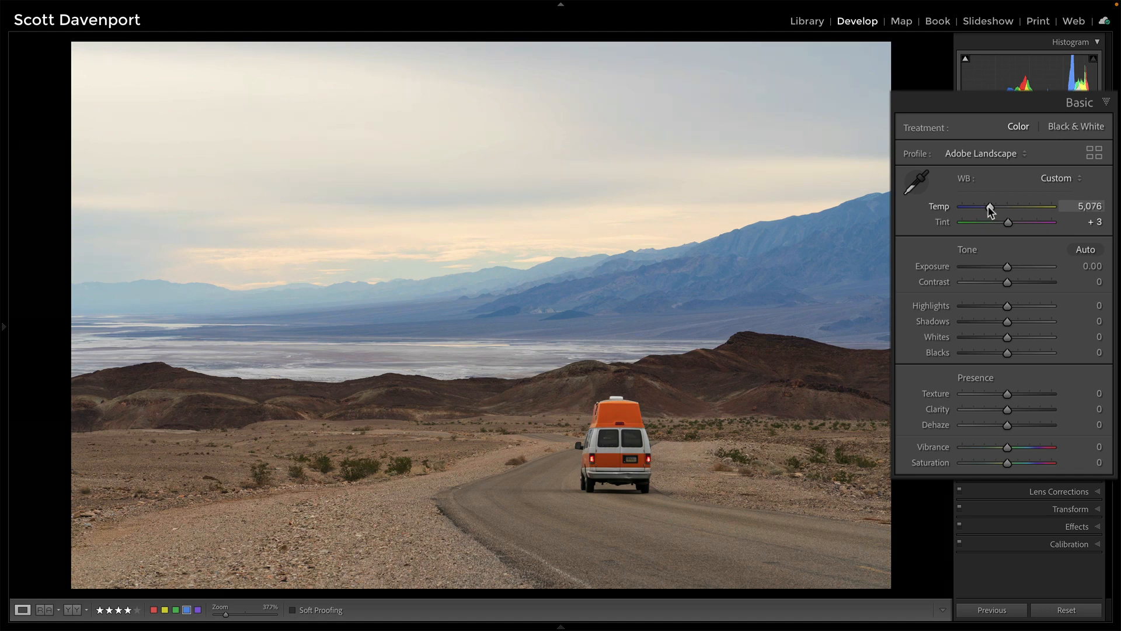
pyautogui.moveTo(992, 205); pyautogui.dragTo(989, 206)
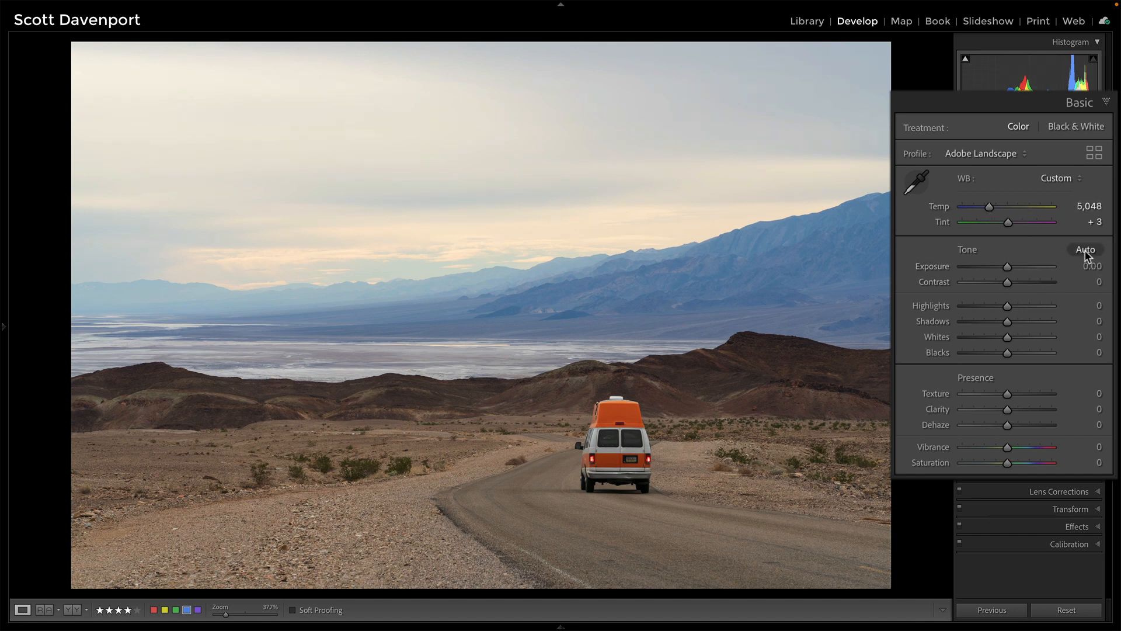
# - Apply Auto tone as the starting point, toggling it to compare
pyautogui.click(1085, 250)
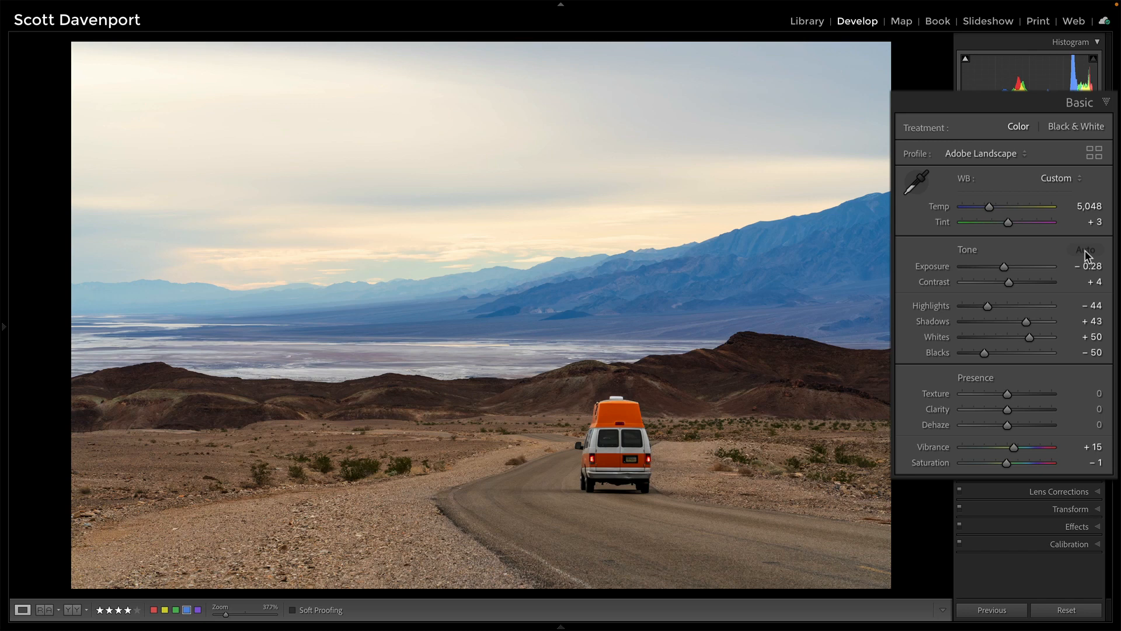
pyautogui.click(1085, 250)
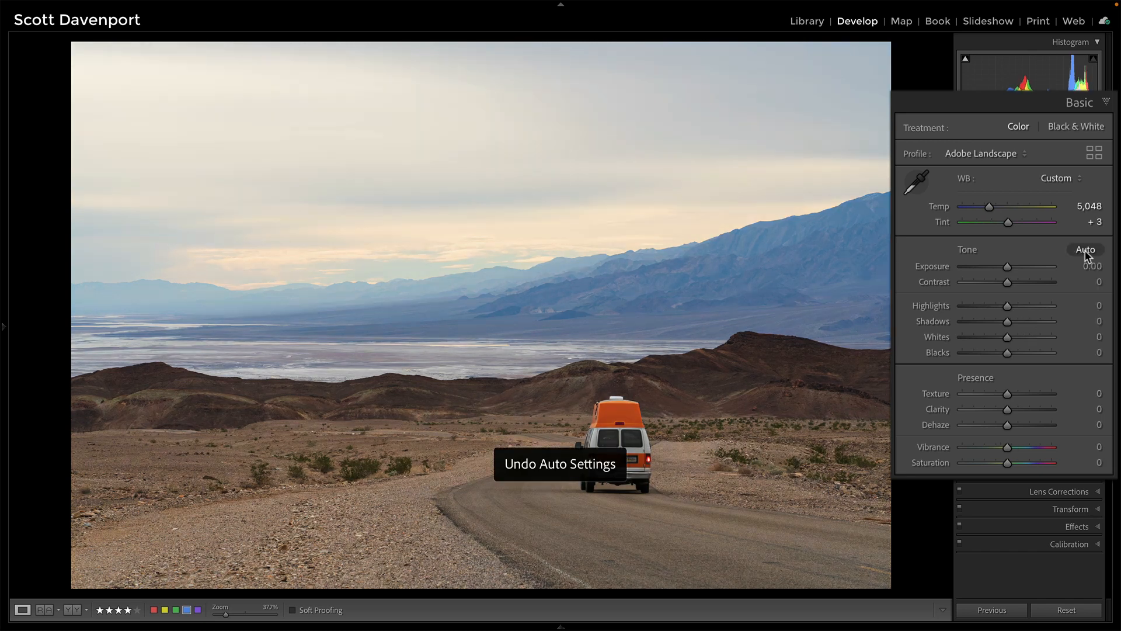
pyautogui.click(1085, 250)
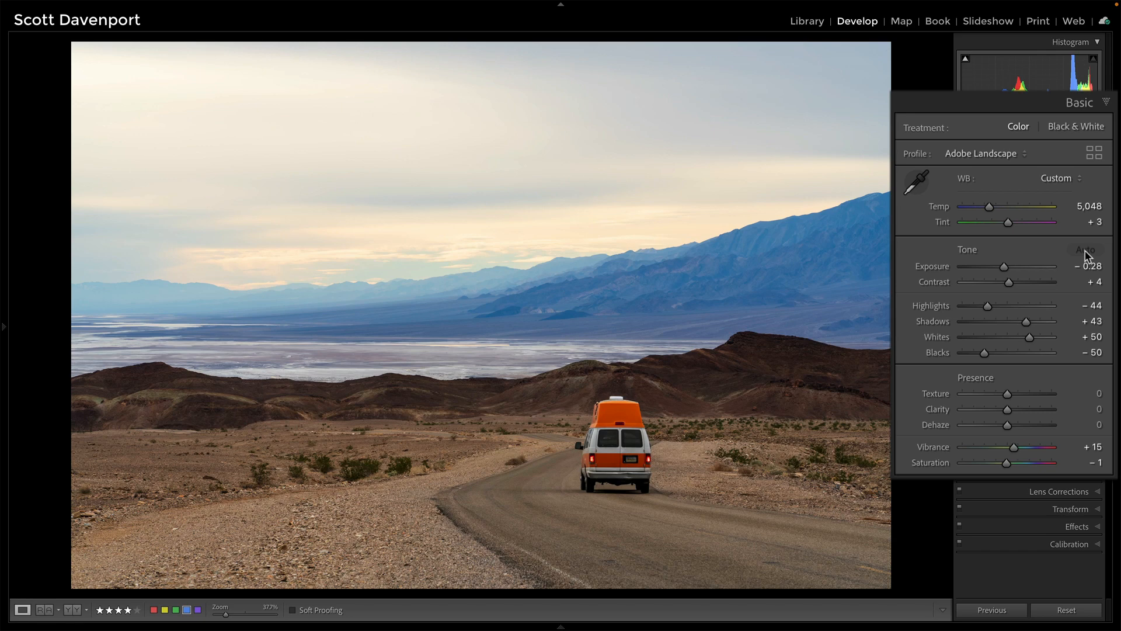
pyautogui.click(1085, 250)
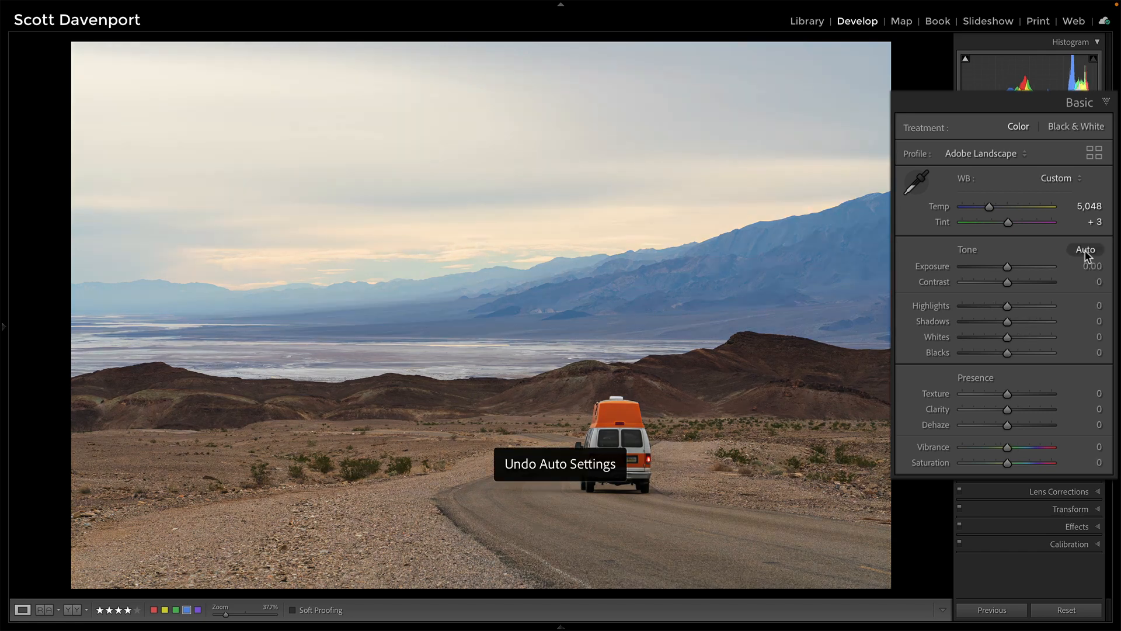
pyautogui.click(1085, 250)
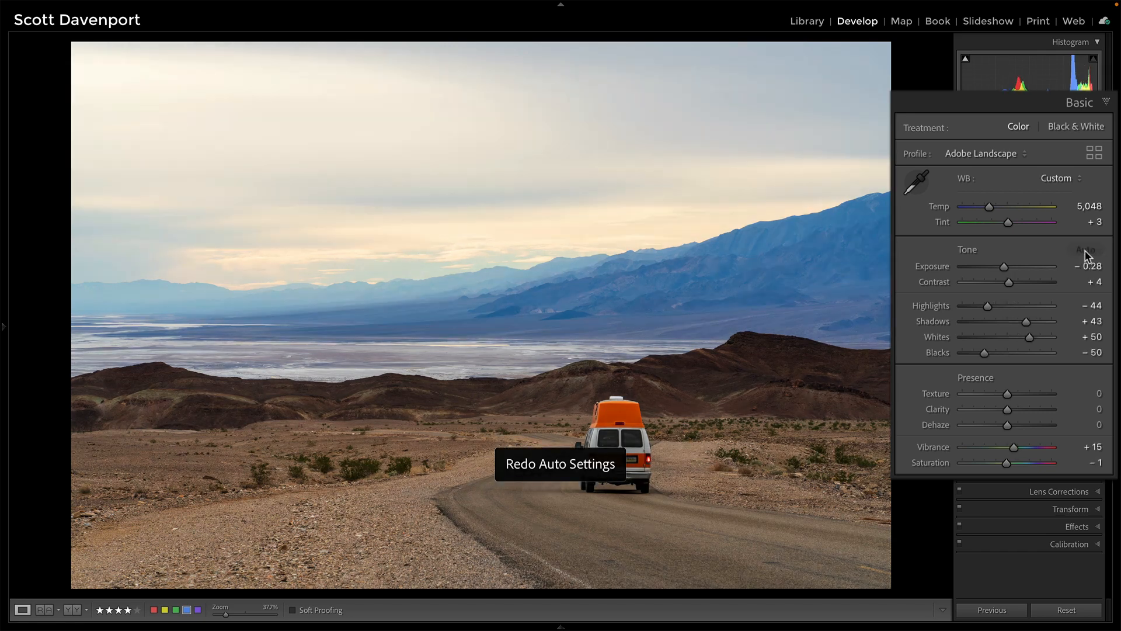
pyautogui.moveTo(1010, 323)
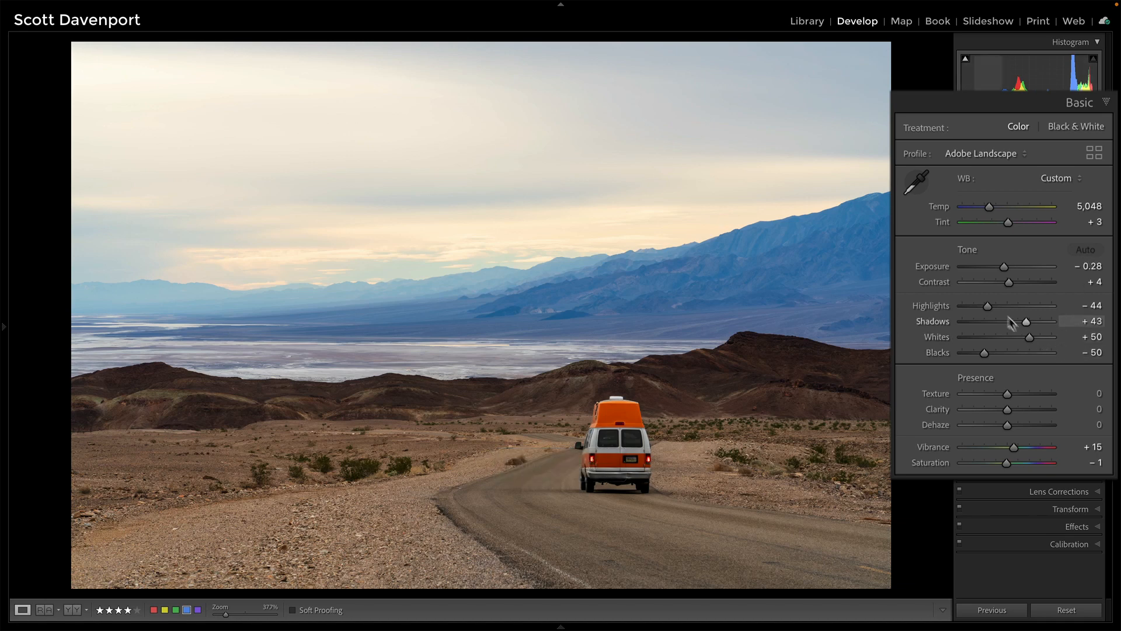
# - Ease highlights to about -13 and set blacks to -14
pyautogui.moveTo(989, 305); pyautogui.dragTo(1002, 305)
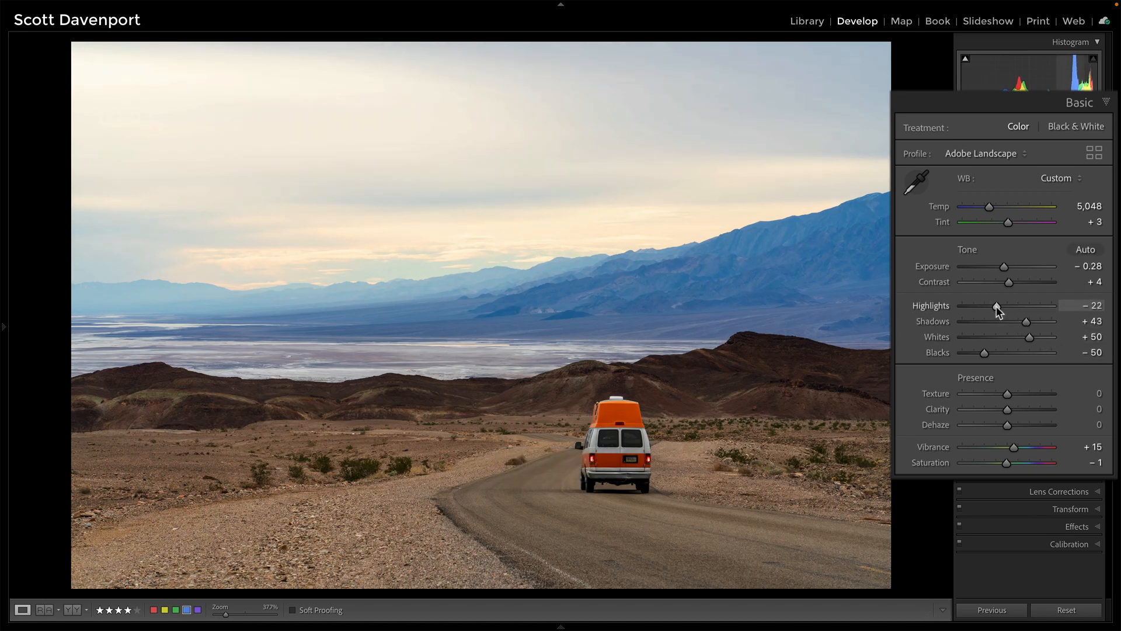
pyautogui.moveTo(994, 305); pyautogui.dragTo(1010, 305)
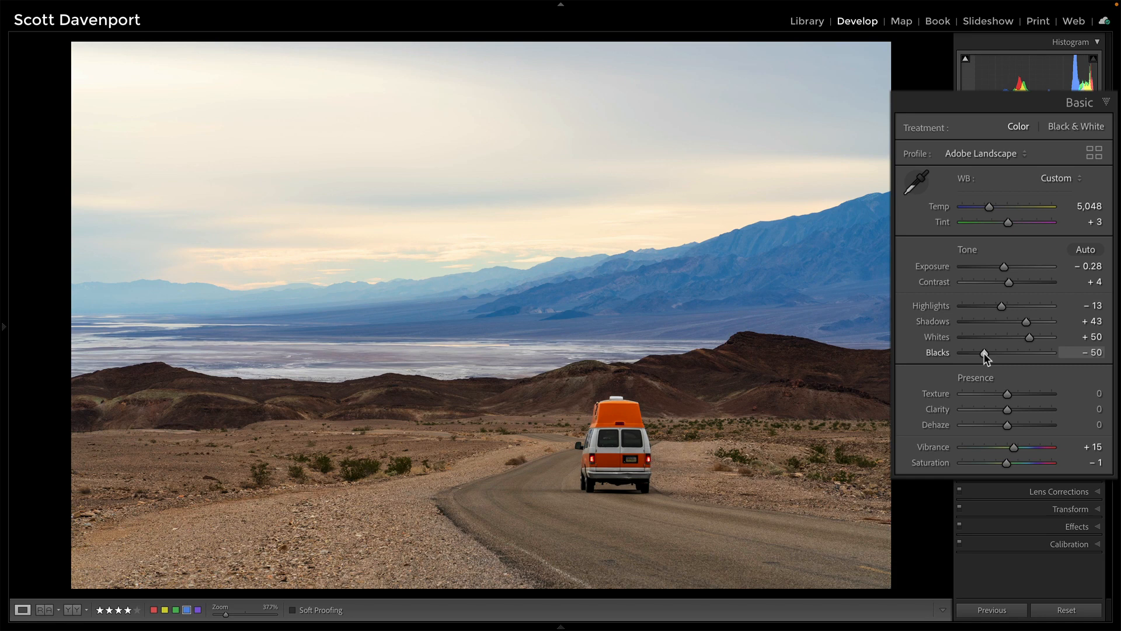
pyautogui.moveTo(976, 351); pyautogui.dragTo(996, 352)
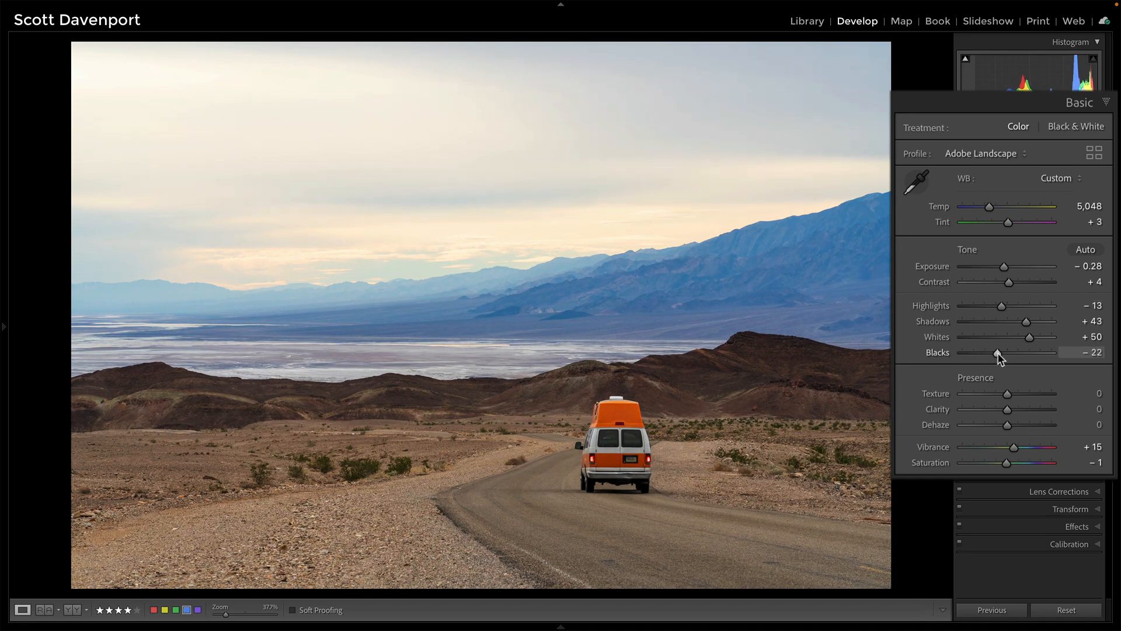
pyautogui.moveTo(1000, 351); pyautogui.dragTo(1008, 352)
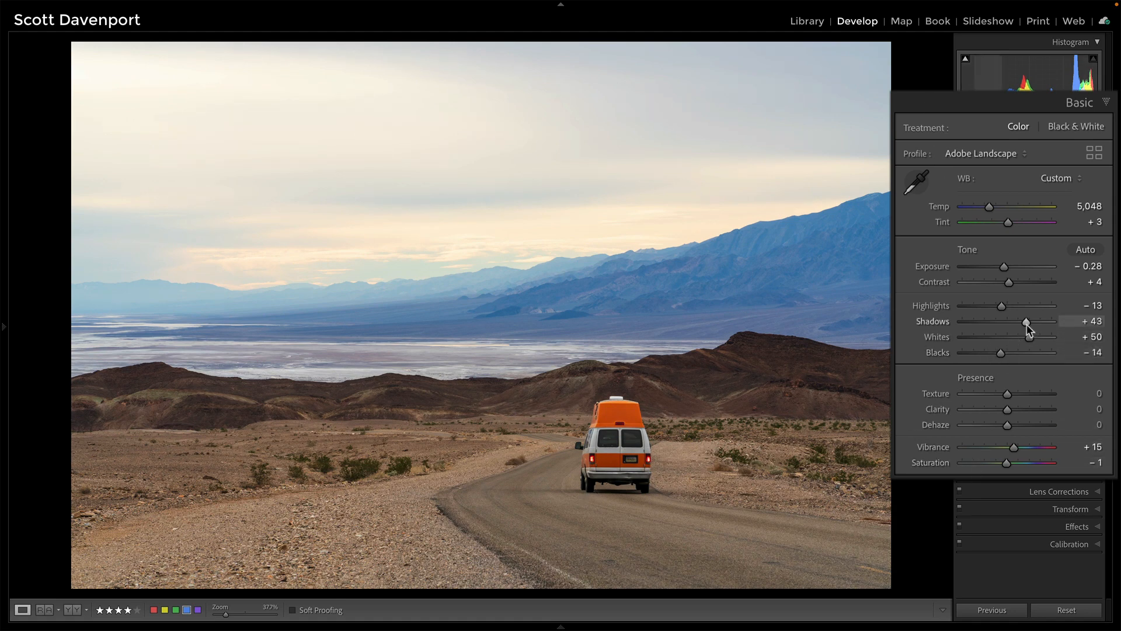
# - Set shadows to +38, keep whites at +50 and raise exposure to about -0.20
pyautogui.moveTo(1024, 322); pyautogui.dragTo(1022, 322)
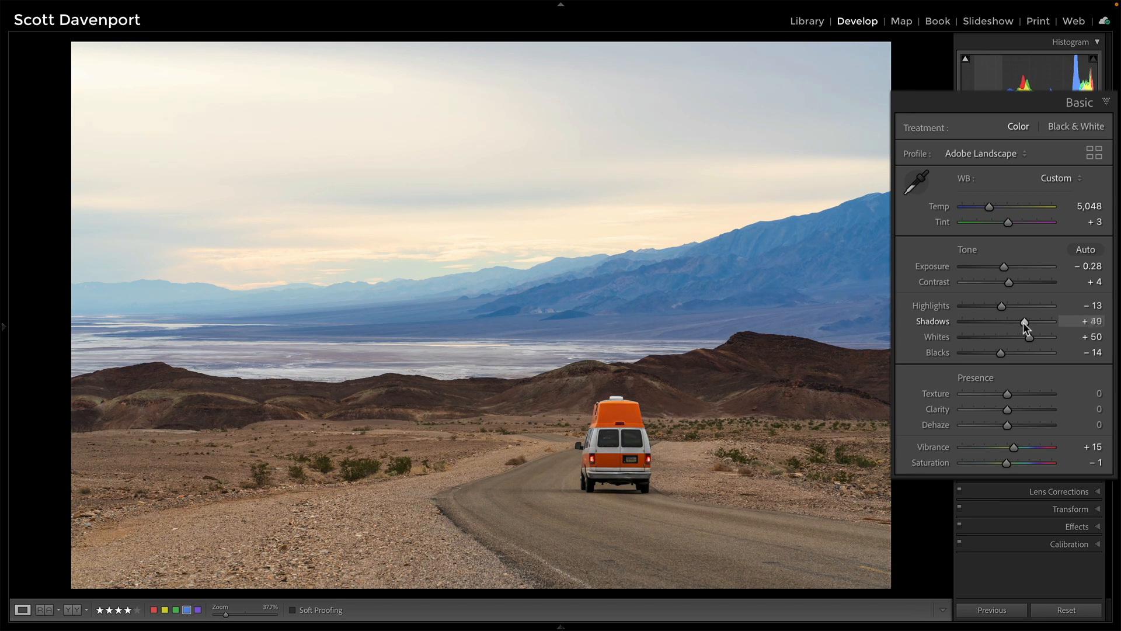
pyautogui.moveTo(1037, 336); pyautogui.dragTo(1024, 337)
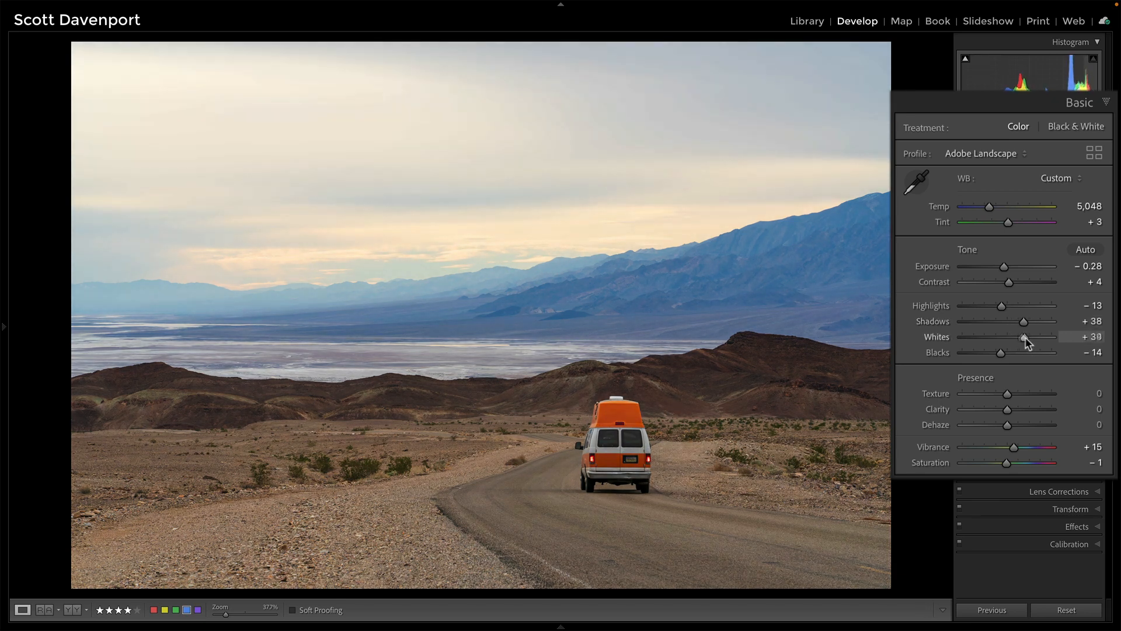
pyautogui.moveTo(1024, 336); pyautogui.dragTo(1050, 337)
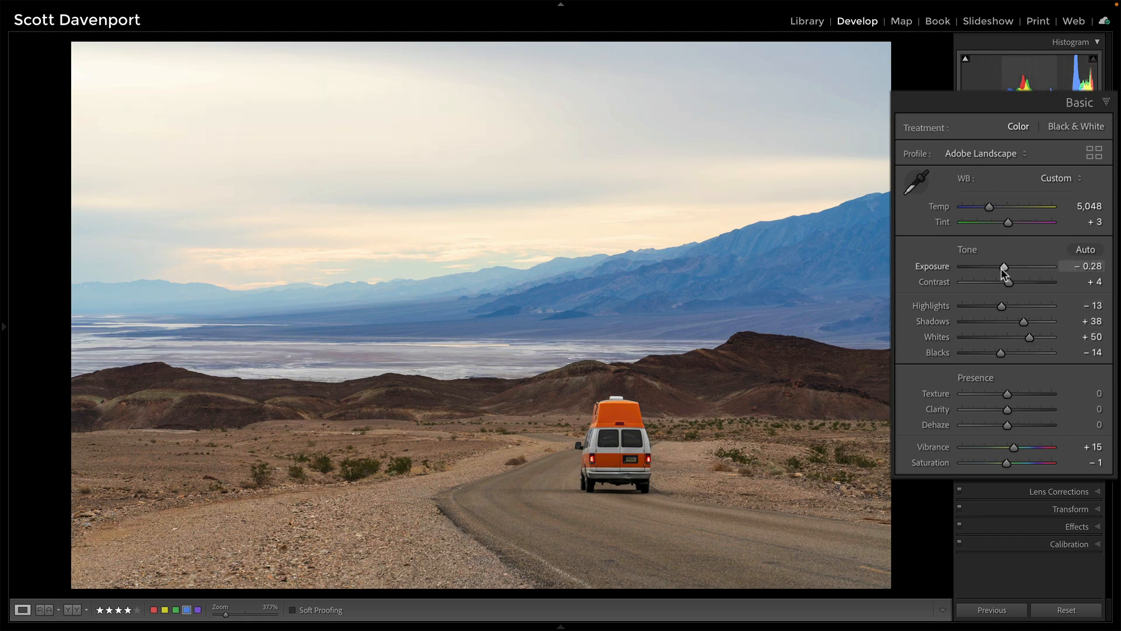
pyautogui.moveTo(1004, 267); pyautogui.dragTo(998, 266)
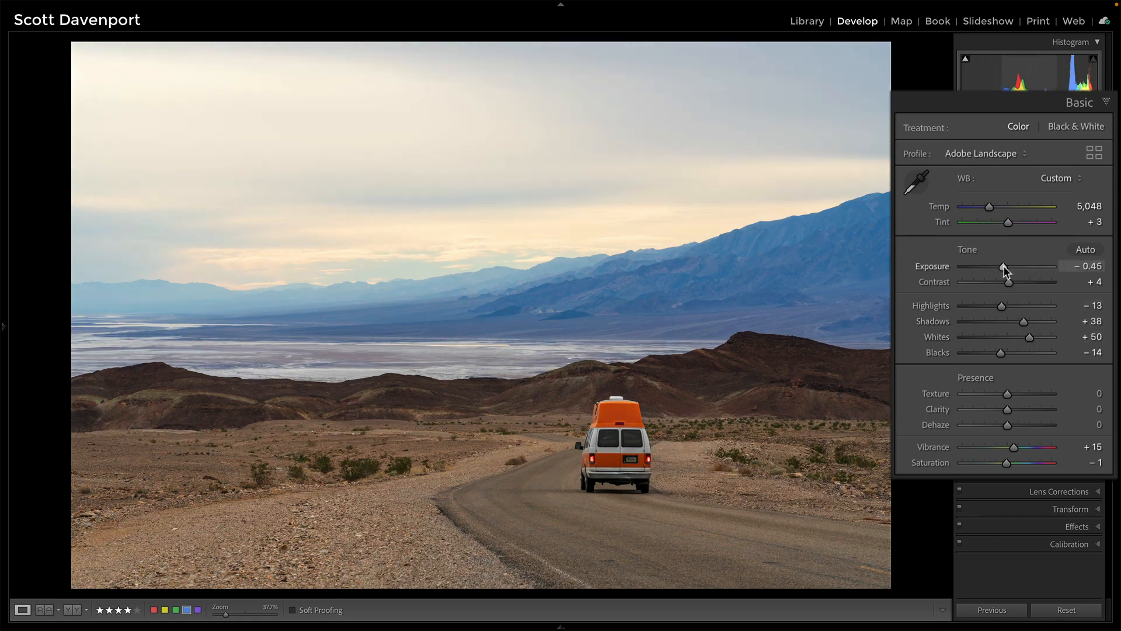
pyautogui.moveTo(1002, 266); pyautogui.dragTo(1007, 267)
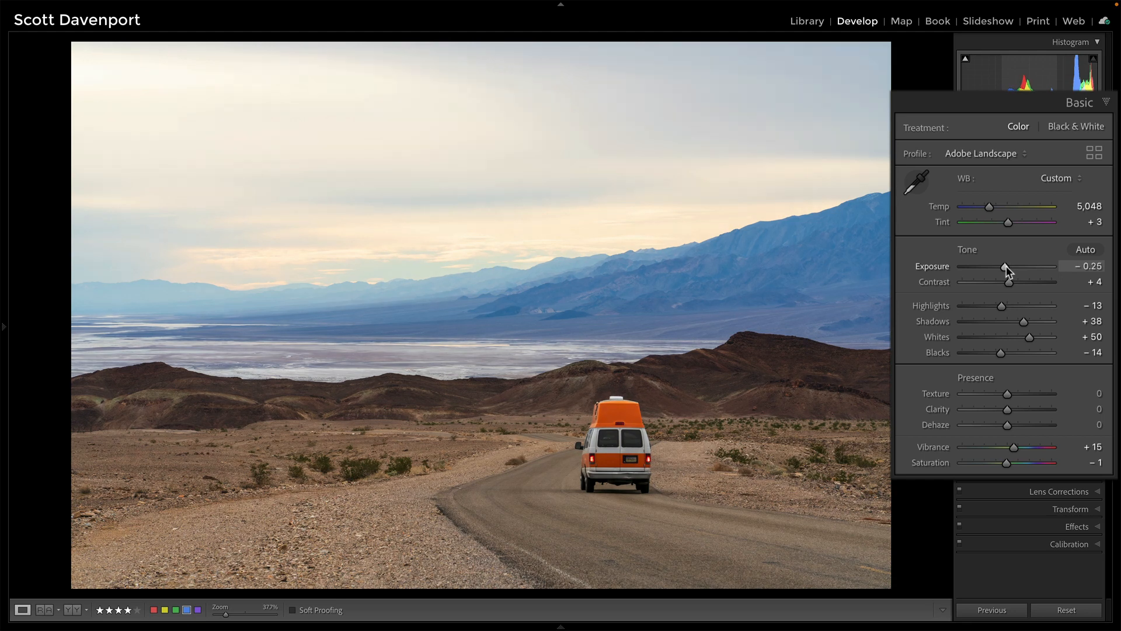
pyautogui.moveTo(1001, 267); pyautogui.dragTo(1004, 266)
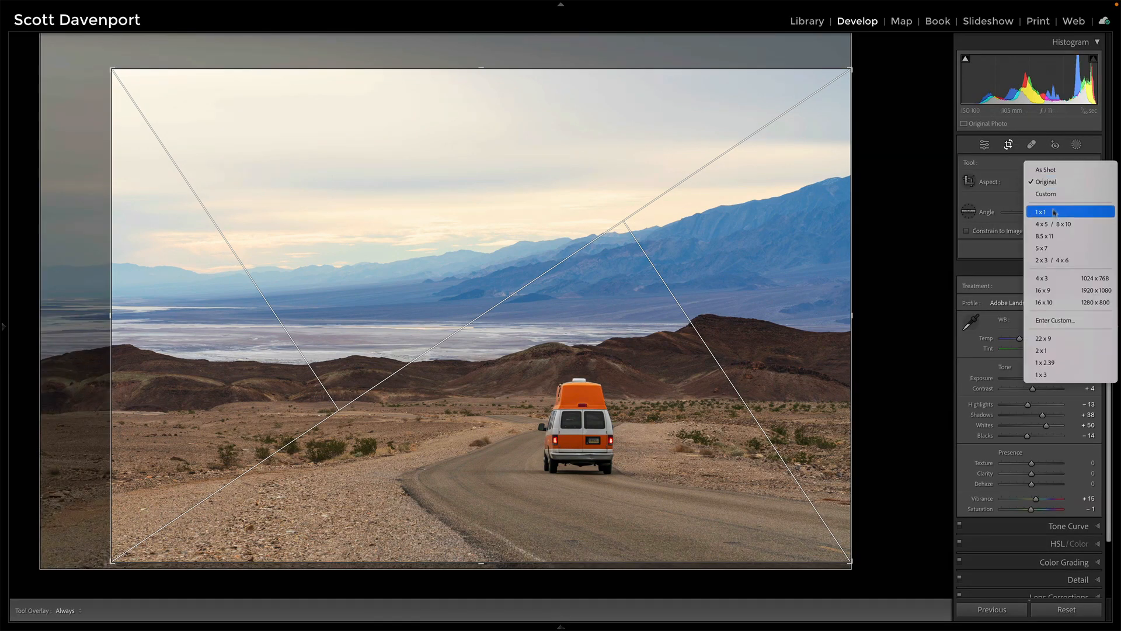
# - Try a 16 x 9 crop, then return the crop to the Original aspect ratio
pyautogui.click(1044, 290)
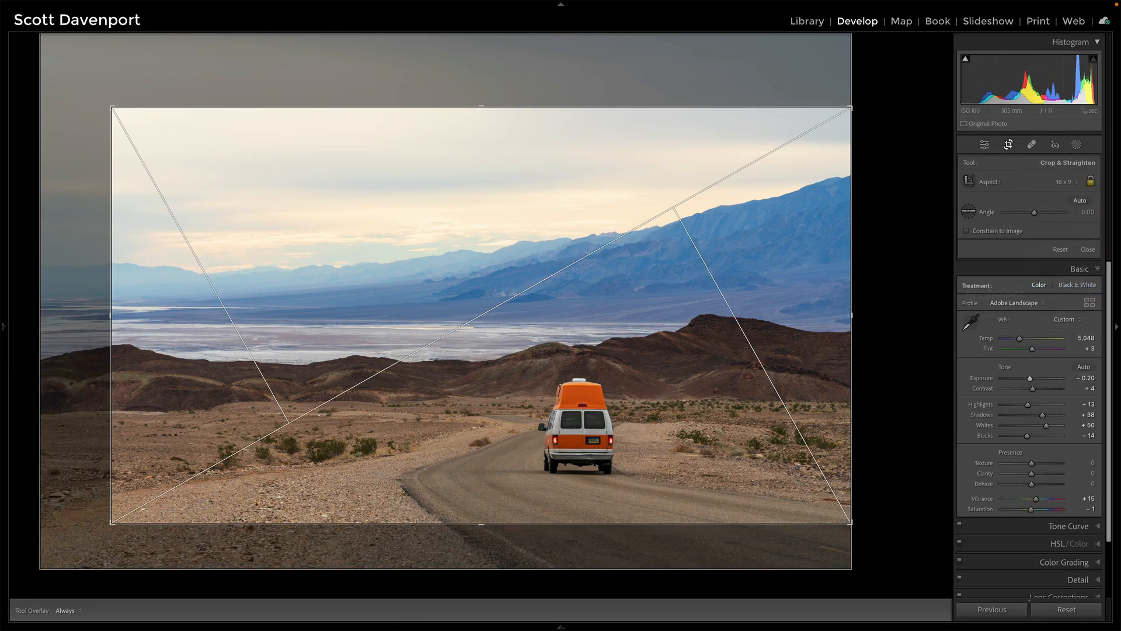
pyautogui.click(1008, 143)
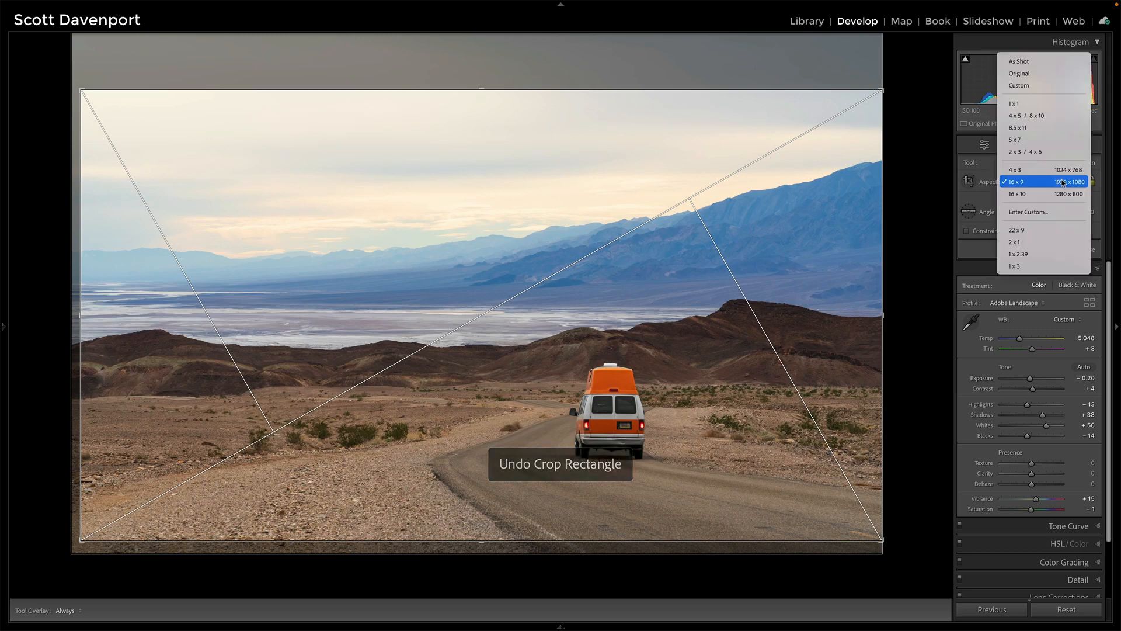
pyautogui.moveTo(1030, 72)
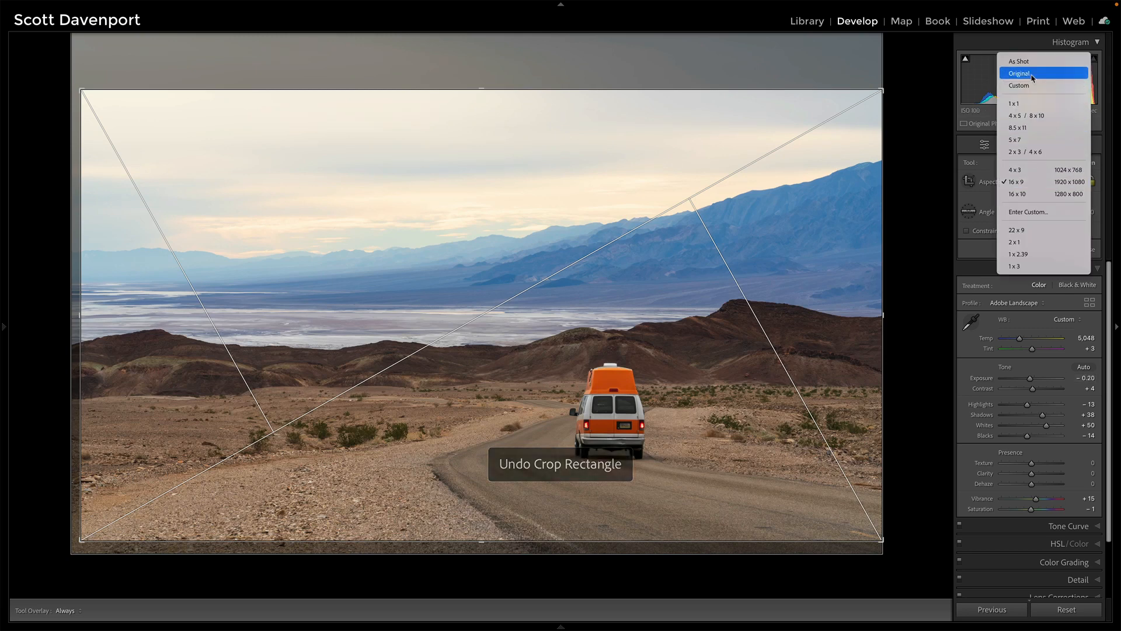
pyautogui.click(1028, 152)
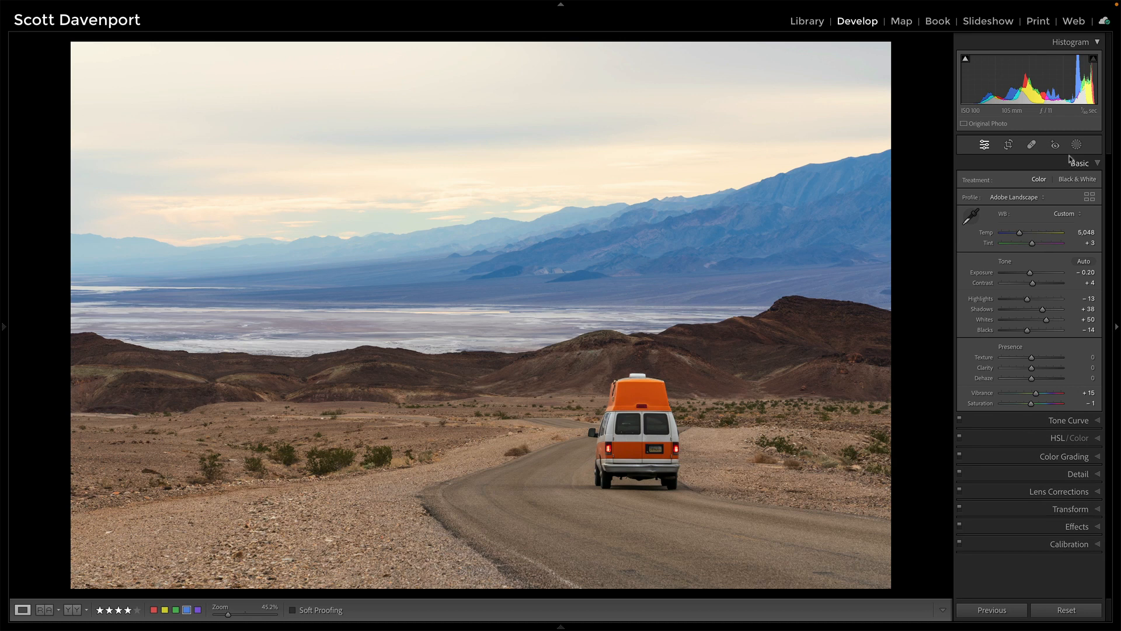
# - Try 16 x 9, enlarge the crop to take in more sky and foreground, then keep Original proportions
pyautogui.click(1008, 145)
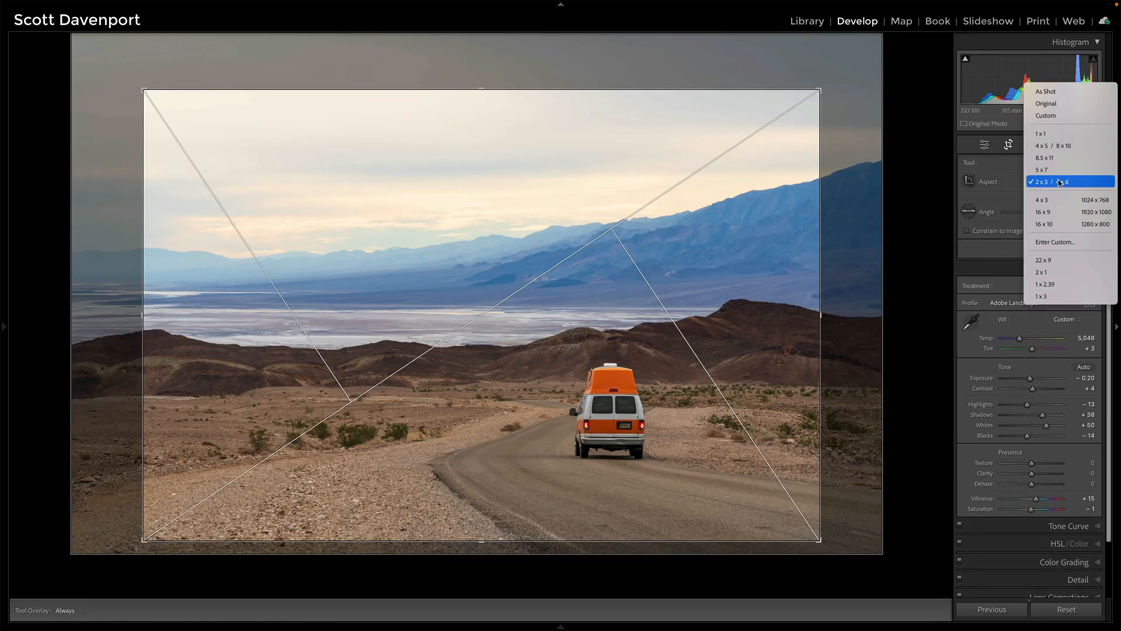
pyautogui.click(1043, 212)
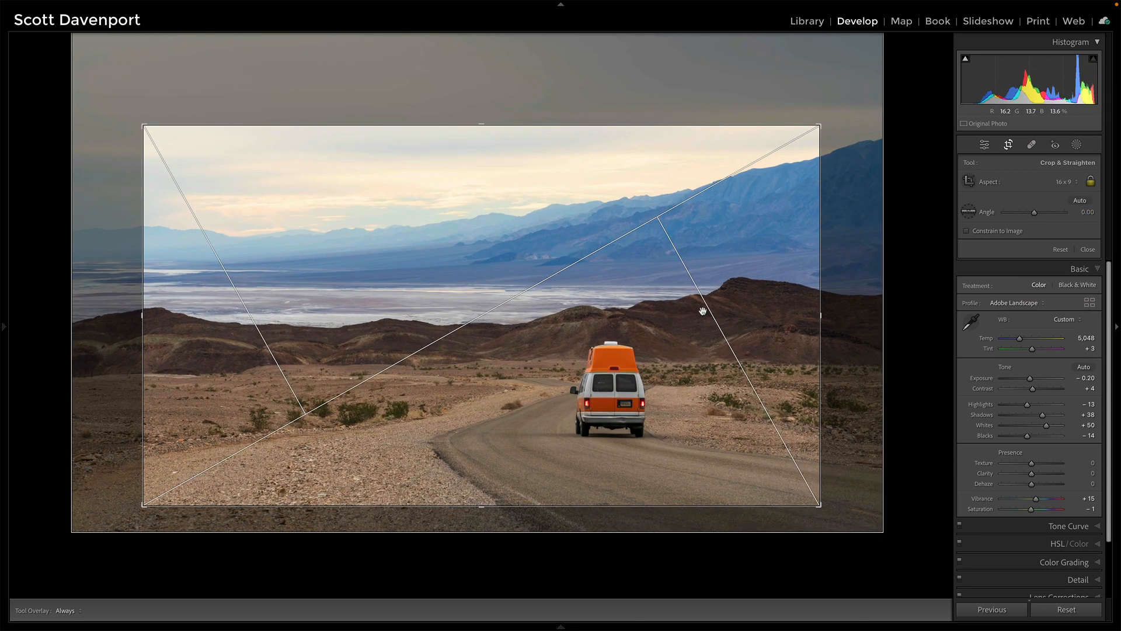
pyautogui.moveTo(481, 125); pyautogui.dragTo(481, 109)
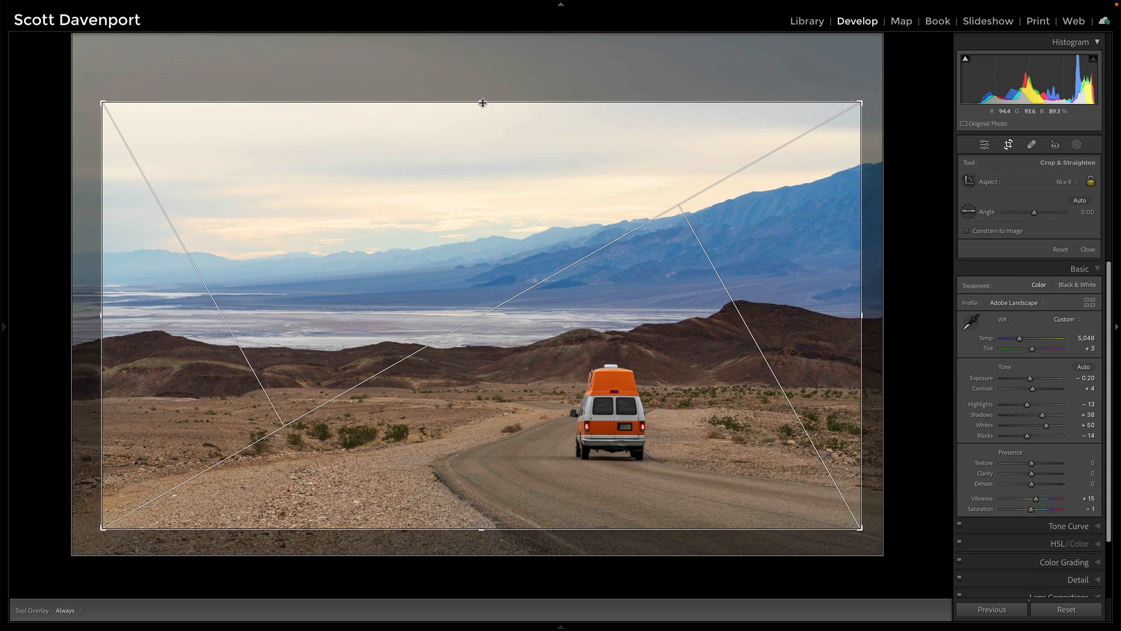
pyautogui.click(1065, 181)
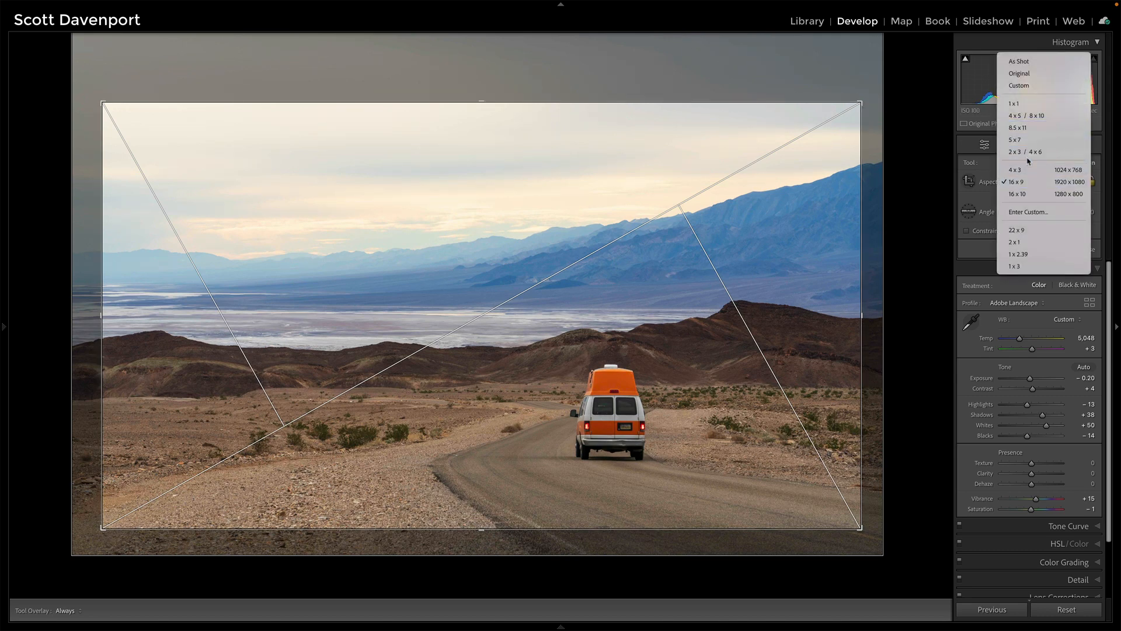
pyautogui.click(1024, 152)
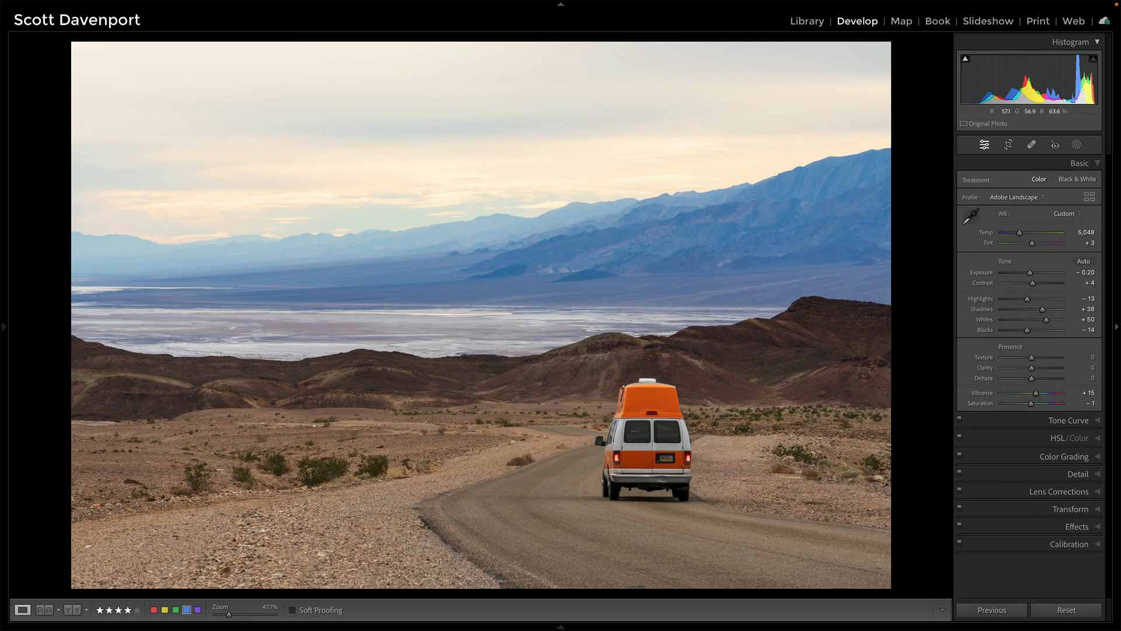
pyautogui.click(1008, 144)
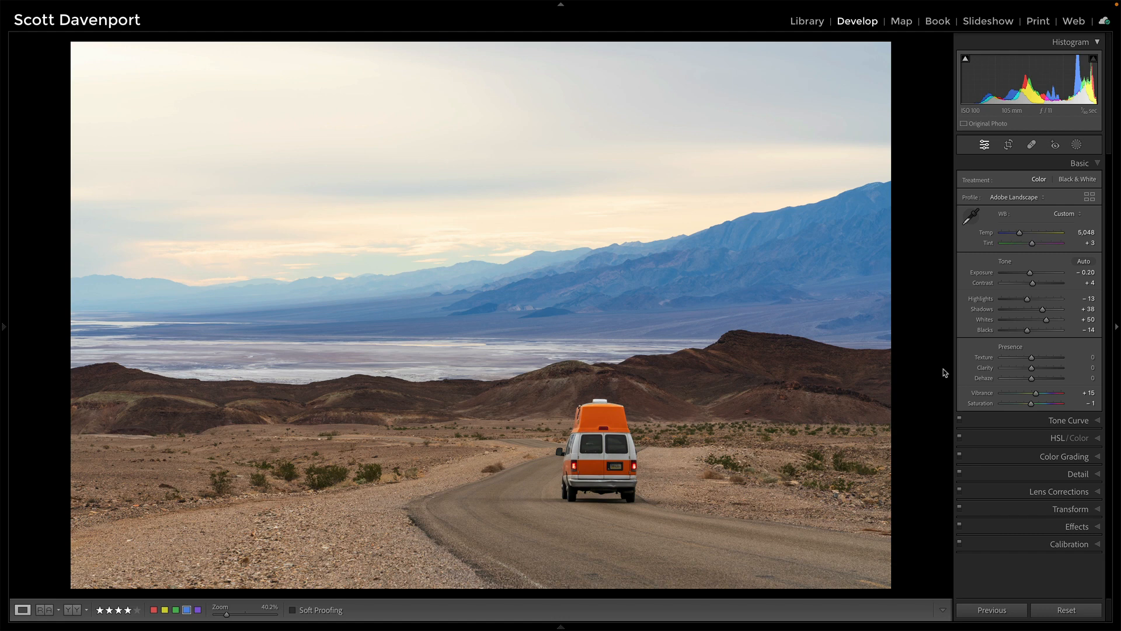
pyautogui.moveTo(941, 369)
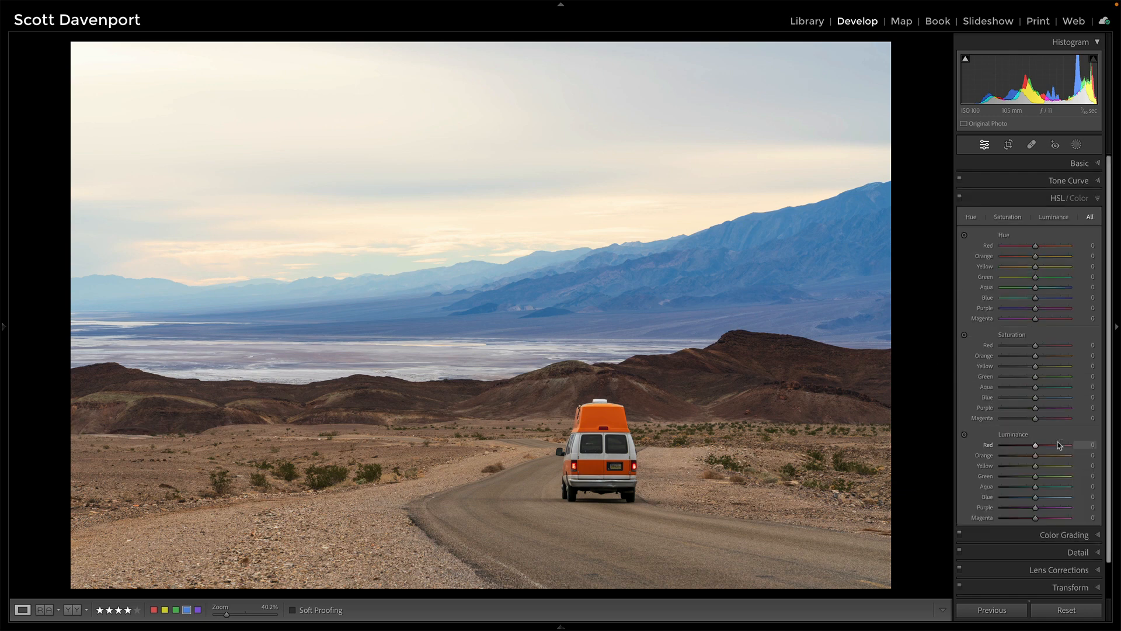
# - Drag the Saturation targeted adjustment on the van to set Red +10 and Orange +20
pyautogui.click(965, 316)
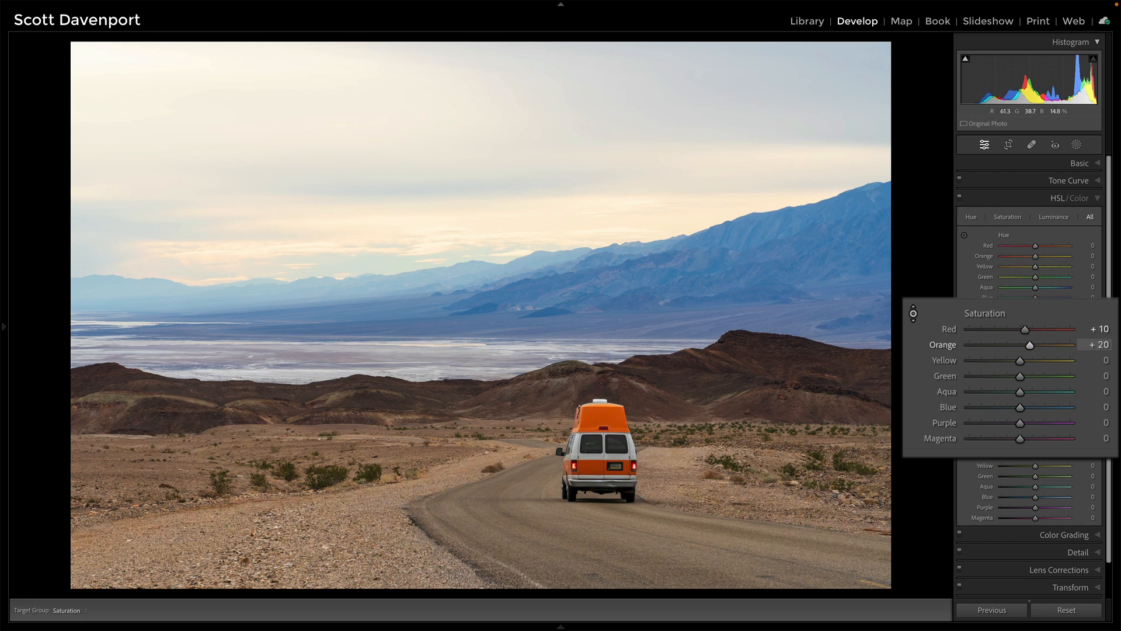
pyautogui.moveTo(1024, 328); pyautogui.dragTo(1021, 328)
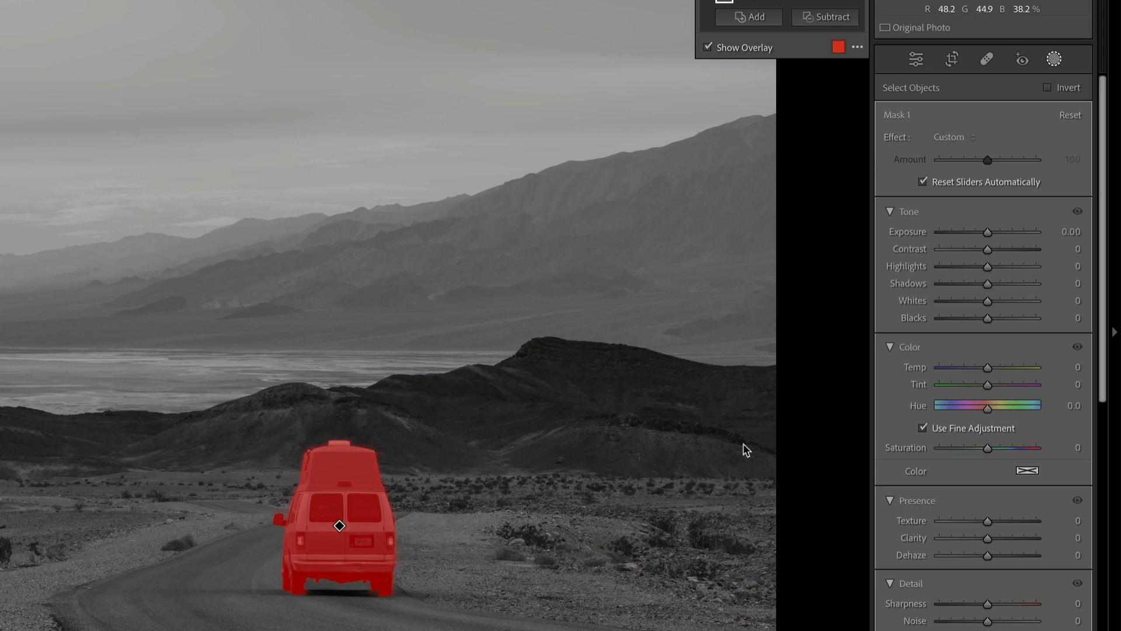
# - Boost saturation within the van mask to about +28 after testing extremes
pyautogui.moveTo(987, 447); pyautogui.dragTo(1001, 448)
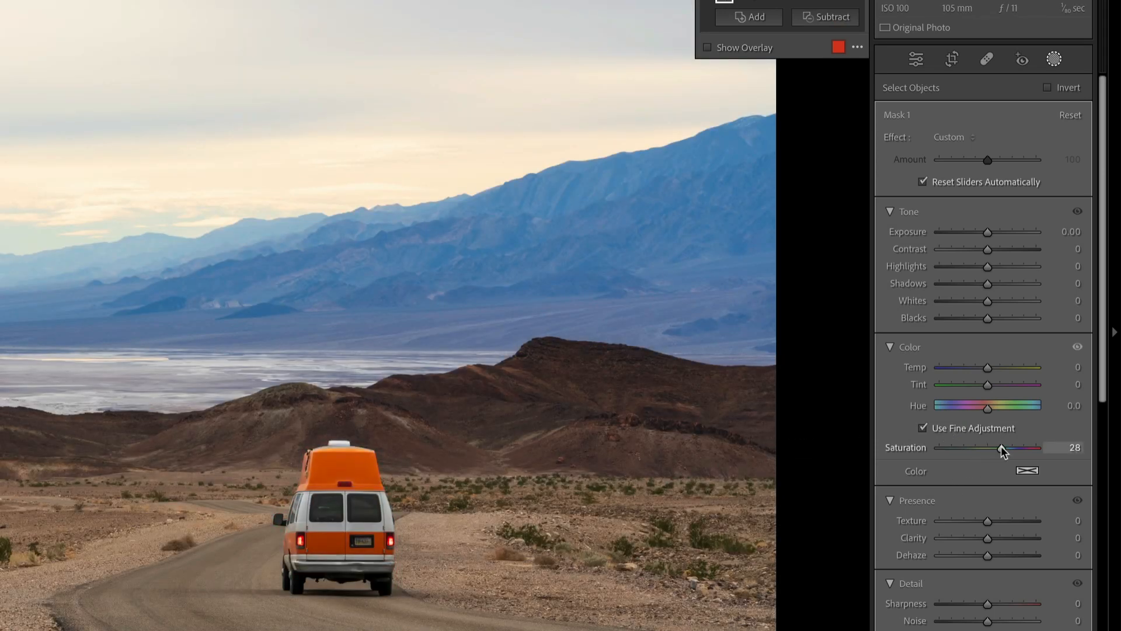
pyautogui.moveTo(1018, 447); pyautogui.dragTo(1001, 448)
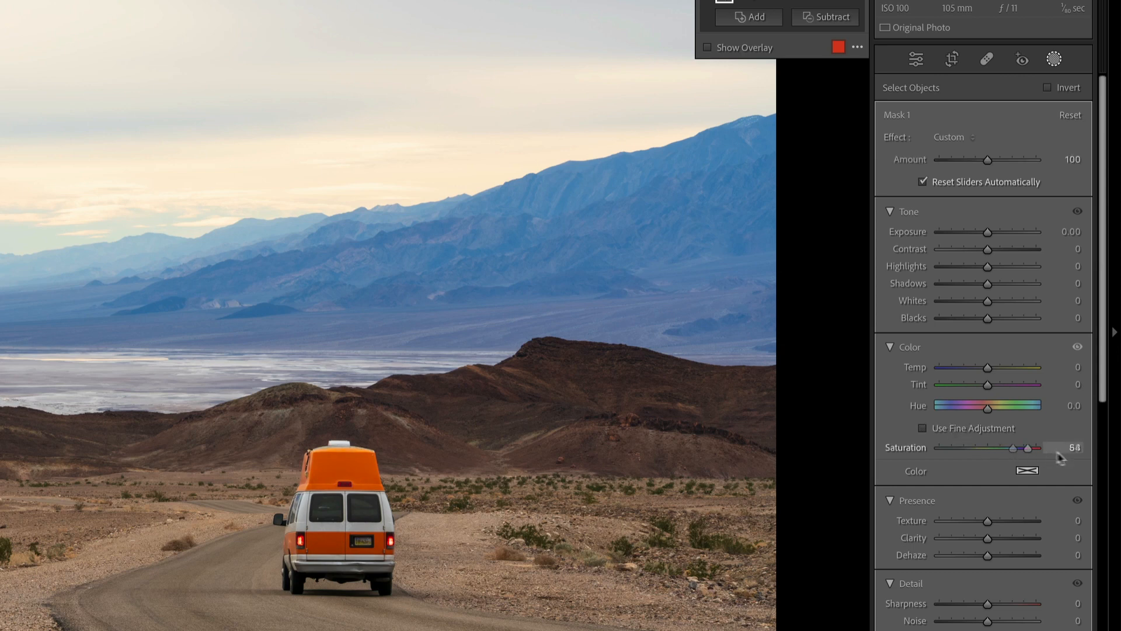
pyautogui.moveTo(1030, 448); pyautogui.dragTo(940, 447)
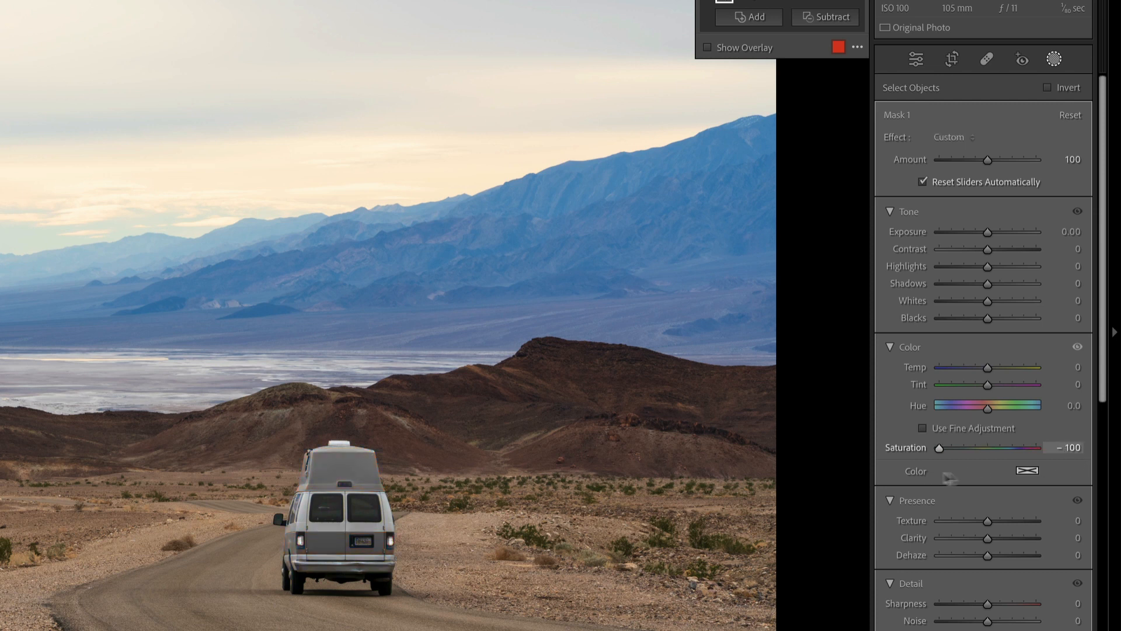
pyautogui.moveTo(938, 447); pyautogui.dragTo(1003, 447)
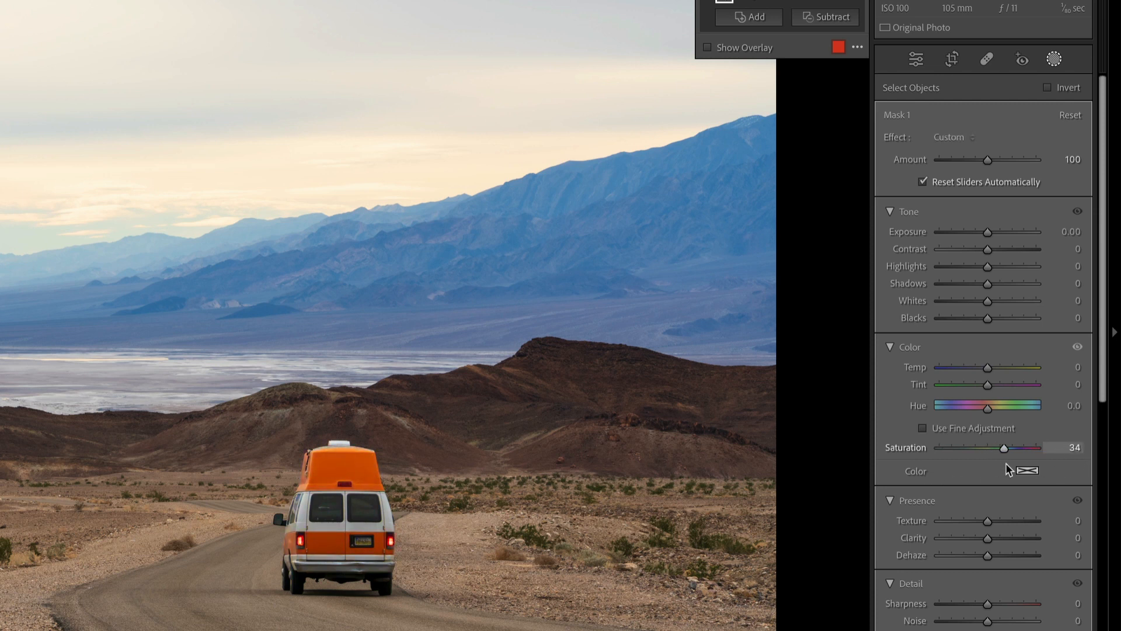
pyautogui.moveTo(1005, 447); pyautogui.dragTo(1001, 448)
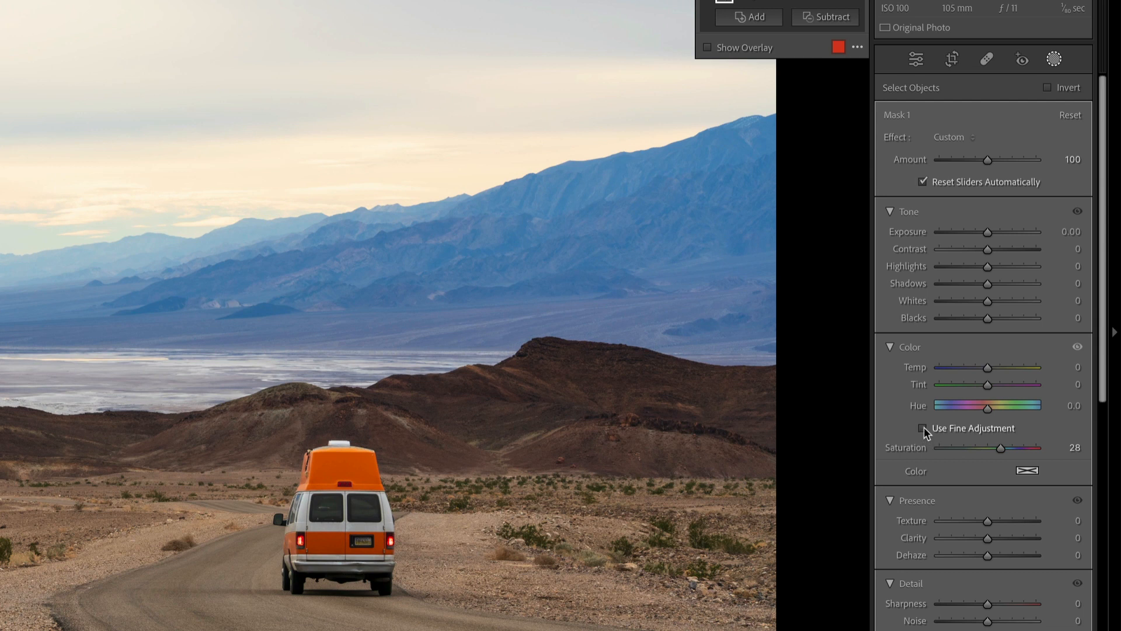
# - Lift the van mask's shadows to about +16
pyautogui.click(923, 427)
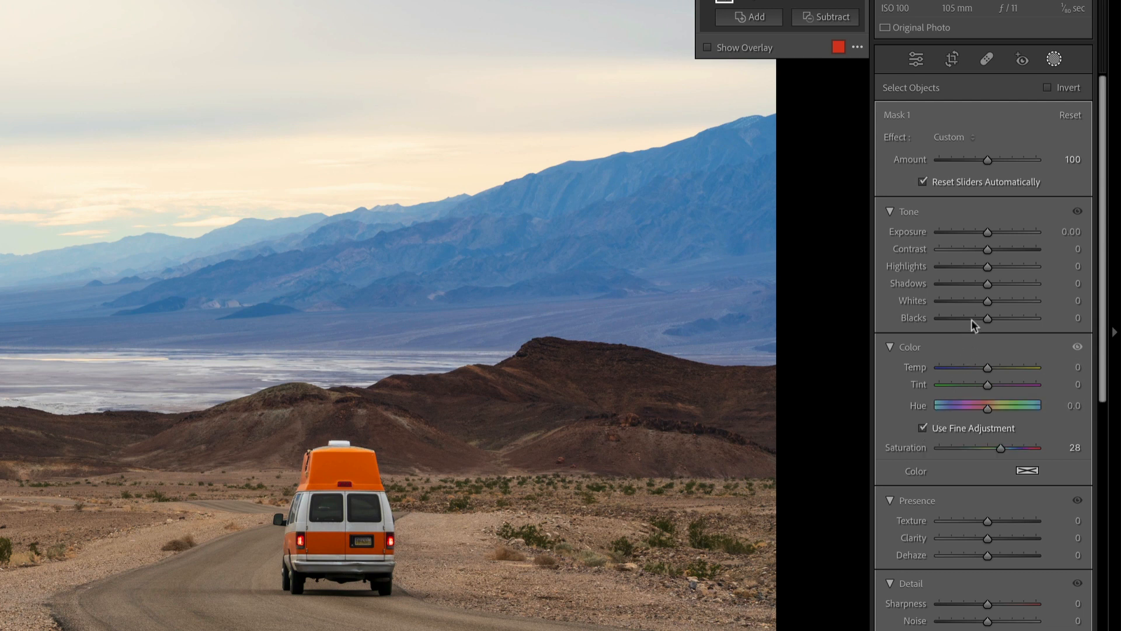
pyautogui.moveTo(987, 283); pyautogui.dragTo(993, 283)
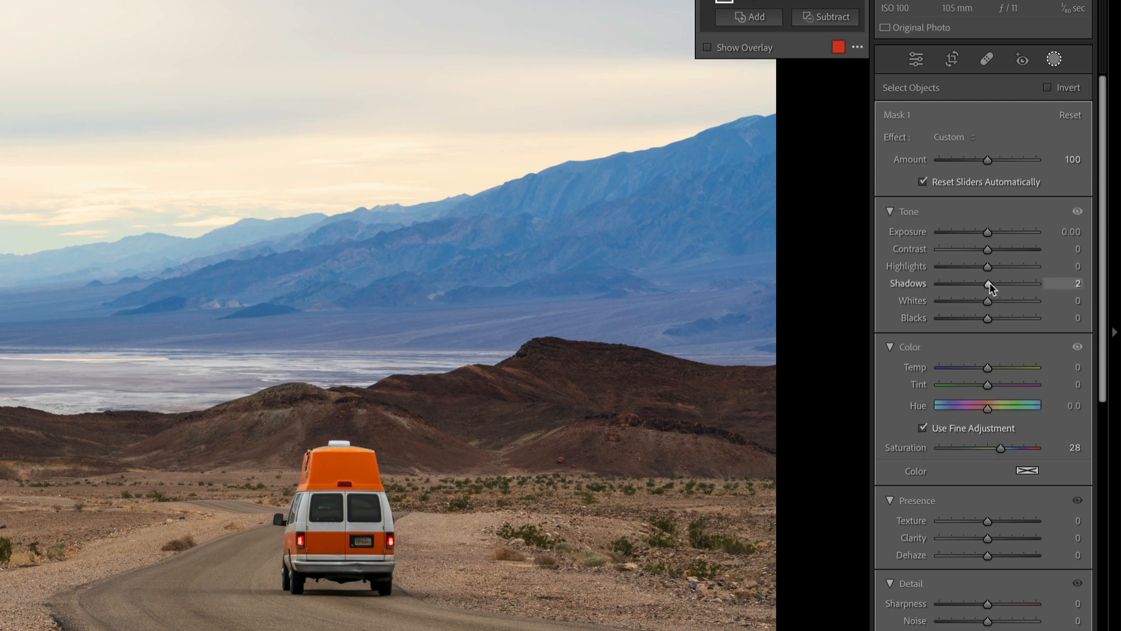
pyautogui.moveTo(994, 285); pyautogui.dragTo(1021, 285)
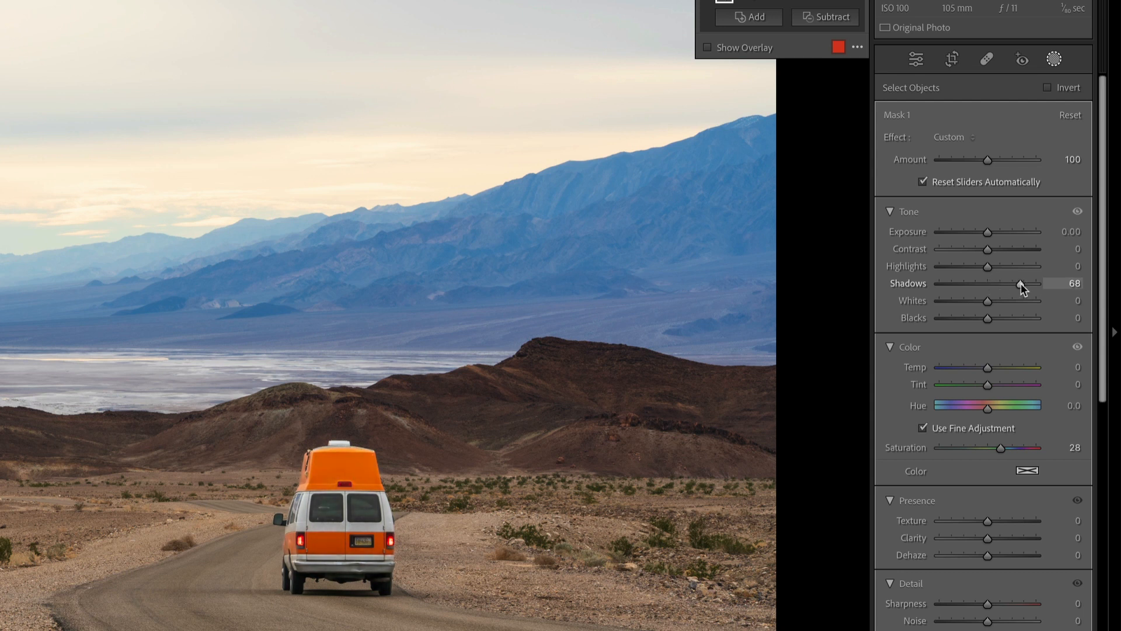
pyautogui.moveTo(1021, 286); pyautogui.dragTo(987, 285)
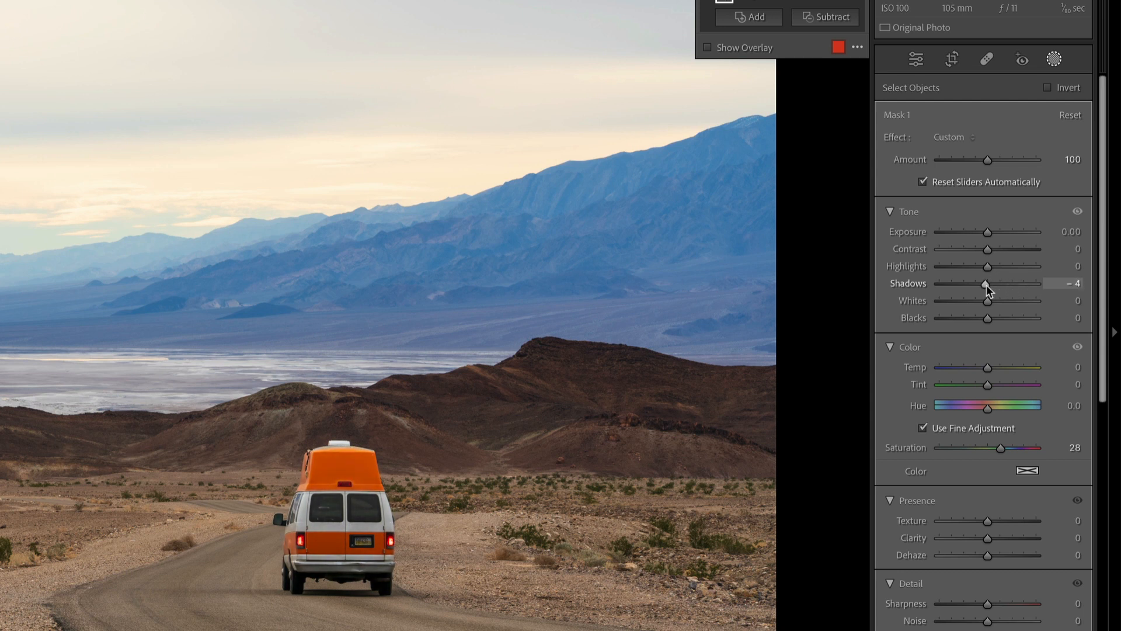
pyautogui.moveTo(985, 282); pyautogui.dragTo(997, 283)
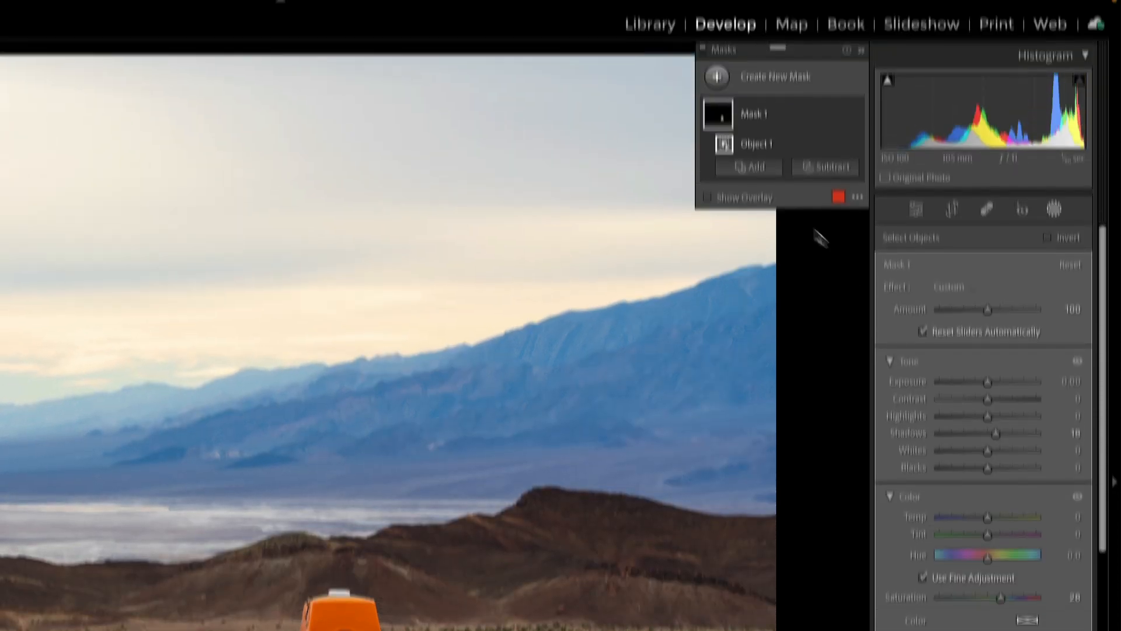
# - Rename the van mask Car and start a new Objects mask in brush-select mode
pyautogui.doubleClick(753, 114)
pyautogui.write('Car')
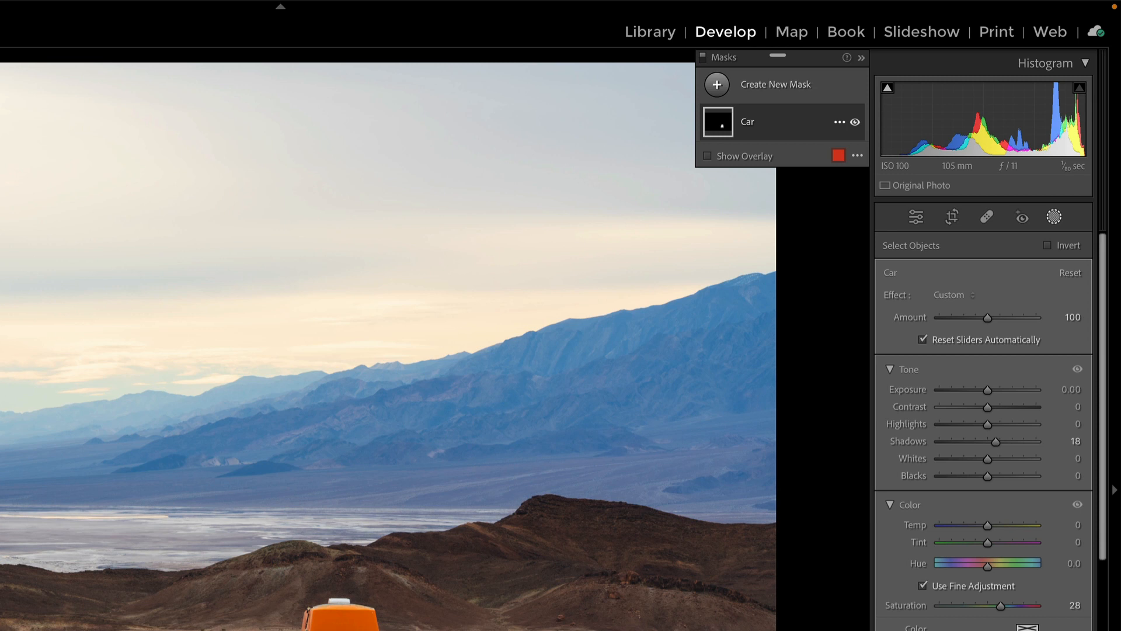
pyautogui.click(716, 84)
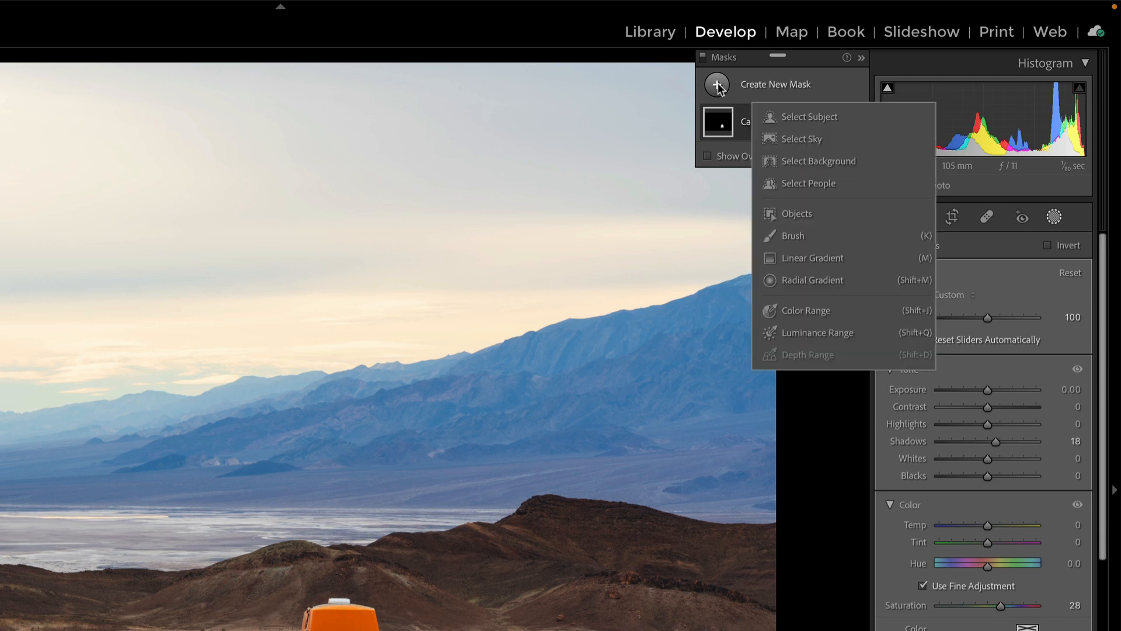
pyautogui.click(796, 213)
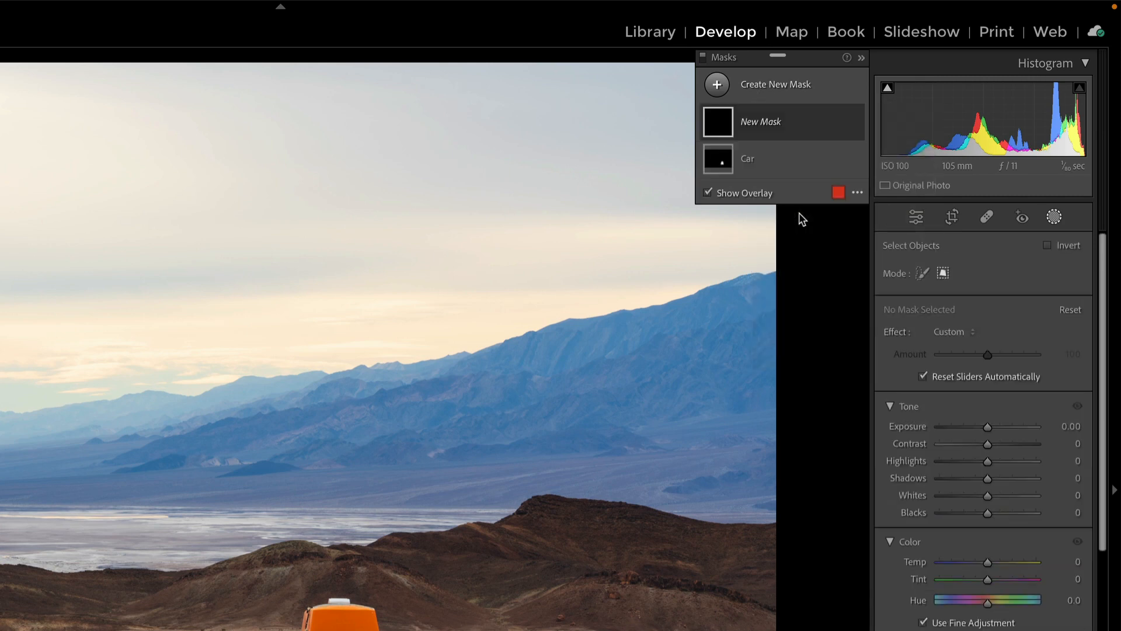
pyautogui.click(923, 273)
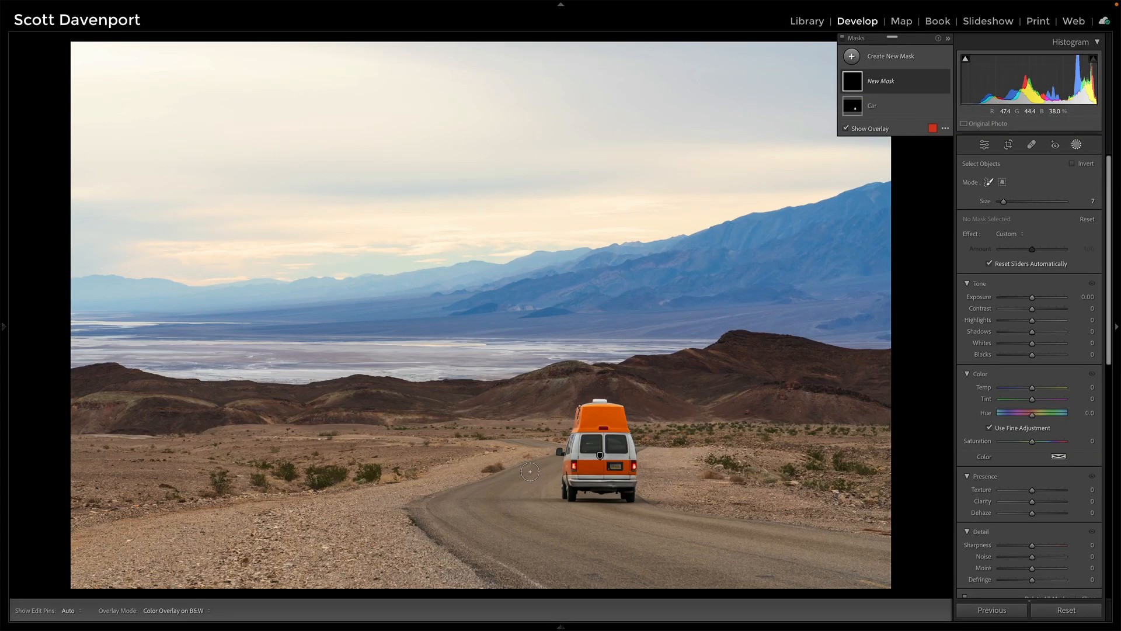
# - Paint over the winding road to select it and add further road sections to the mask
pyautogui.click(553, 483)
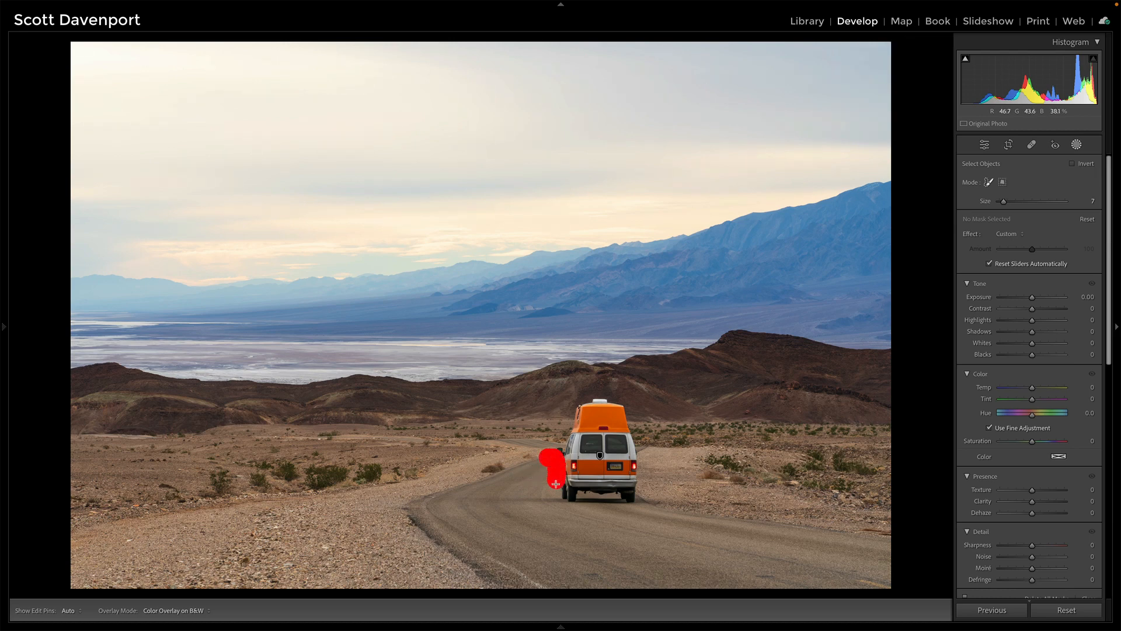
pyautogui.moveTo(554, 485); pyautogui.dragTo(869, 543)
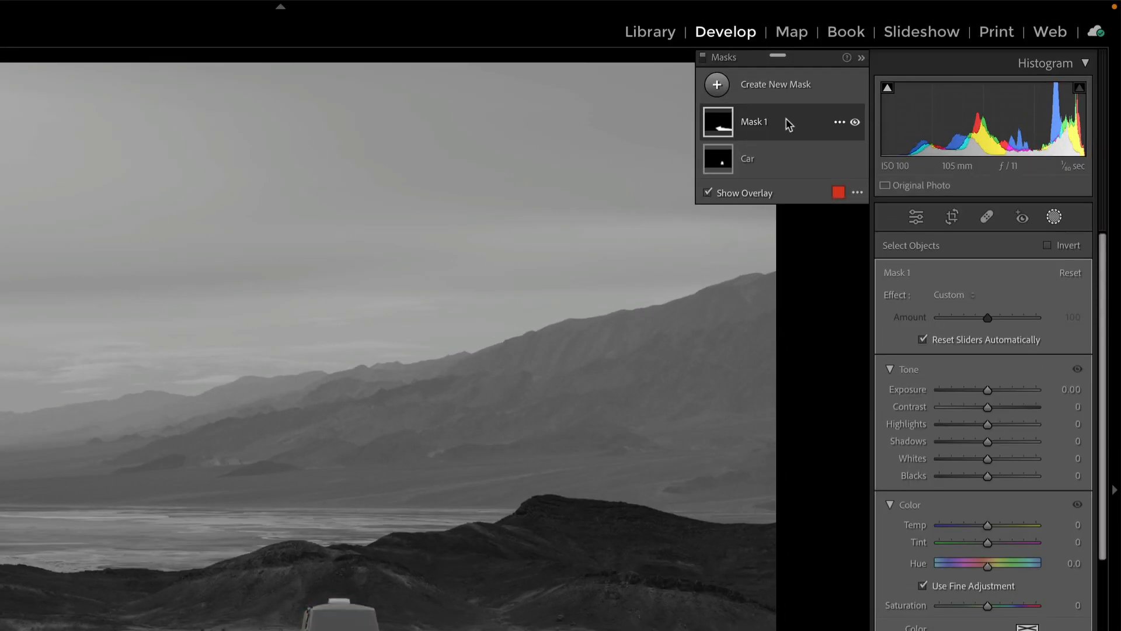
pyautogui.click(748, 174)
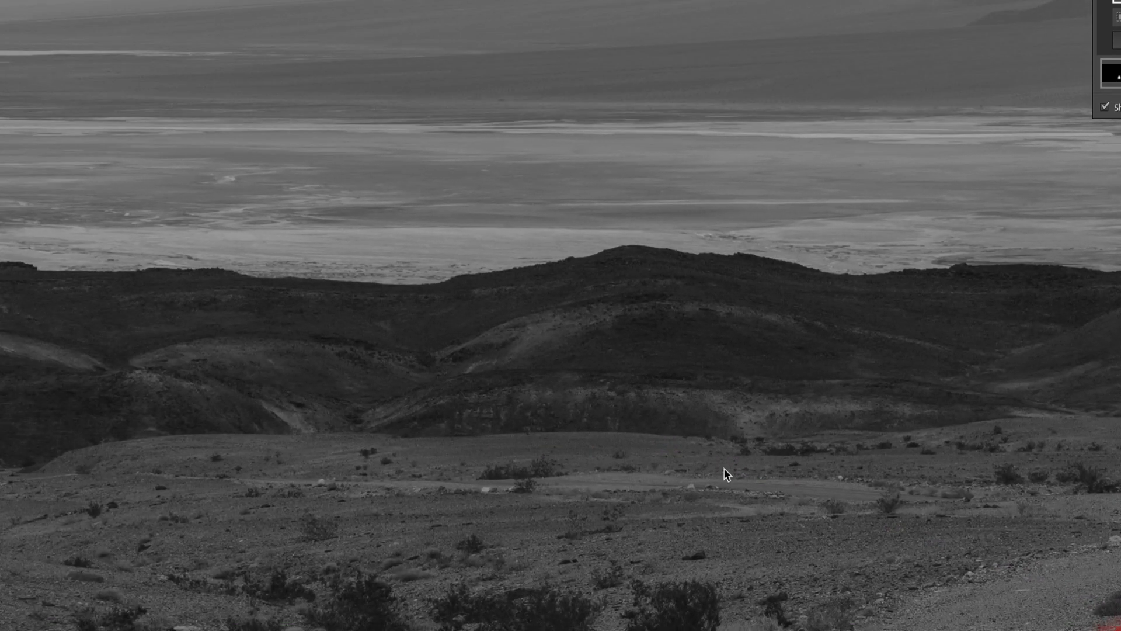
pyautogui.click(749, 198)
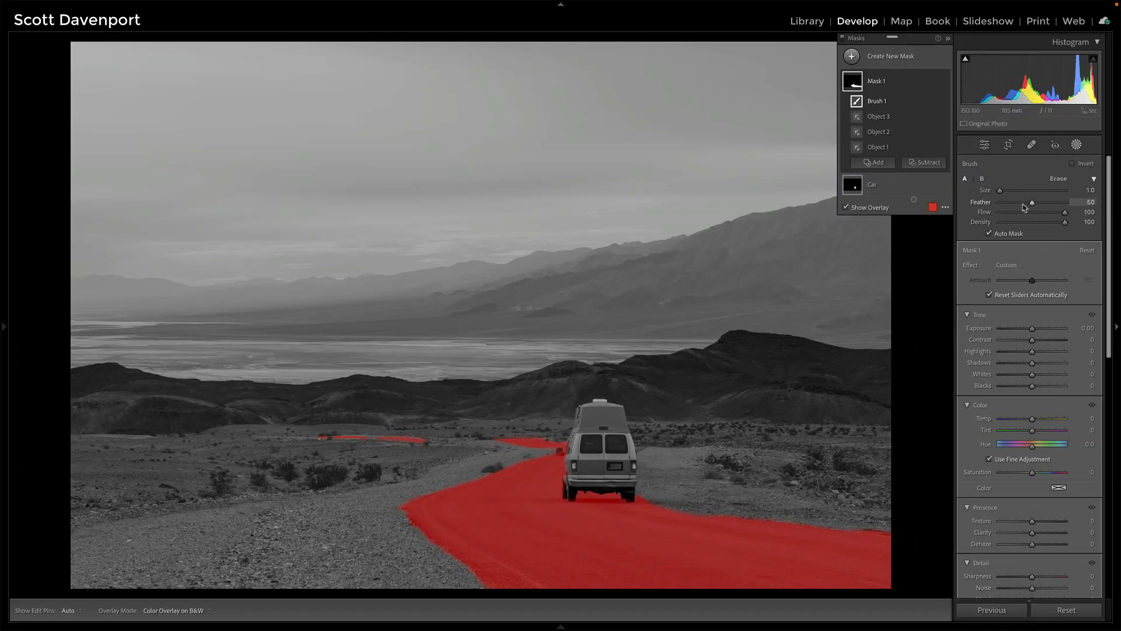
# - Hide the overlay and darken the road mask's exposure slightly, testing stronger values
pyautogui.click(846, 207)
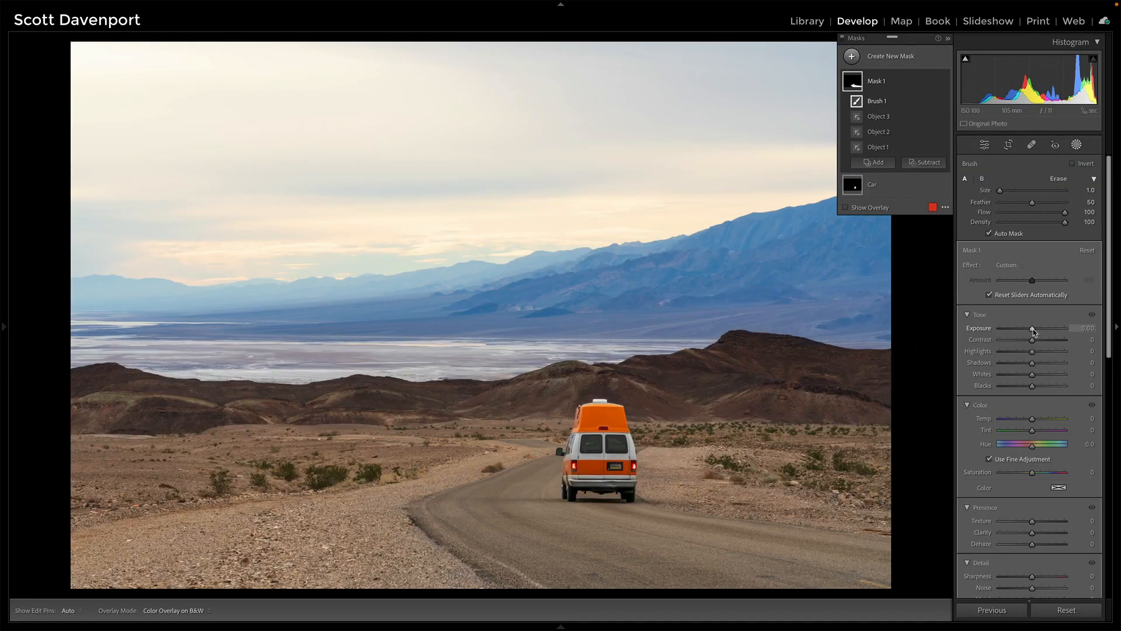
pyautogui.moveTo(1036, 327); pyautogui.dragTo(1012, 318)
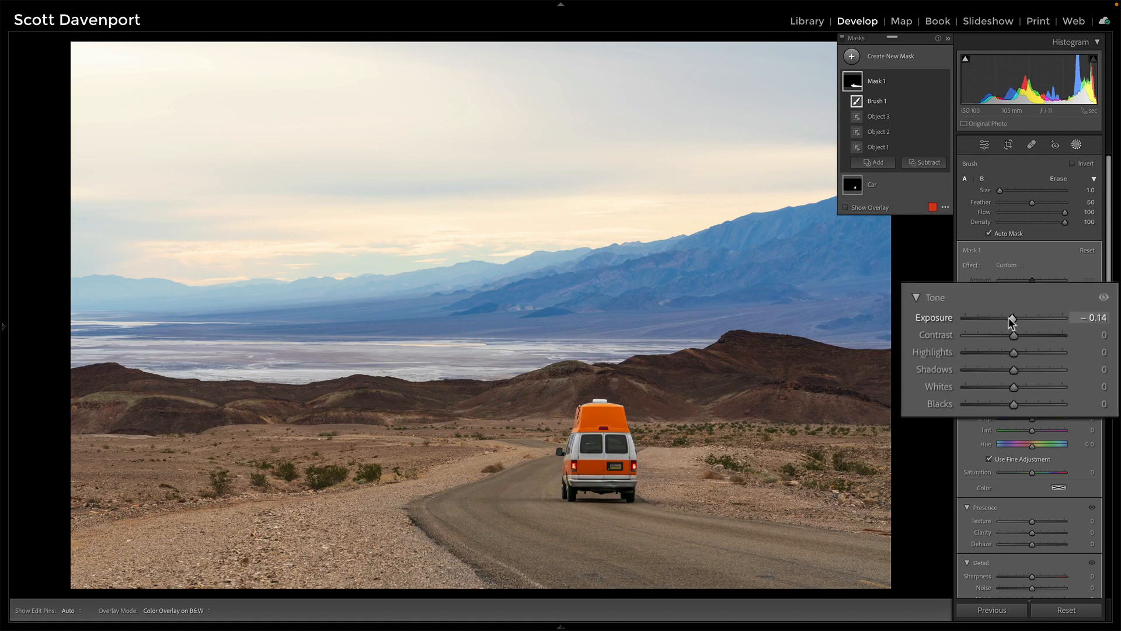
pyautogui.moveTo(1012, 318); pyautogui.dragTo(997, 318)
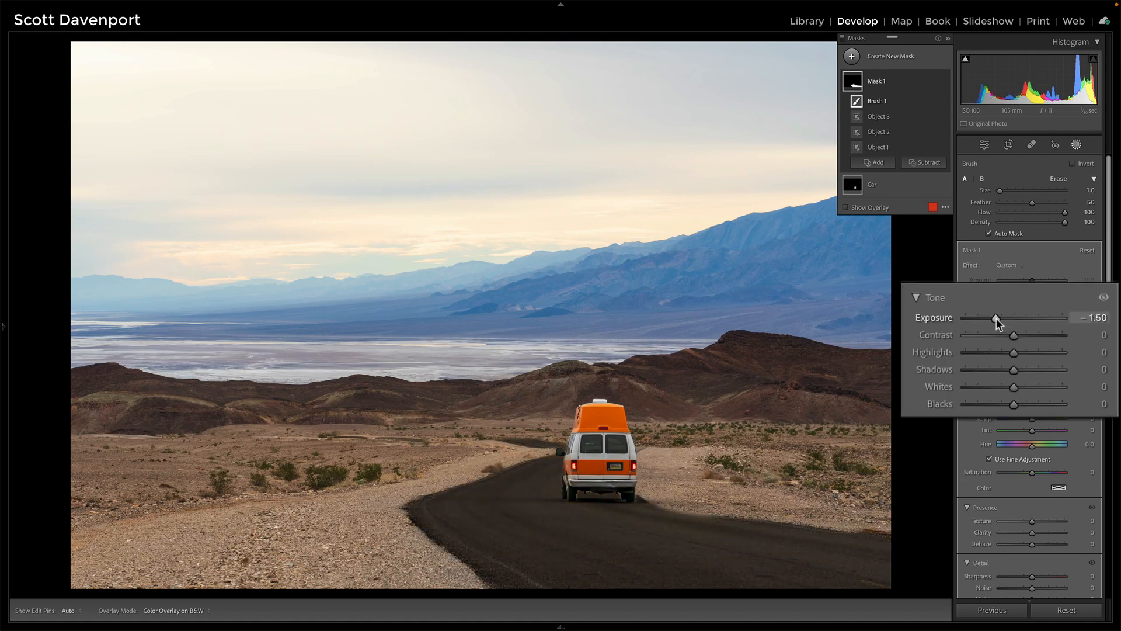
pyautogui.moveTo(996, 318); pyautogui.dragTo(1000, 318)
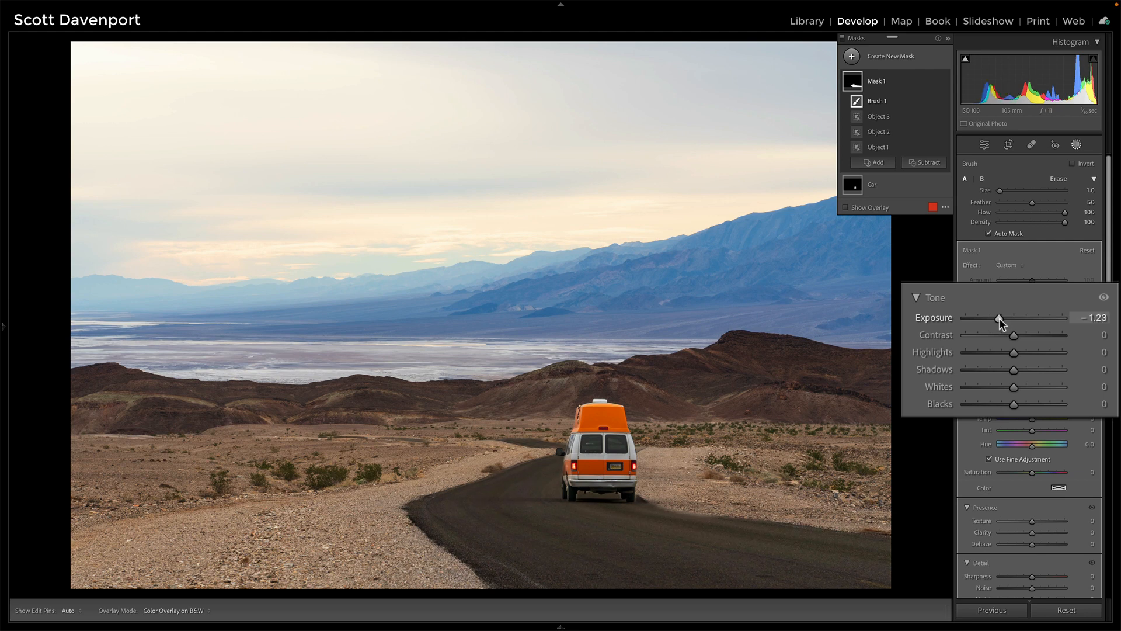
pyautogui.moveTo(1001, 318); pyautogui.dragTo(1009, 317)
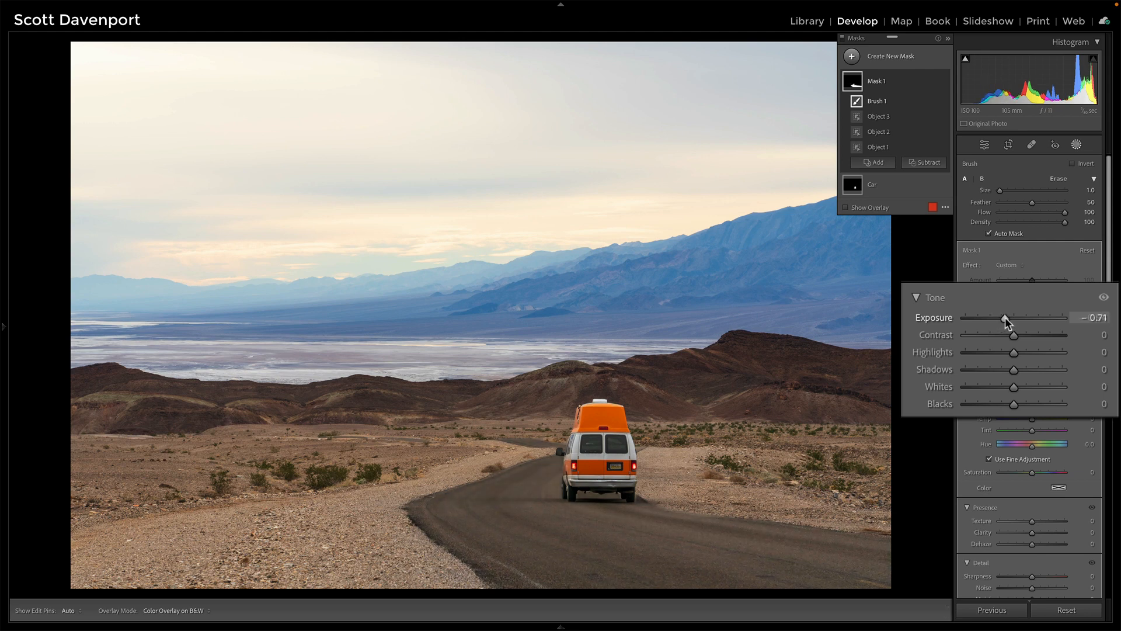
pyautogui.moveTo(1003, 319); pyautogui.dragTo(1005, 319)
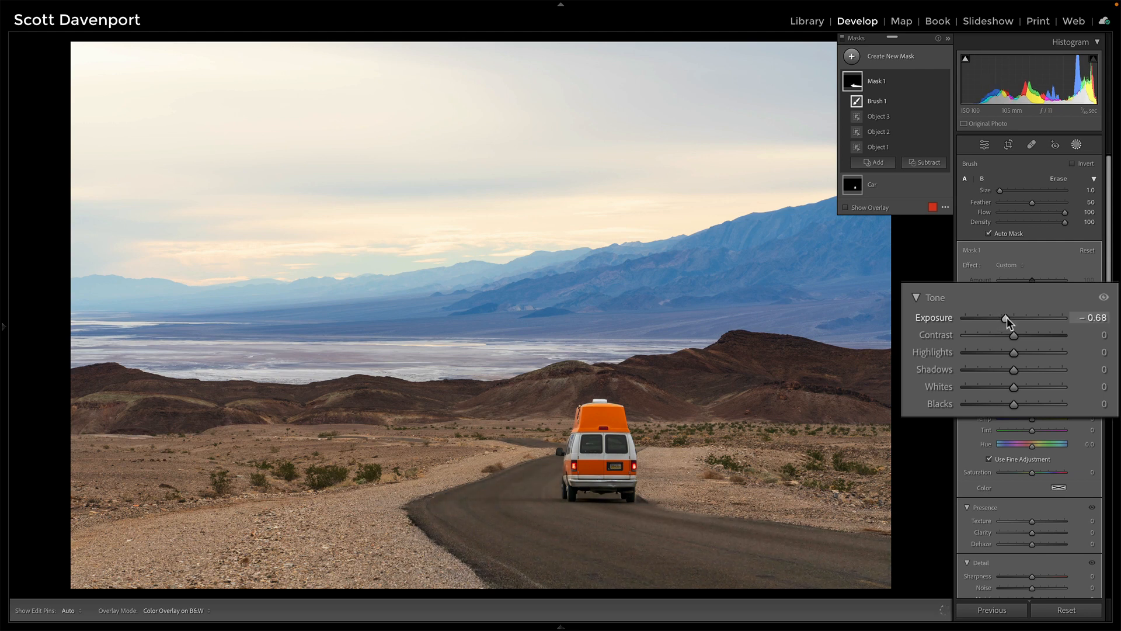
pyautogui.moveTo(1007, 318); pyautogui.dragTo(1002, 318)
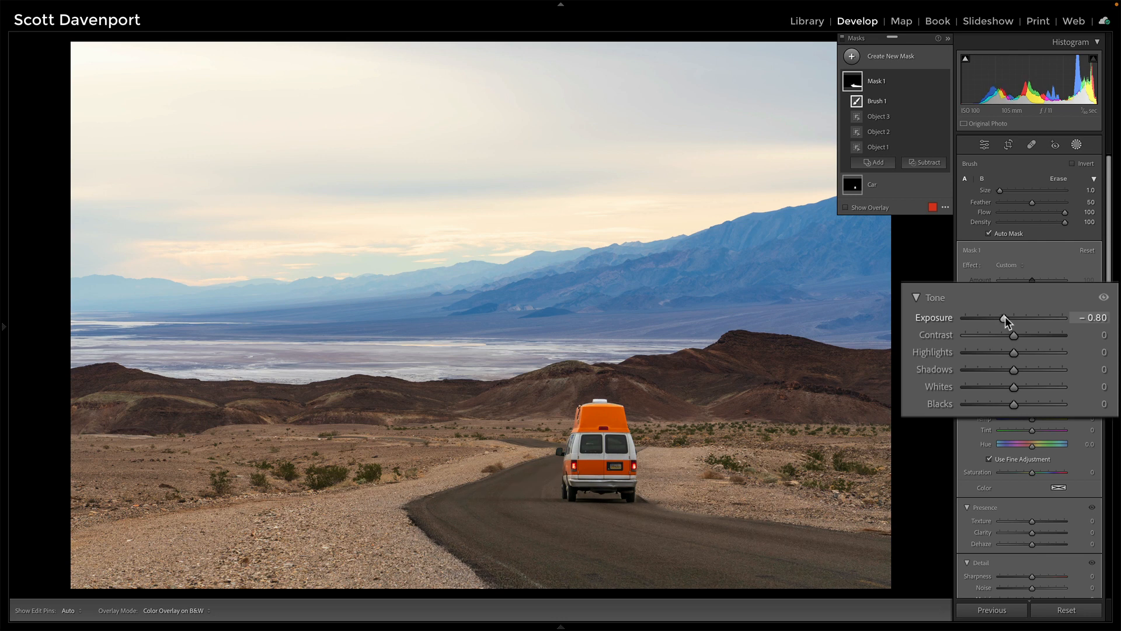
pyautogui.moveTo(1005, 318); pyautogui.dragTo(1003, 319)
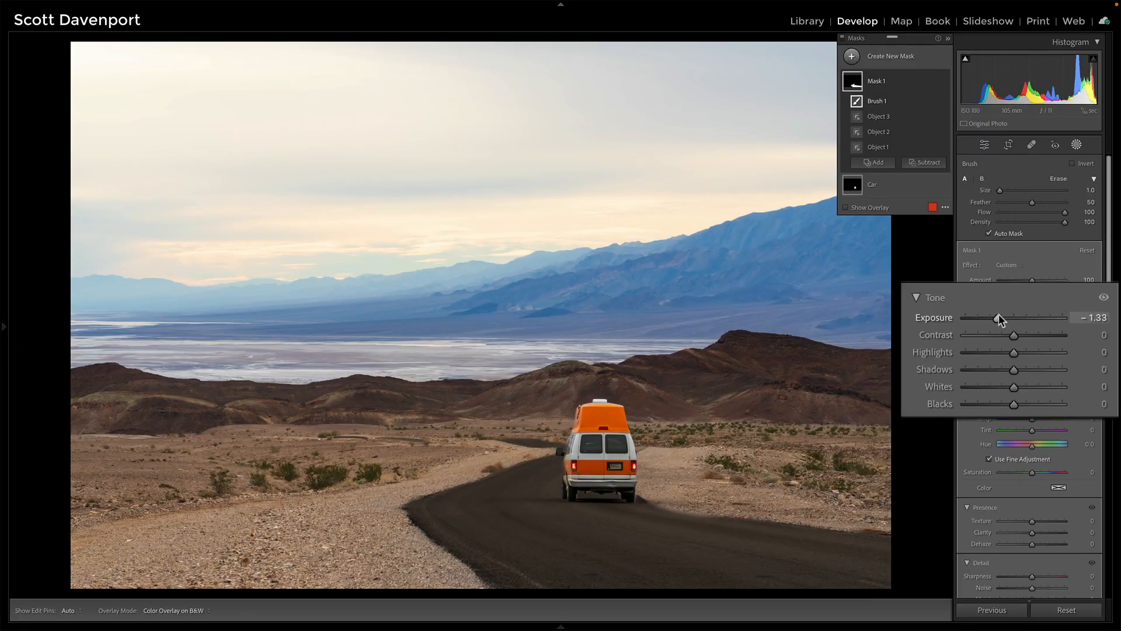
pyautogui.moveTo(999, 317); pyautogui.dragTo(1011, 318)
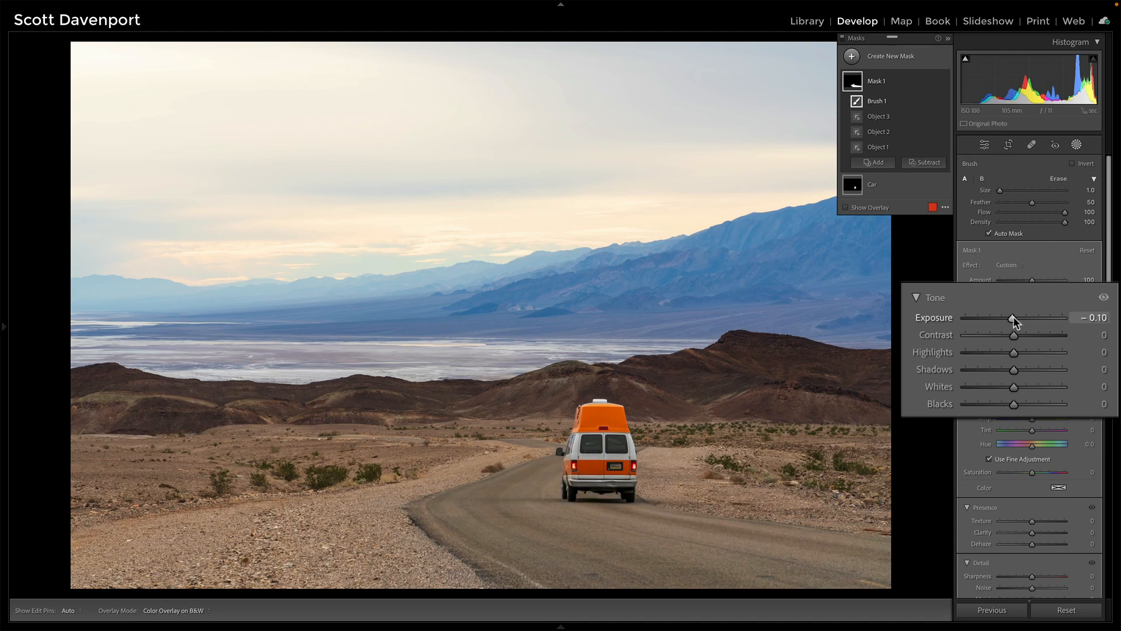
pyautogui.moveTo(1014, 318); pyautogui.dragTo(1011, 318)
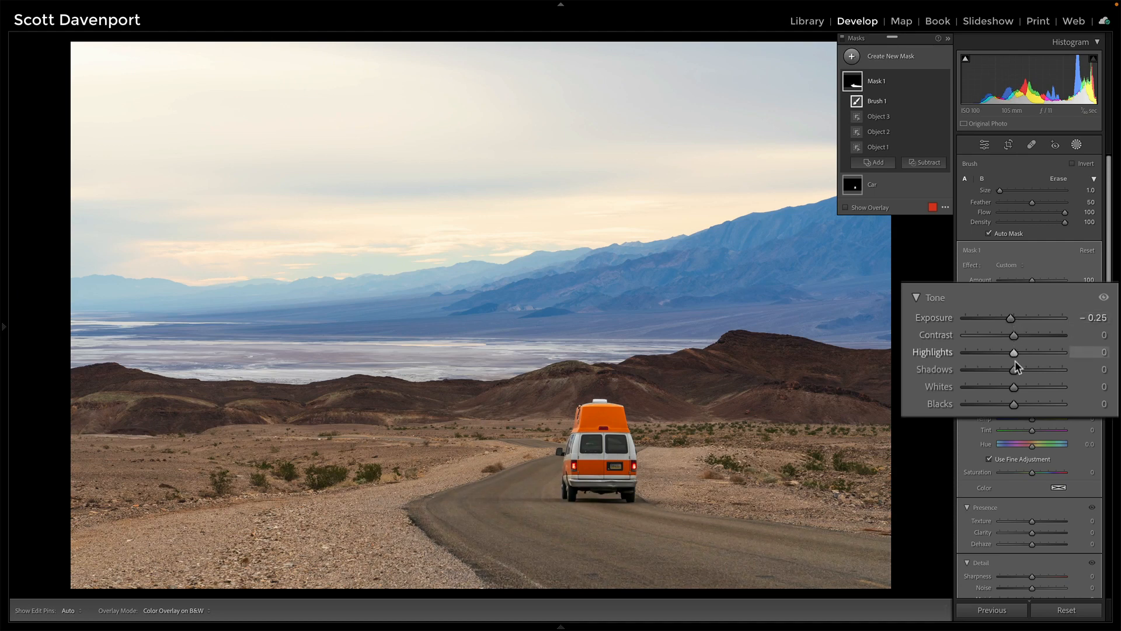
# - Set the road mask to shadows -13, blacks -6 and exposure about -0.16, toggling to compare
pyautogui.moveTo(1032, 369); pyautogui.dragTo(1008, 370)
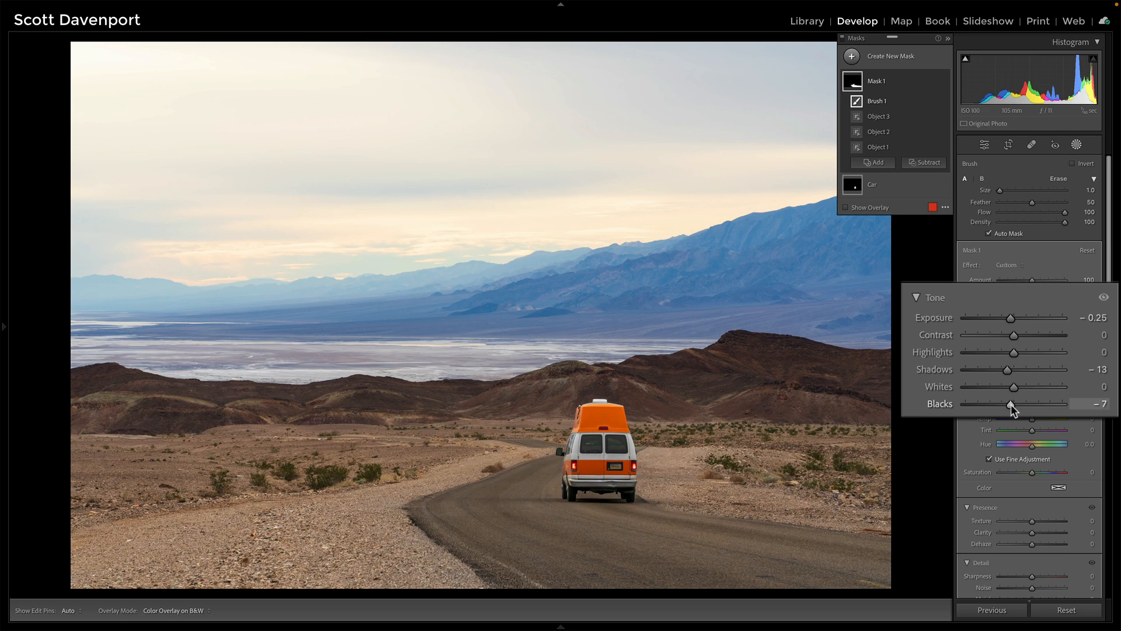
pyautogui.moveTo(1012, 403); pyautogui.dragTo(1013, 403)
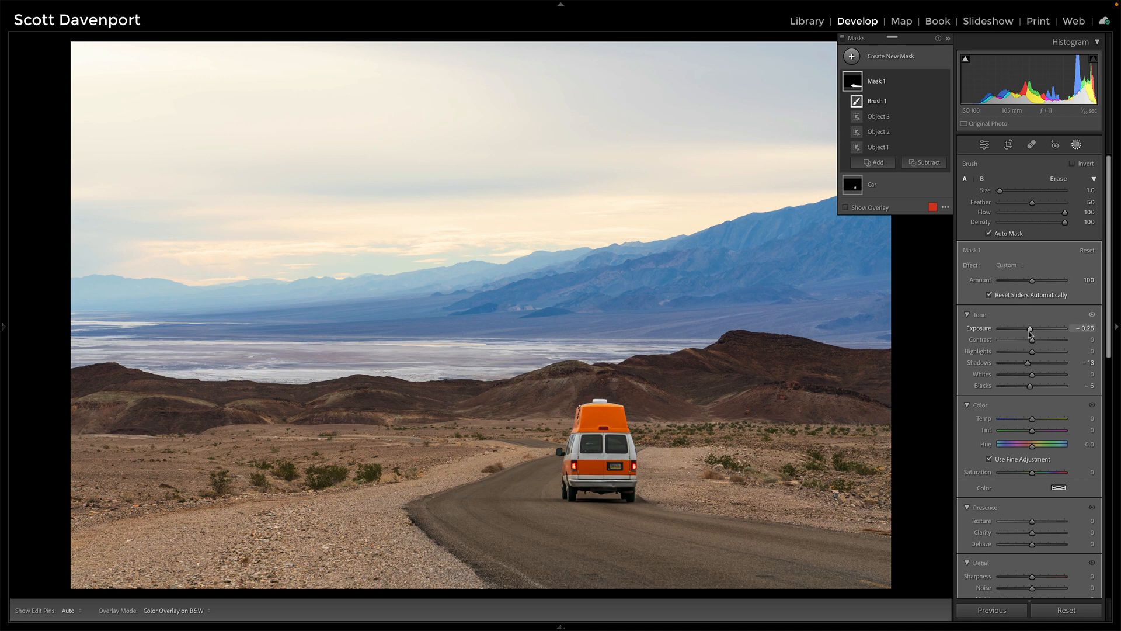
pyautogui.moveTo(1026, 328); pyautogui.dragTo(1012, 318)
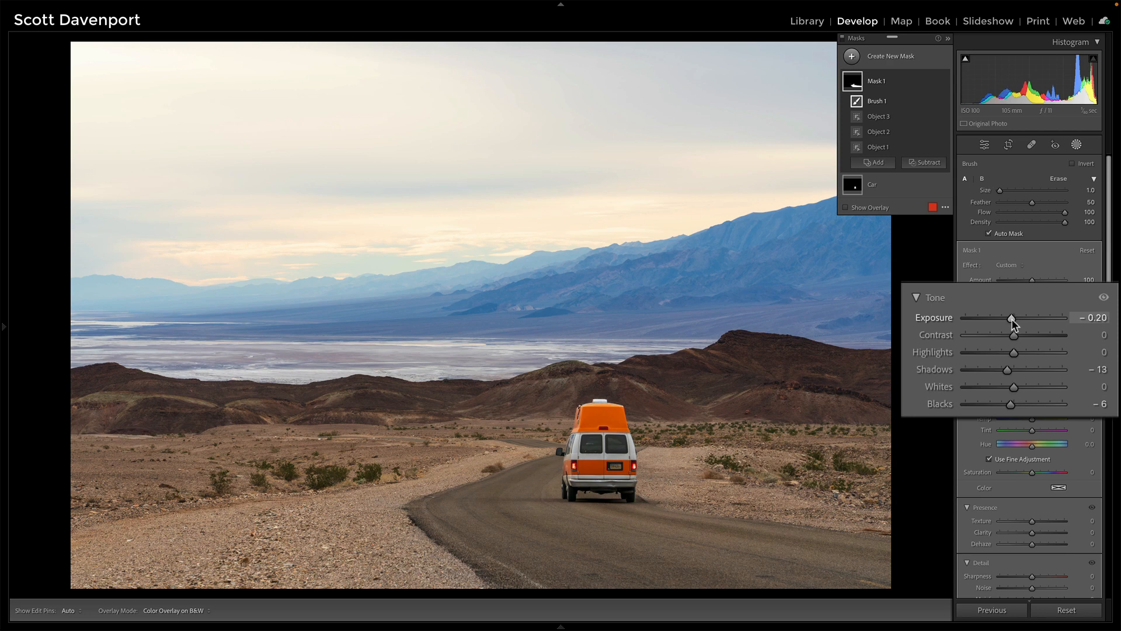
pyautogui.moveTo(1011, 320); pyautogui.dragTo(1012, 320)
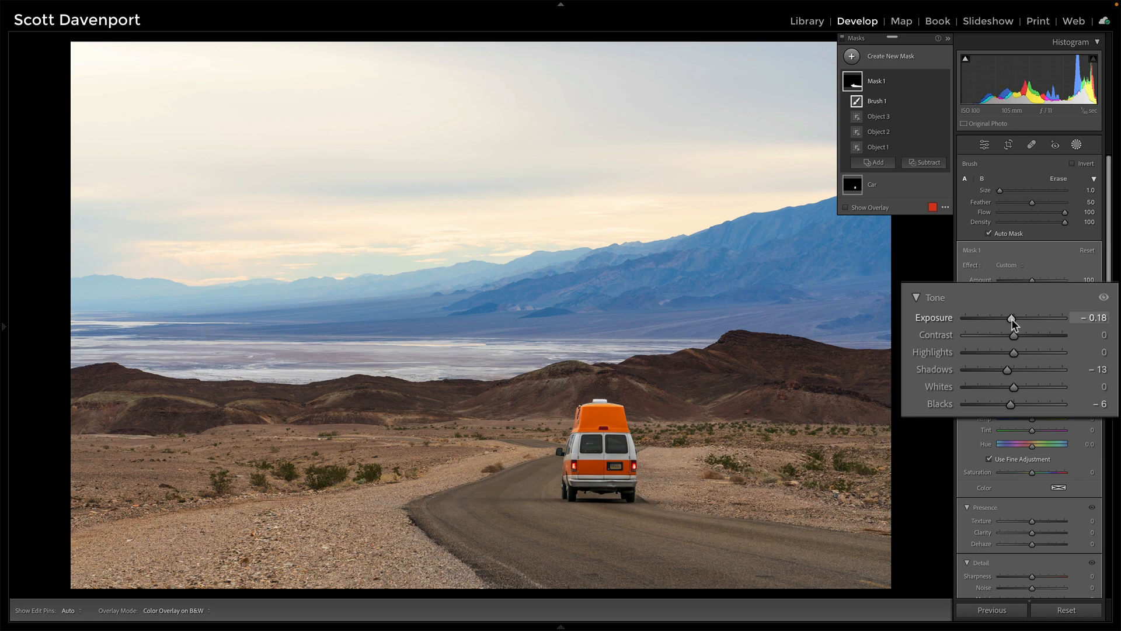
pyautogui.moveTo(1011, 318); pyautogui.dragTo(1014, 318)
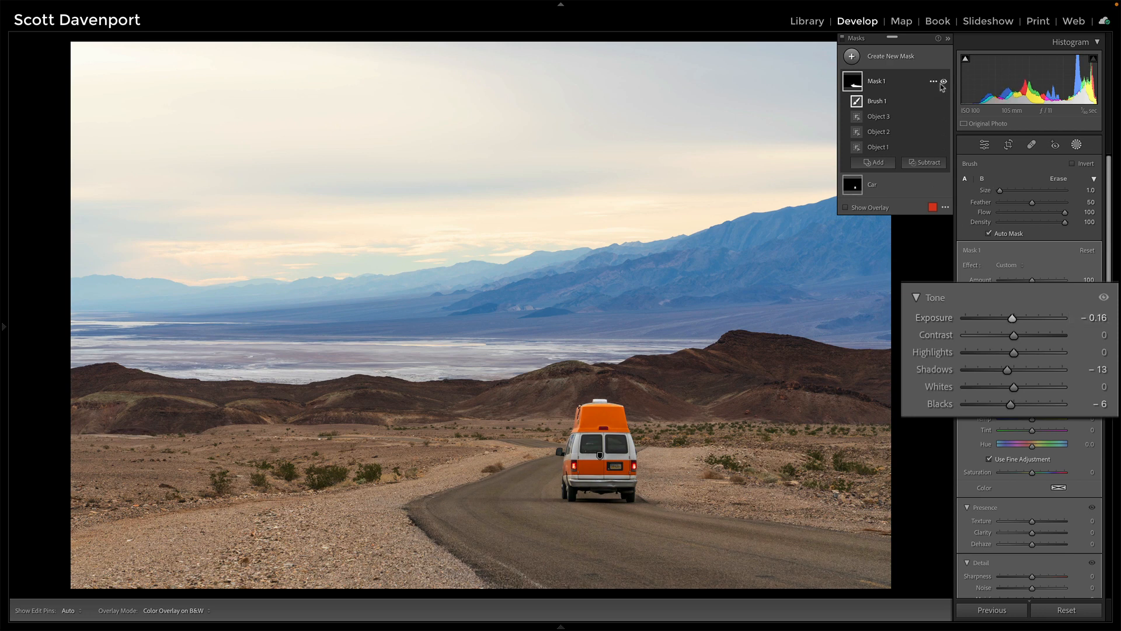
pyautogui.click(943, 81)
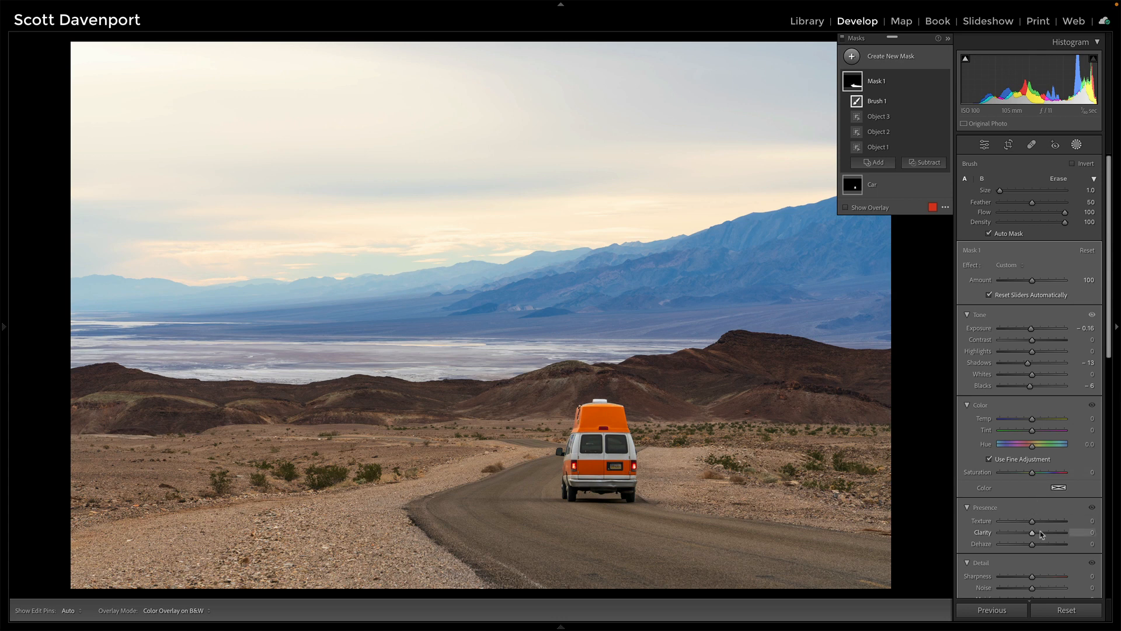
# - Add clarity of about +16 to the road mask
pyautogui.moveTo(1031, 535); pyautogui.dragTo(1069, 535)
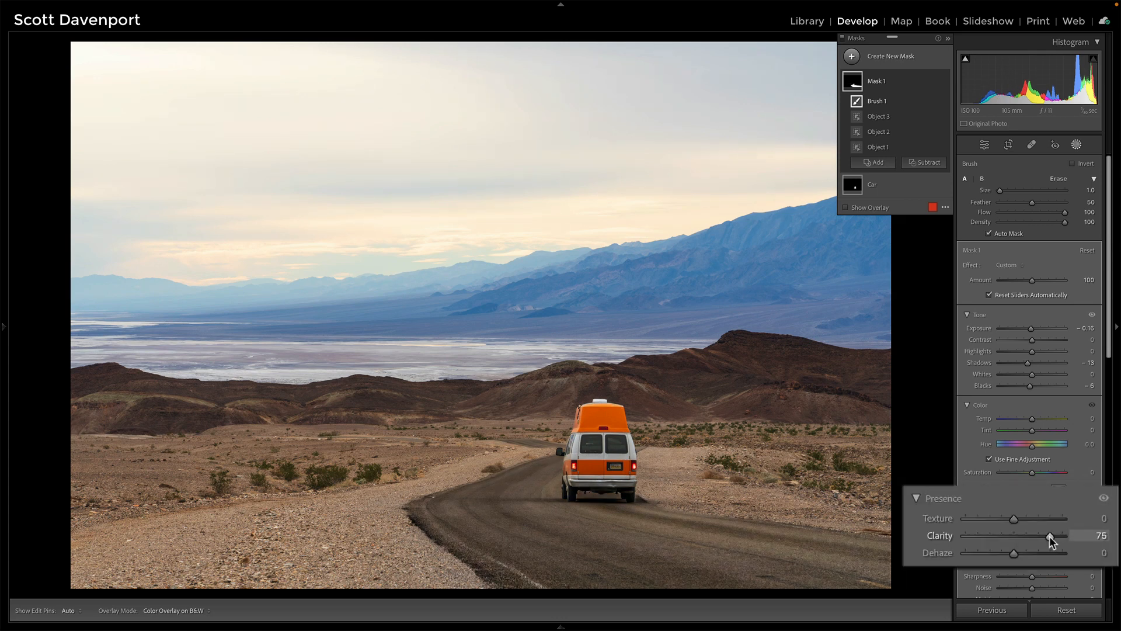
pyautogui.moveTo(1071, 537); pyautogui.dragTo(1024, 537)
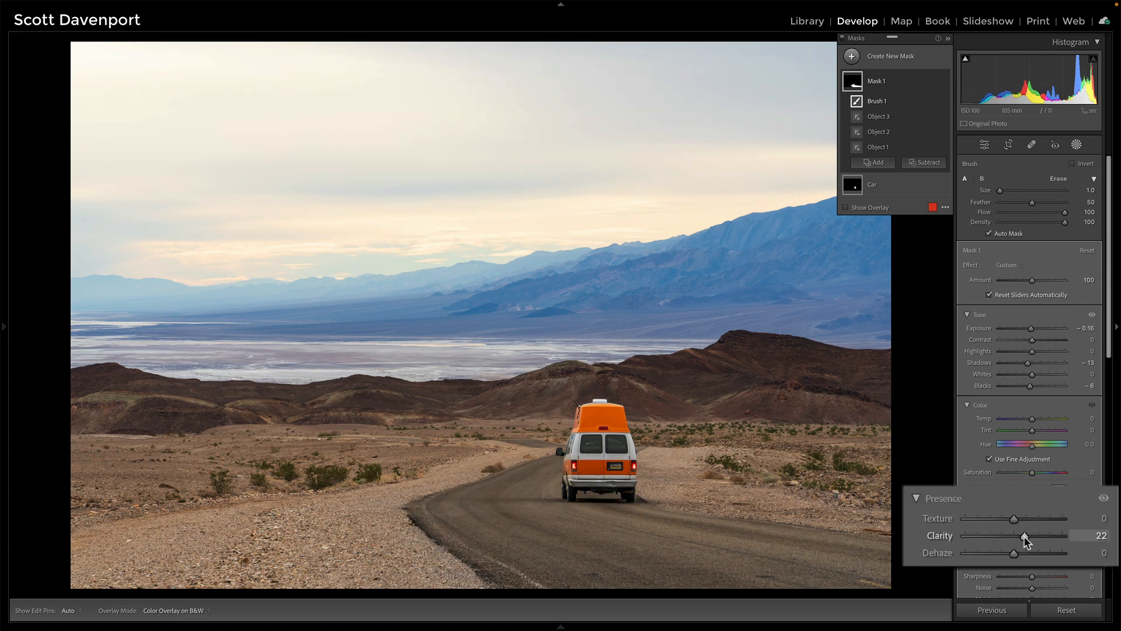
pyautogui.moveTo(1026, 537); pyautogui.dragTo(1020, 537)
pyautogui.write('Ro')
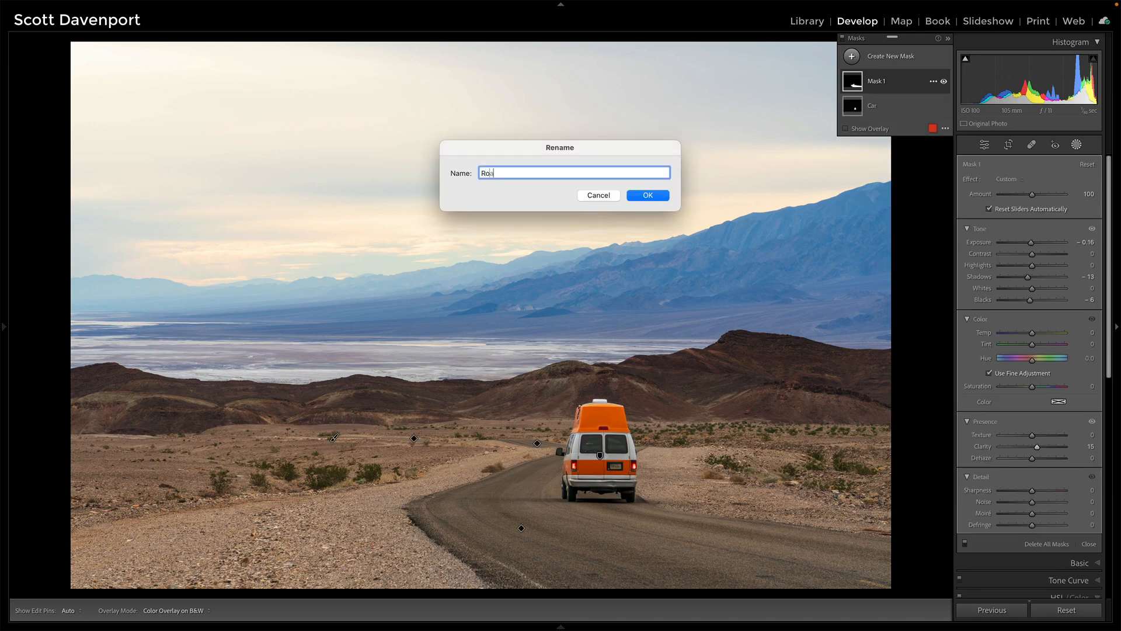
# - Confirm the name Road for the road mask
pyautogui.click(646, 195)
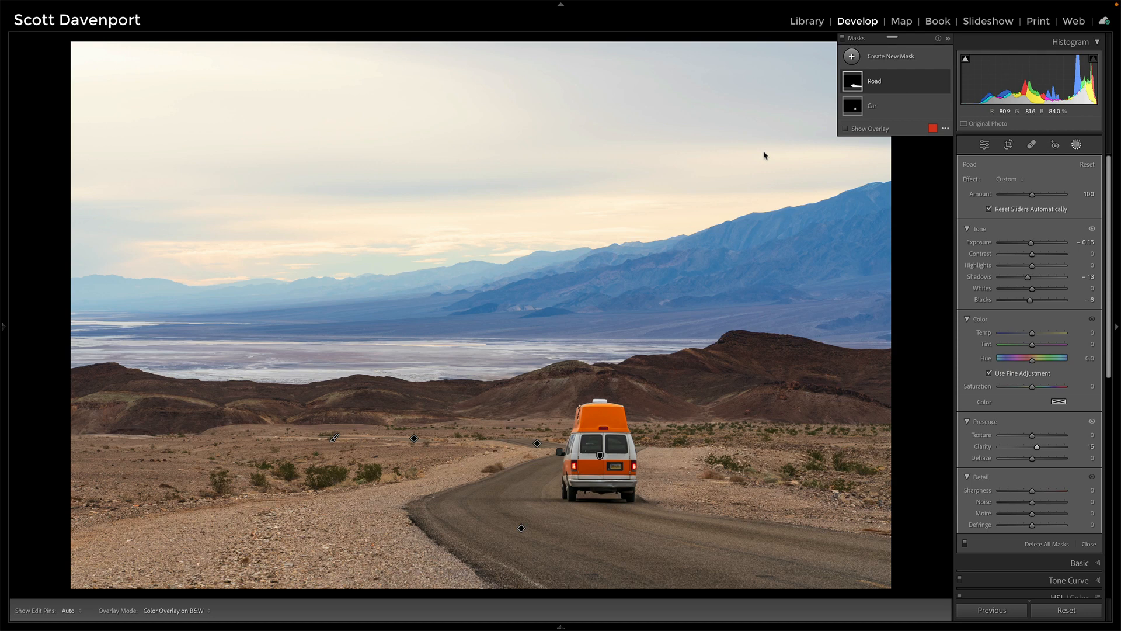
pyautogui.moveTo(788, 192)
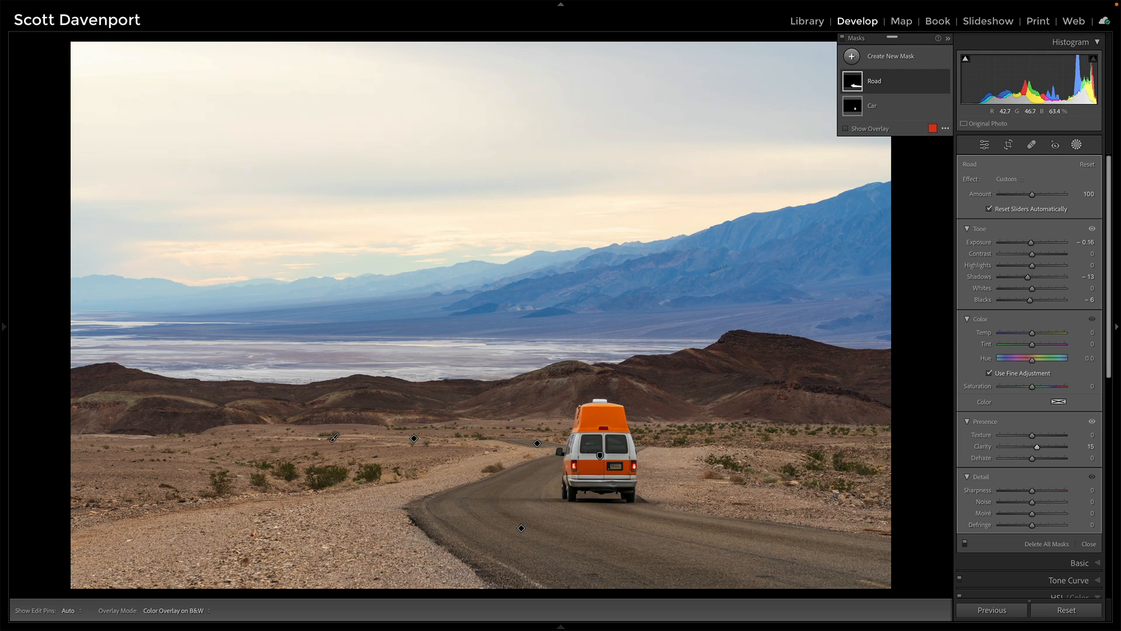
pyautogui.moveTo(270, 136)
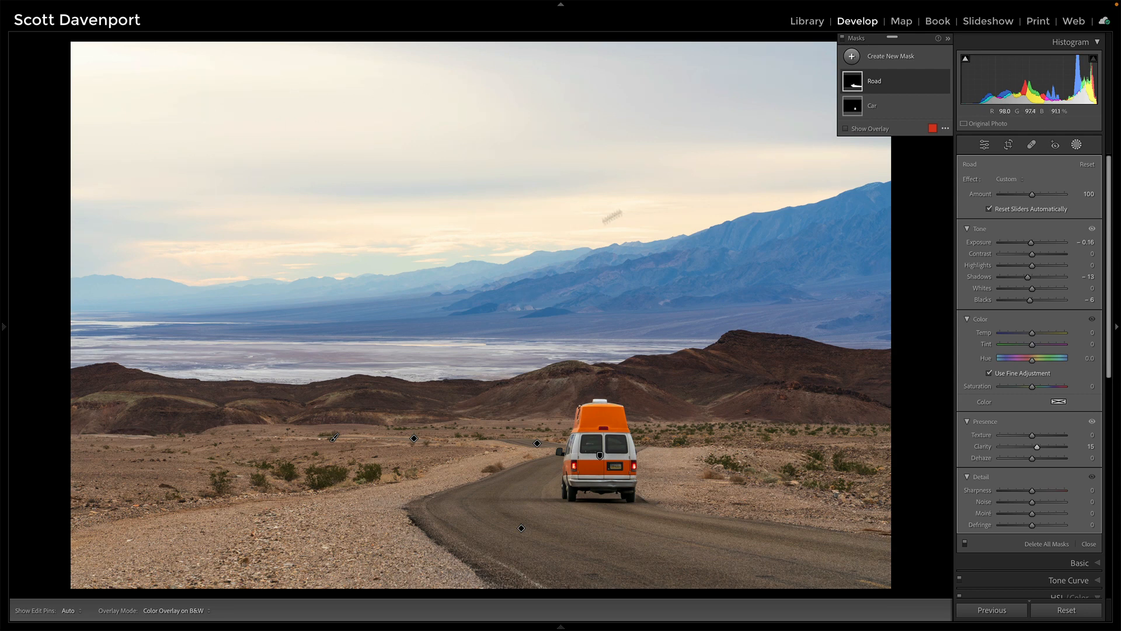
pyautogui.moveTo(497, 227)
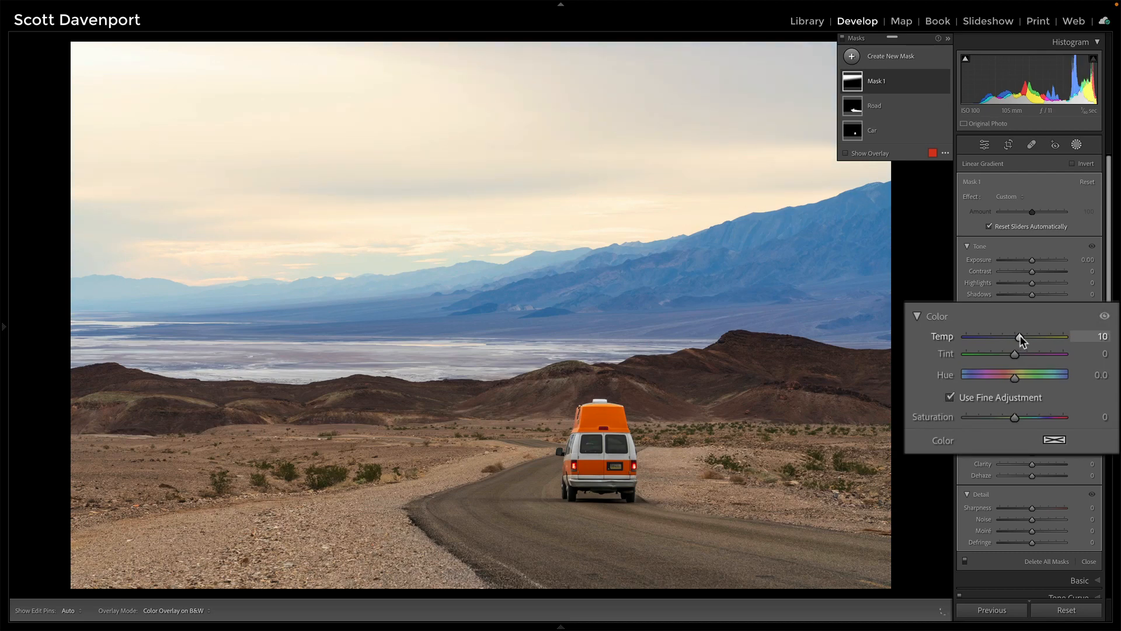
# - Warm the sky gradient and give it a subtle warm colour tint at low saturation
pyautogui.moveTo(1023, 336); pyautogui.dragTo(1019, 337)
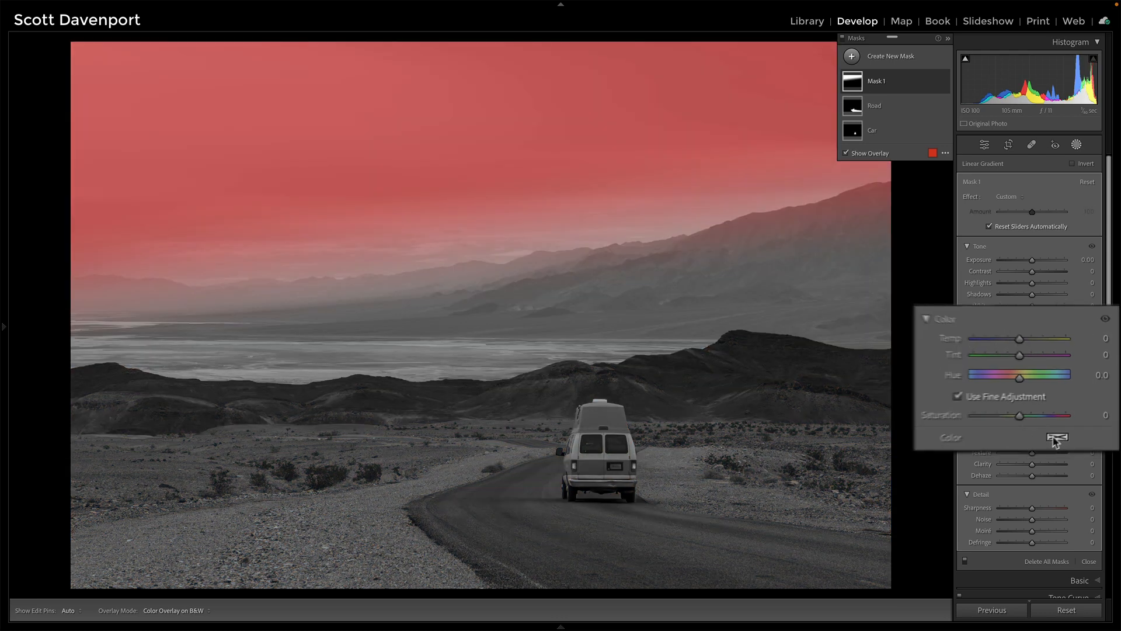
pyautogui.click(1058, 437)
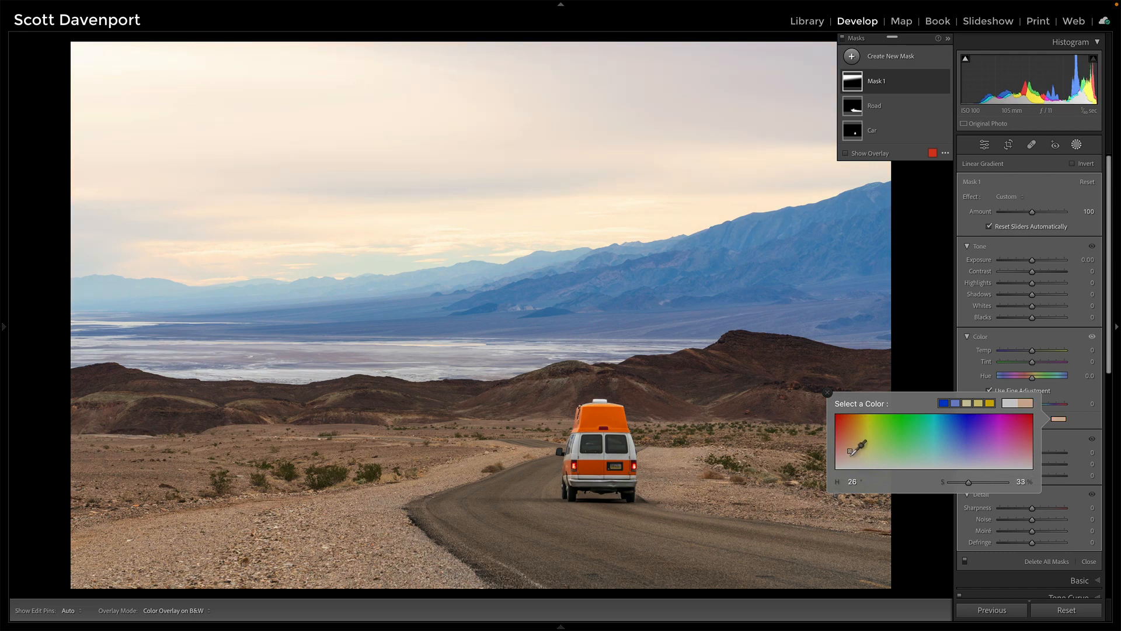
pyautogui.moveTo(849, 453); pyautogui.dragTo(855, 451)
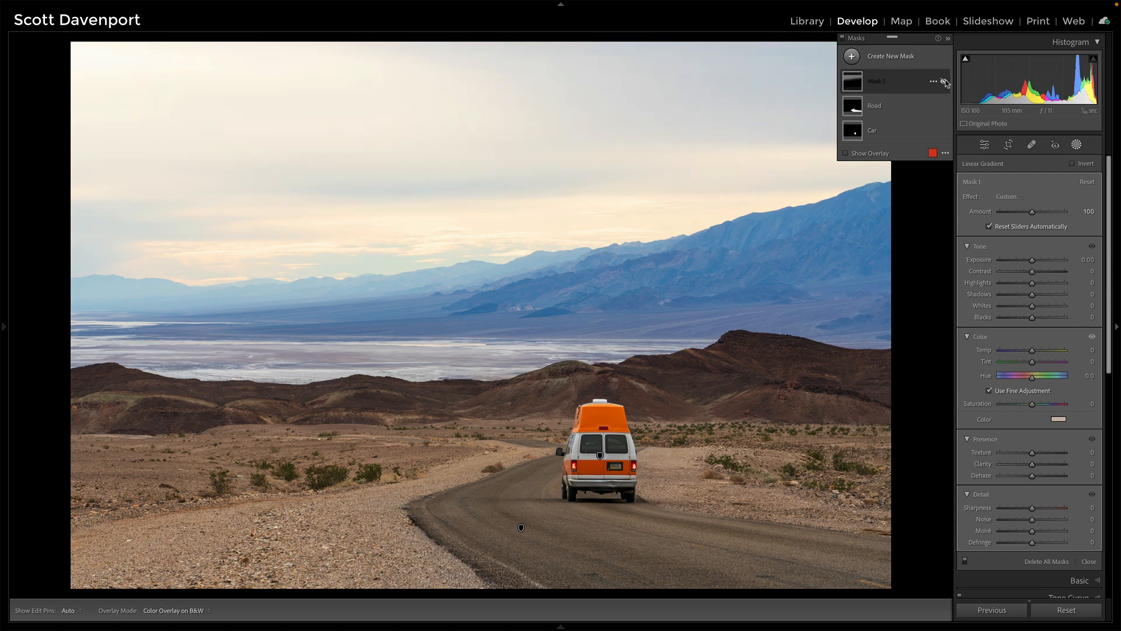
pyautogui.click(944, 81)
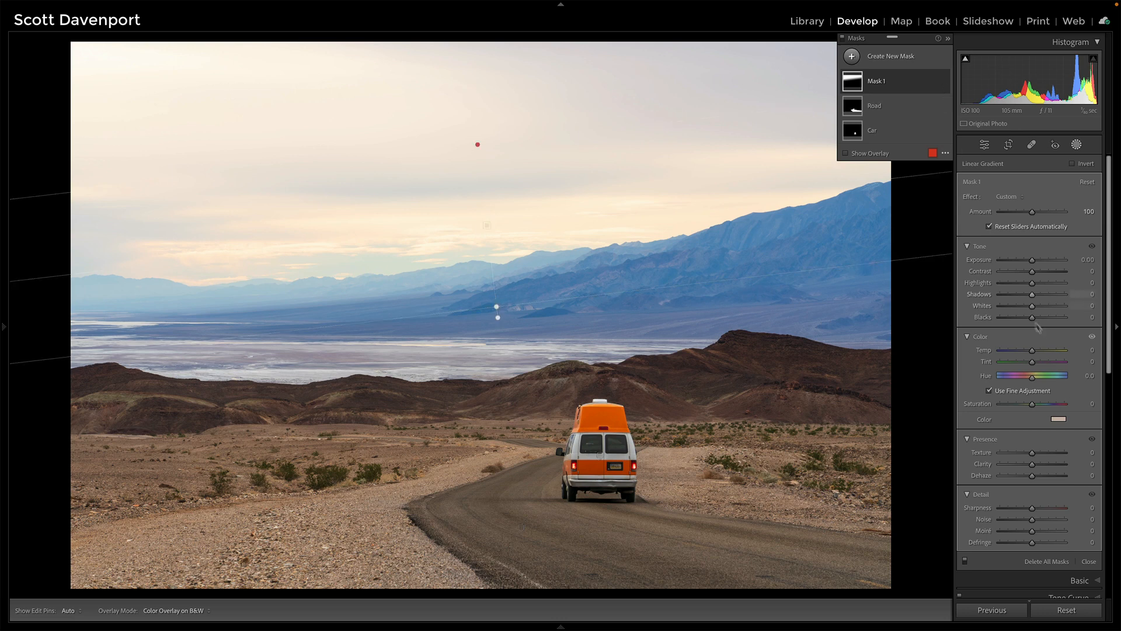
pyautogui.click(1082, 420)
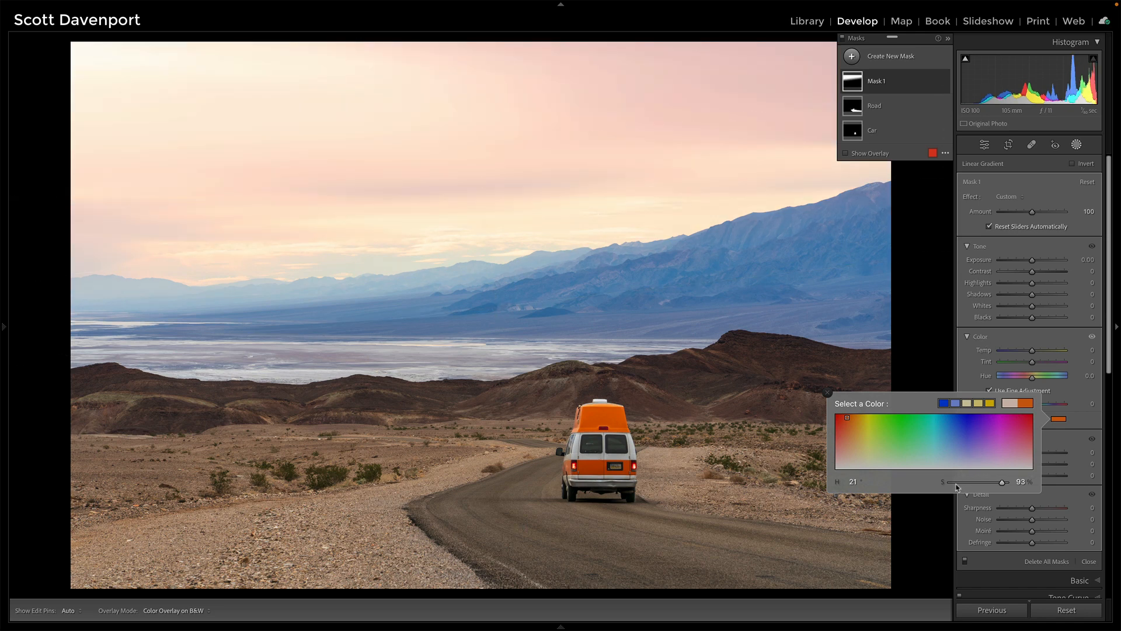
pyautogui.moveTo(1000, 482); pyautogui.dragTo(957, 483)
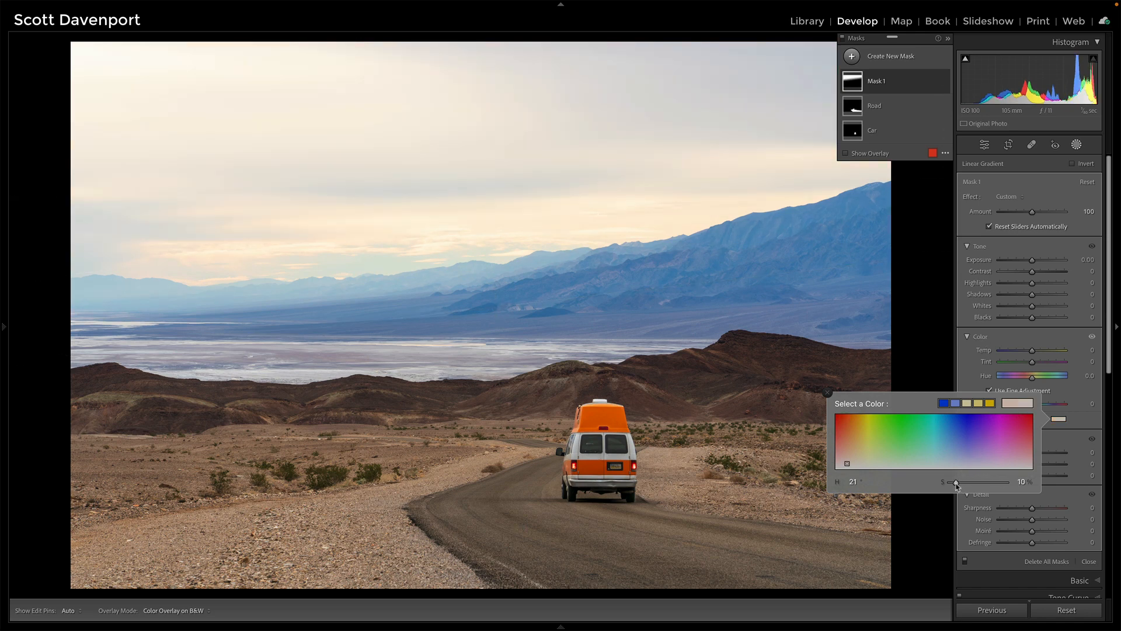
pyautogui.moveTo(943, 81)
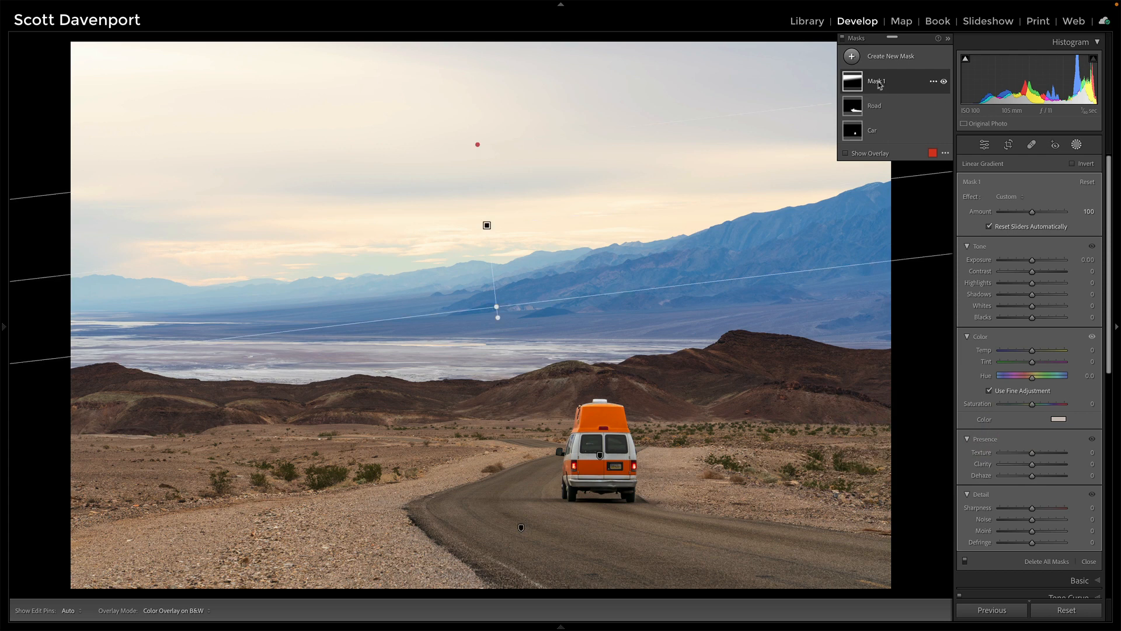
# - Rename the sky gradient mask to 'Tint Sky'
pyautogui.doubleClick(875, 82)
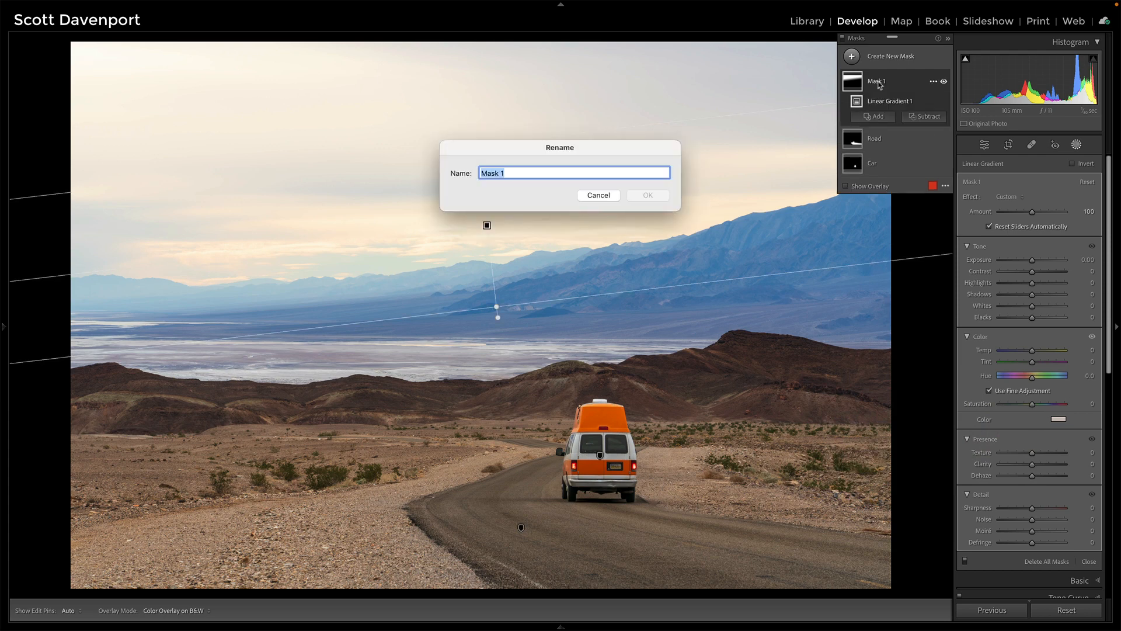
pyautogui.write('Tint Sky')
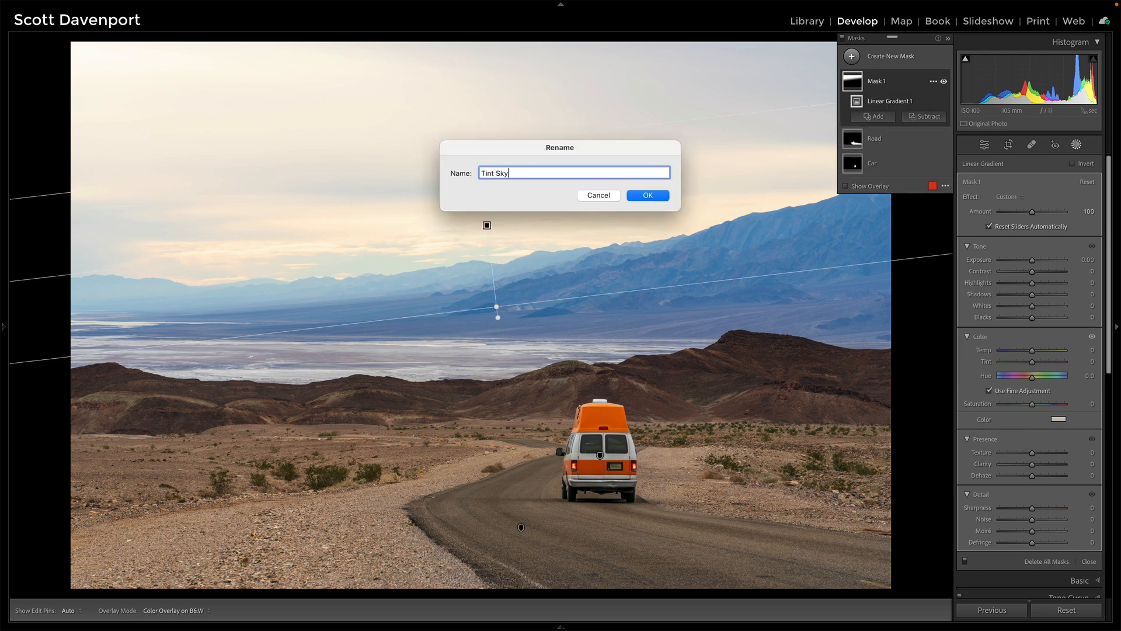
pyautogui.click(646, 196)
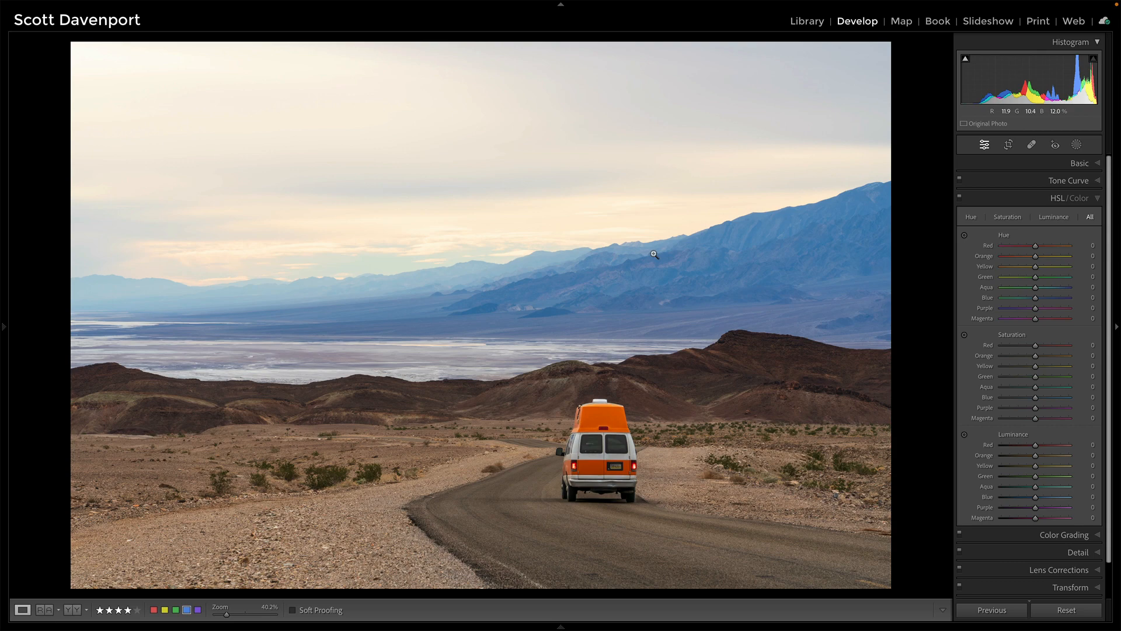
pyautogui.moveTo(426, 241)
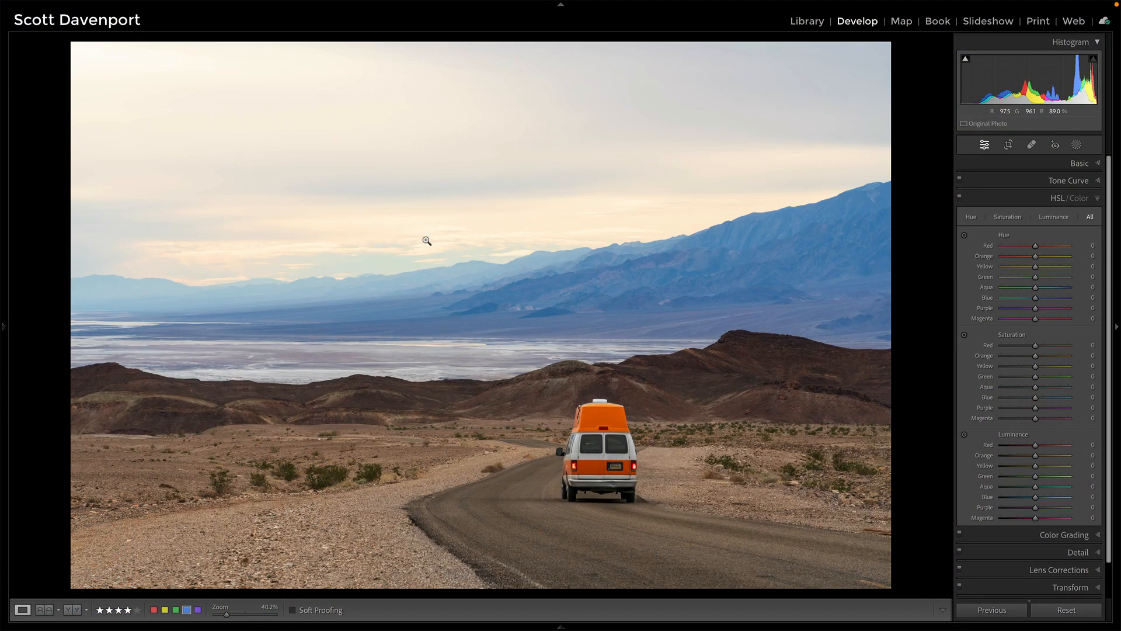
# - Send the van photo to Photoshop 2023 via Edit In > Open as Smart Object
pyautogui.rightClick(427, 240)
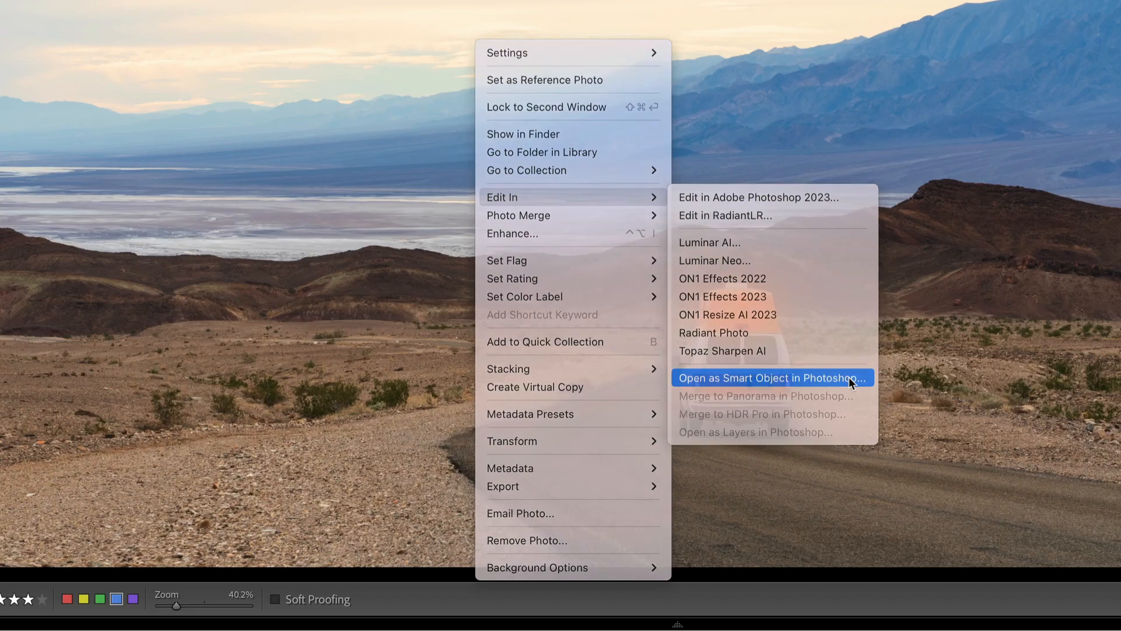
pyautogui.click(770, 378)
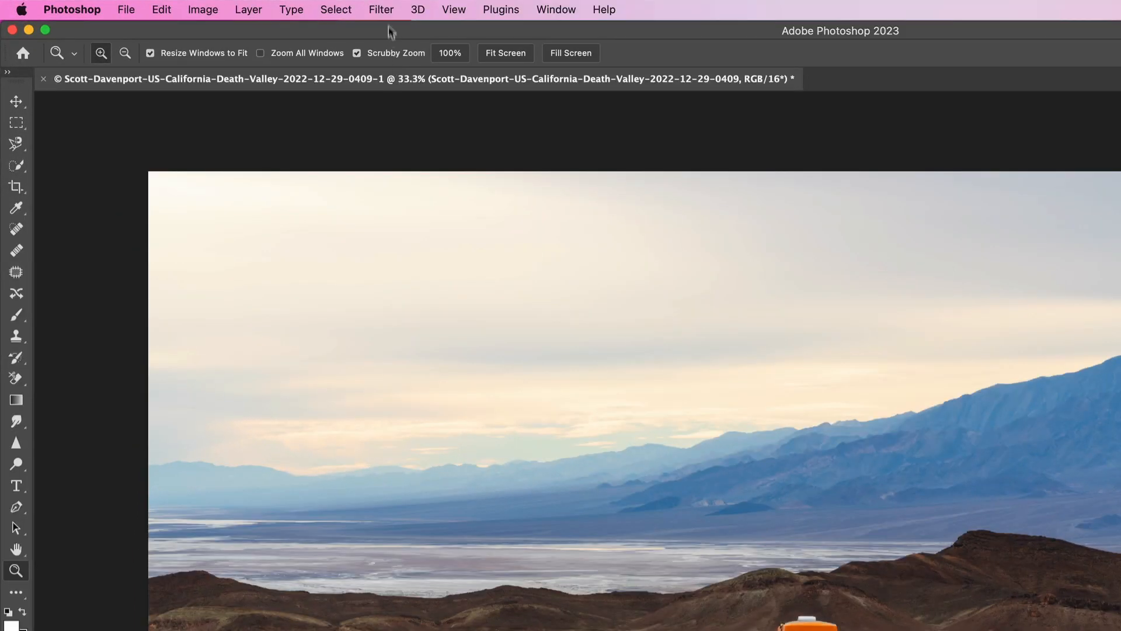
# - Bring up Photoshop's Filter menu to reach the ON1 Effects 2023 plugin
pyautogui.click(381, 9)
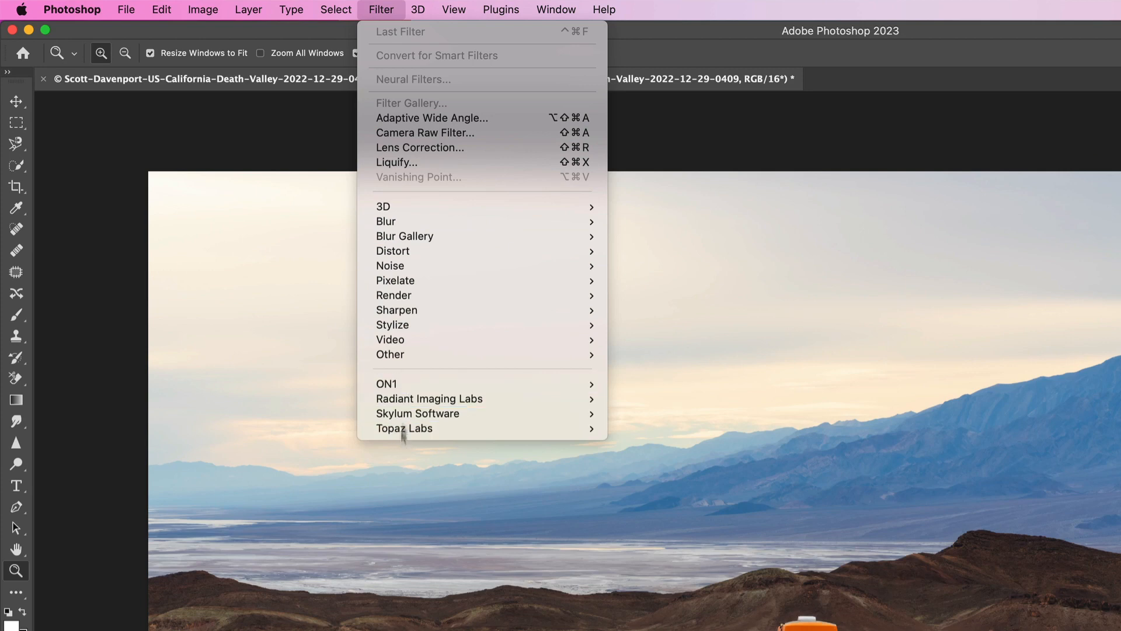
pyautogui.moveTo(386, 384)
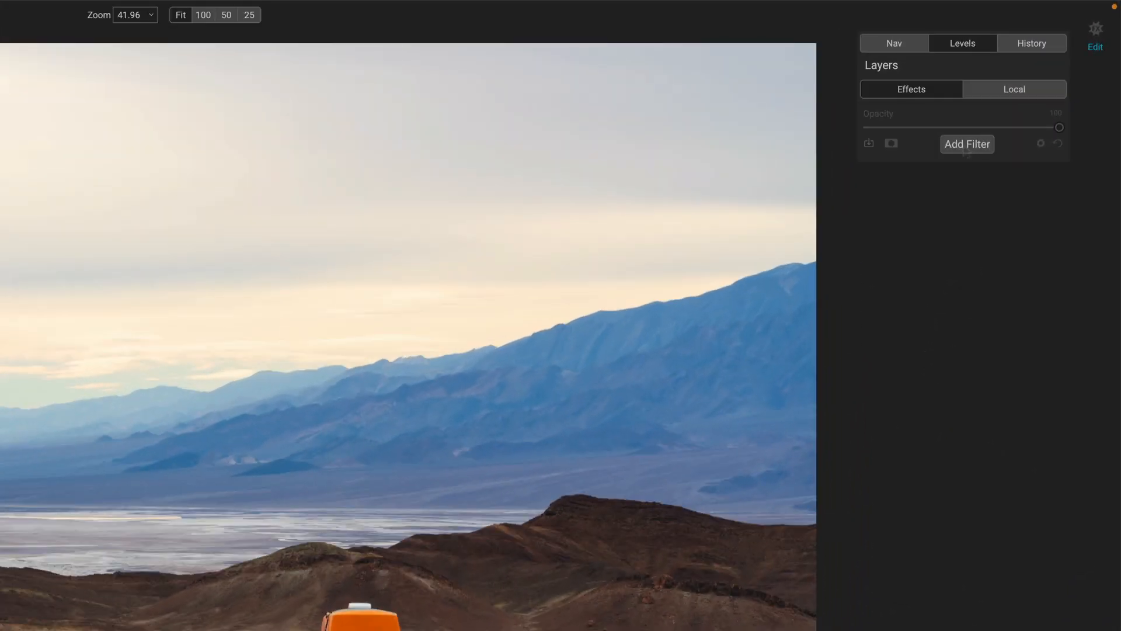
# - Add a Dynamic Contrast filter and toggle it on and off at fit and 100% to compare the mountains
pyautogui.click(967, 143)
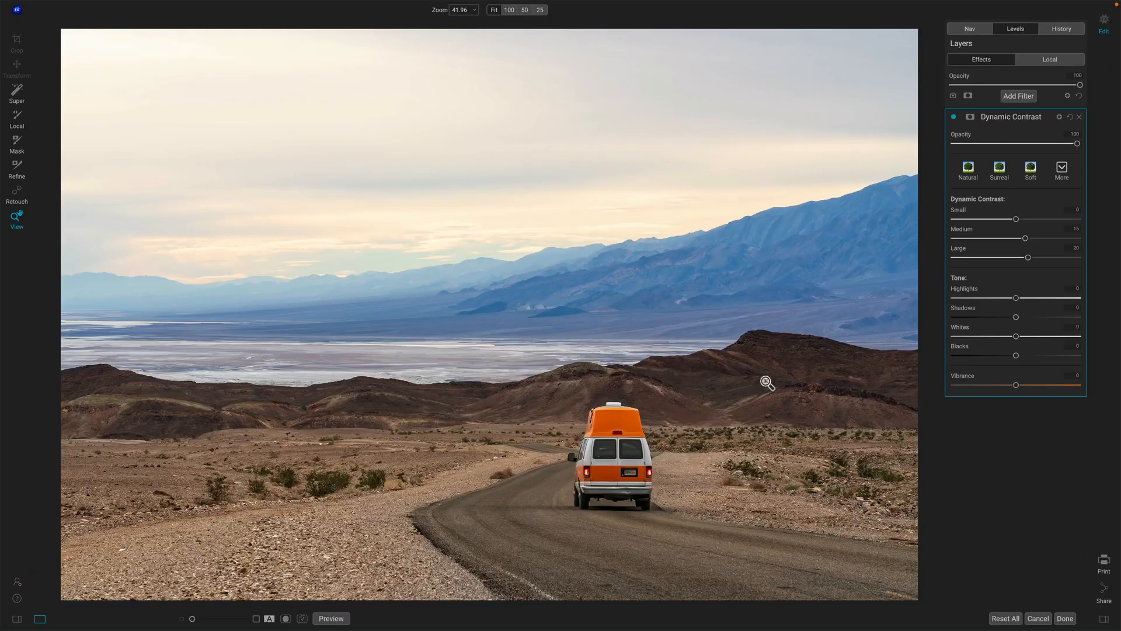
pyautogui.click(955, 117)
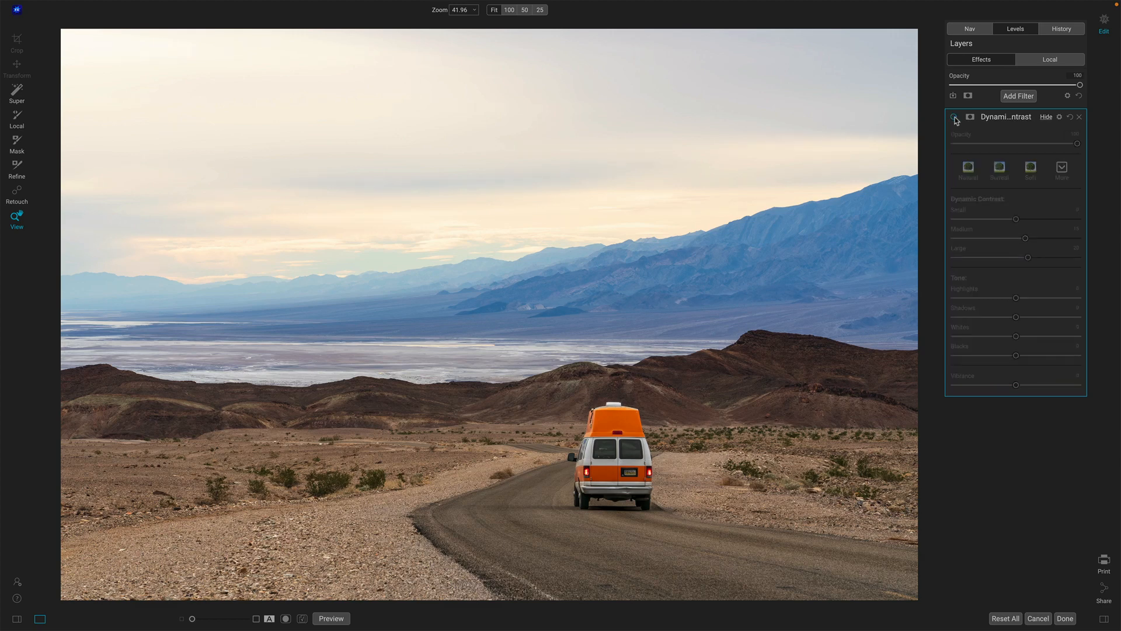
pyautogui.click(955, 116)
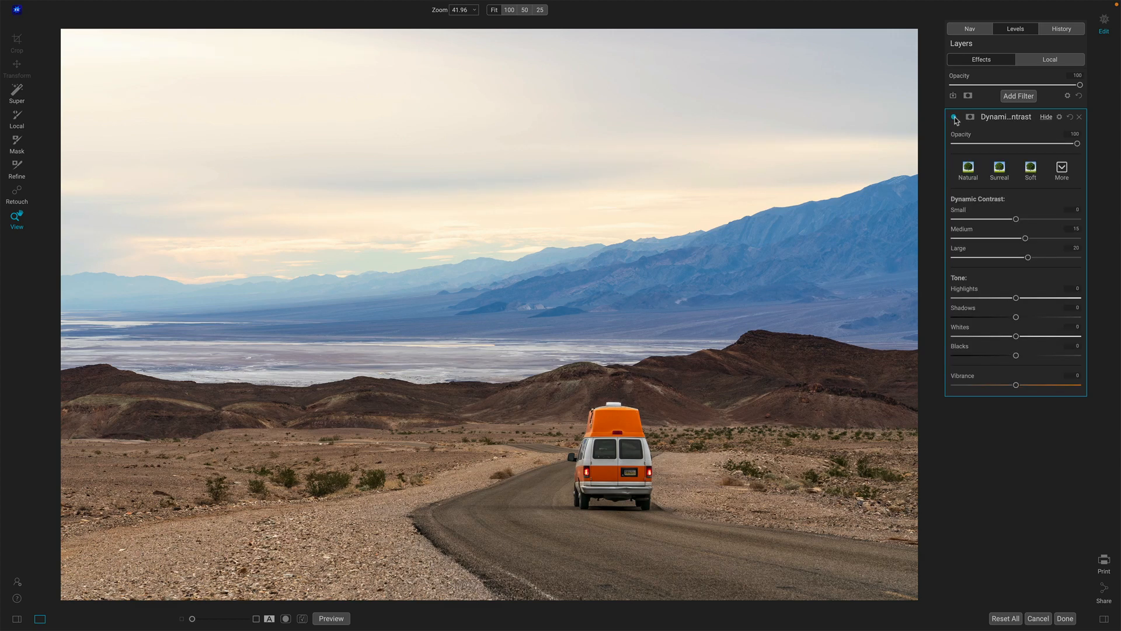
pyautogui.click(954, 117)
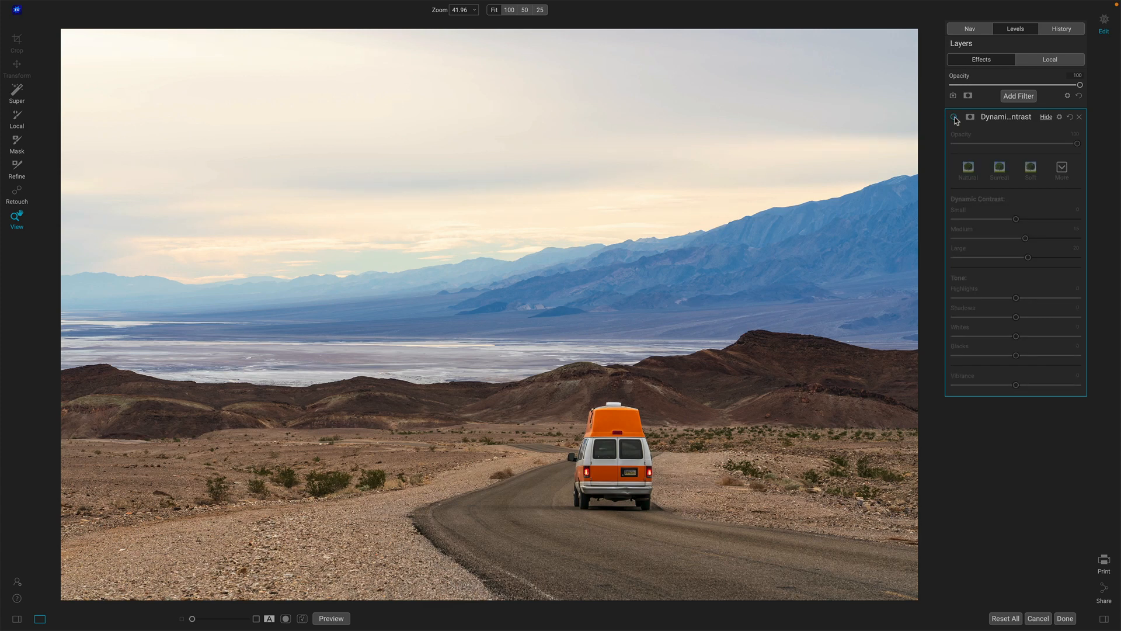
pyautogui.click(954, 117)
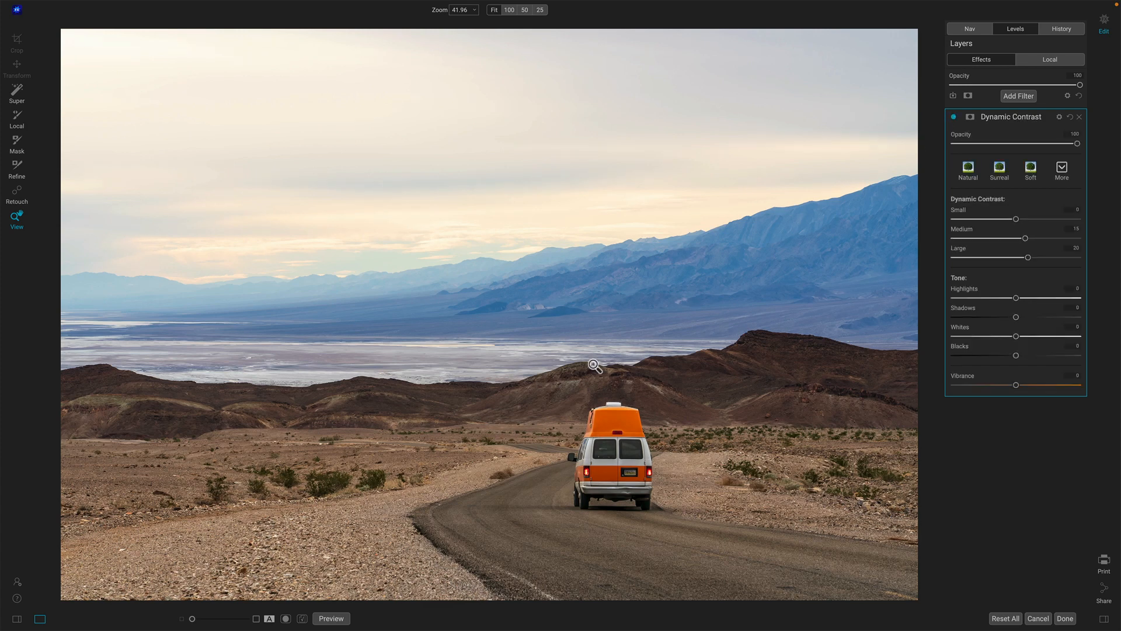
pyautogui.moveTo(996, 145)
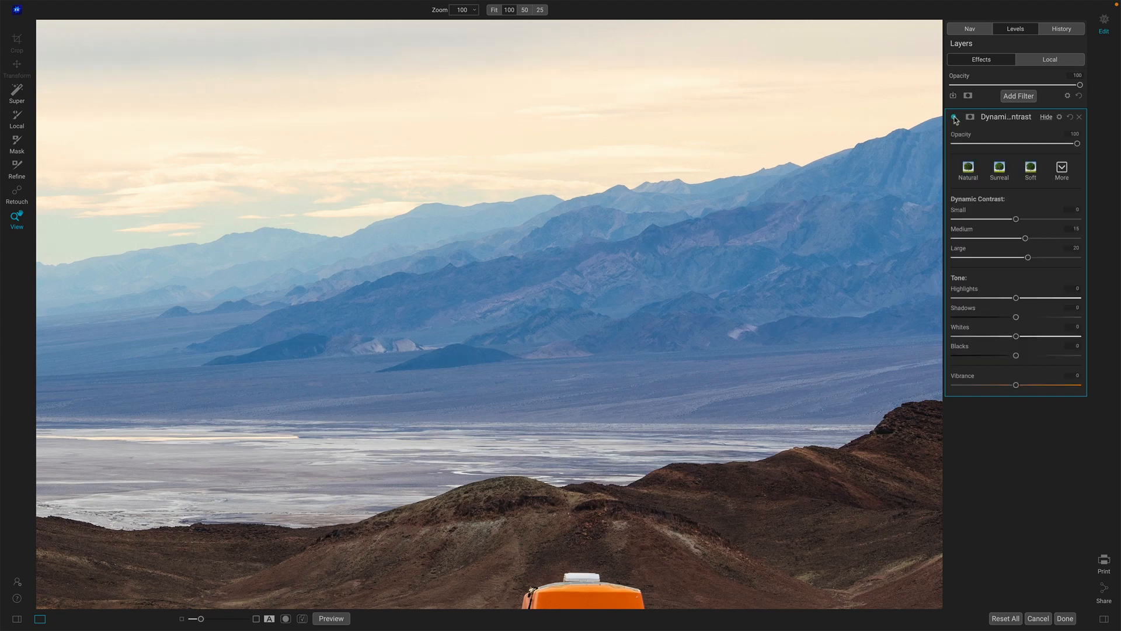
pyautogui.click(955, 117)
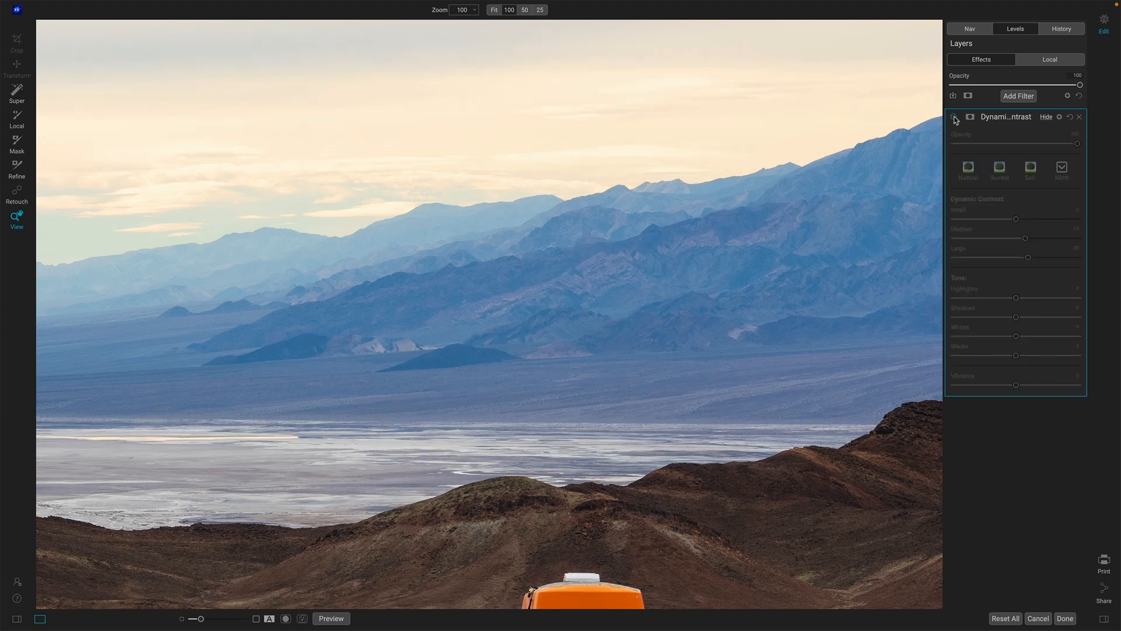
pyautogui.click(955, 117)
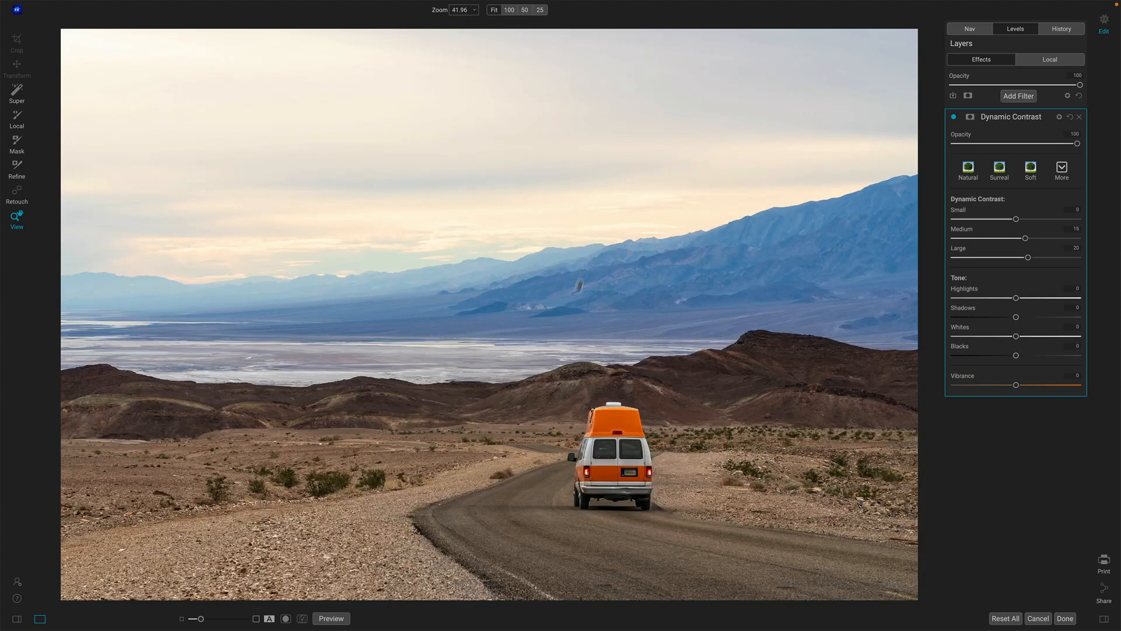
pyautogui.click(508, 9)
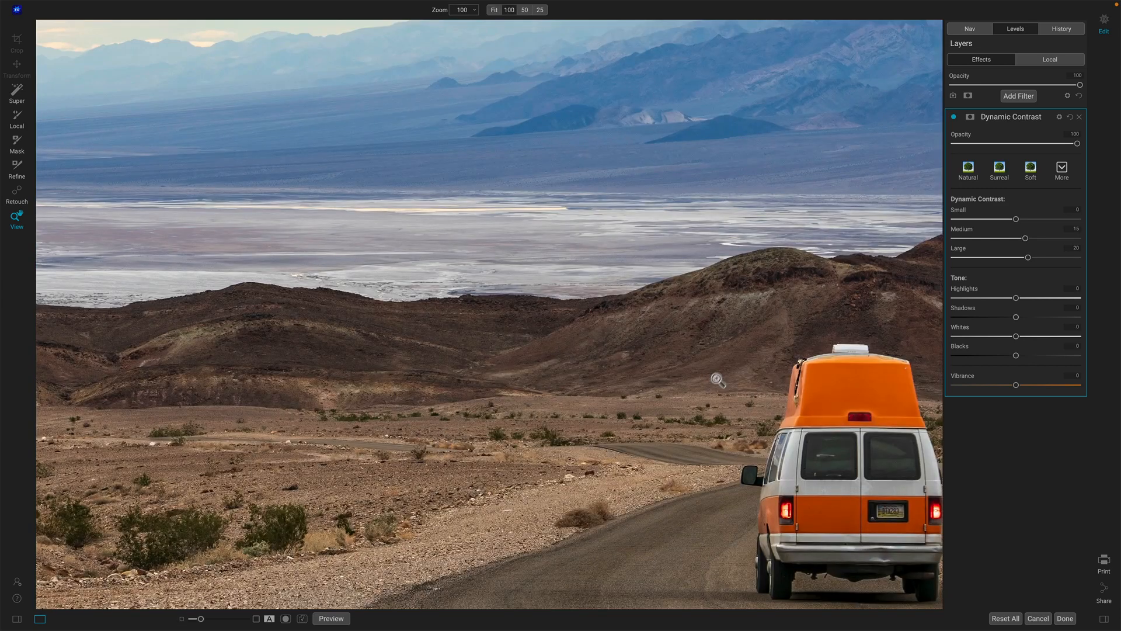
pyautogui.click(953, 117)
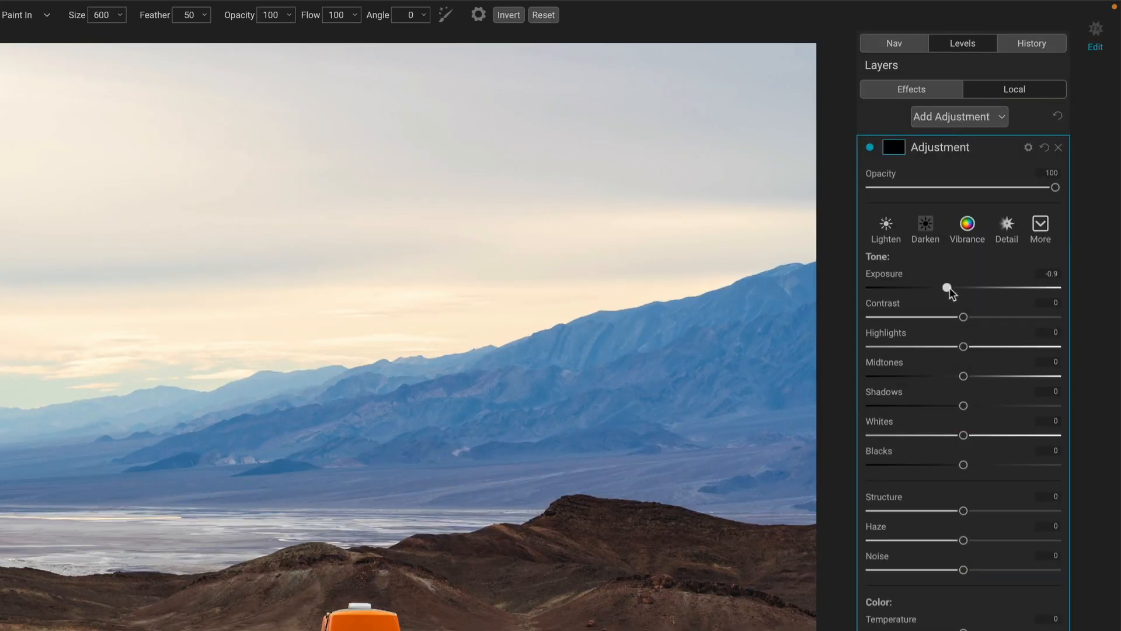
# - Raise the local gradient adjustment's exposure to +0.2 to brighten the foreground
pyautogui.moveTo(947, 288); pyautogui.dragTo(966, 287)
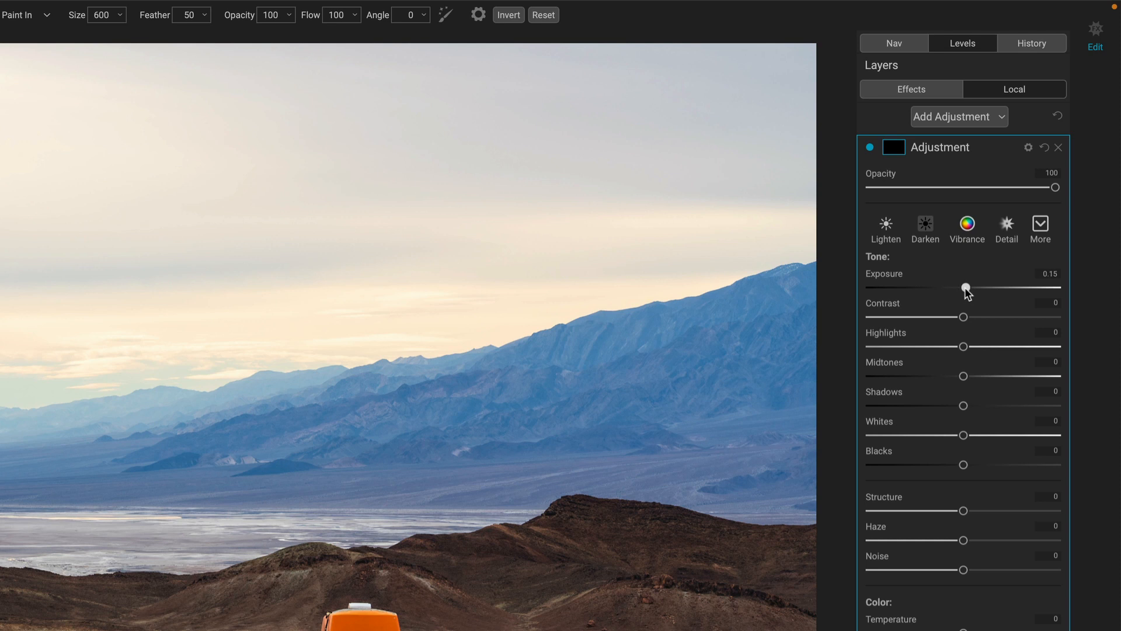
pyautogui.moveTo(963, 287); pyautogui.dragTo(967, 288)
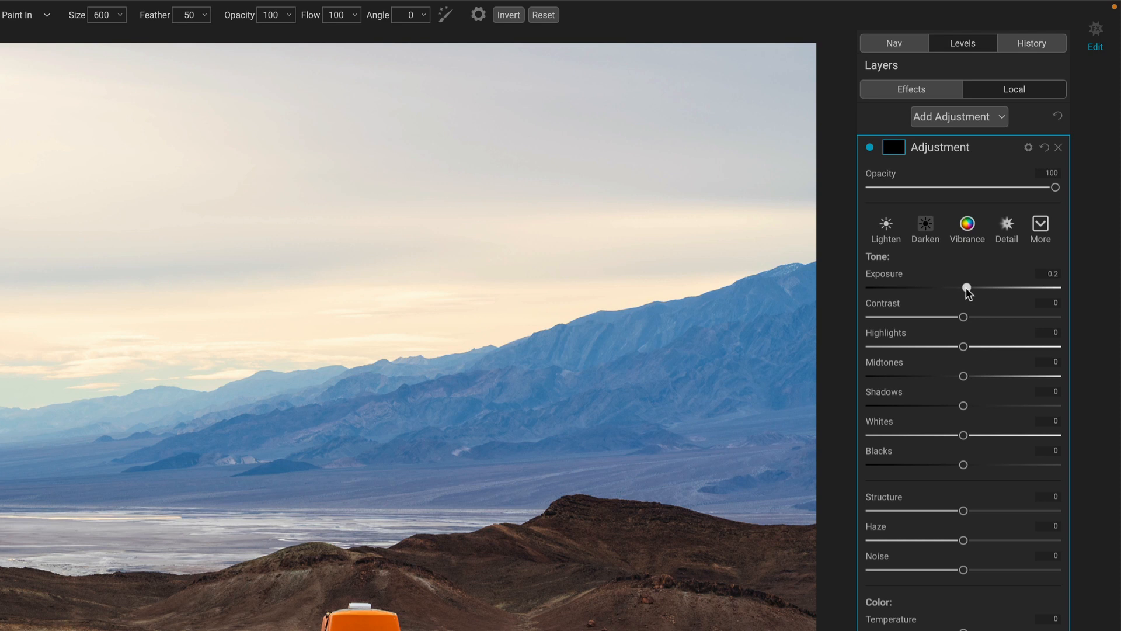
pyautogui.moveTo(997, 285)
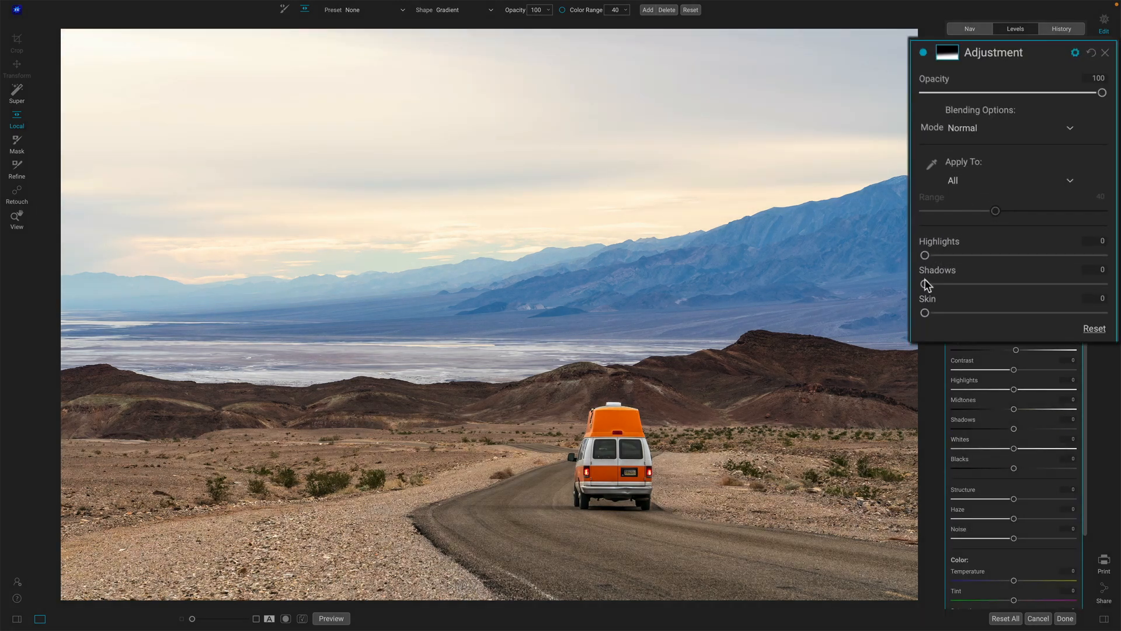
# - In Blending Options apply the adjustment to Shadows at 60 and leave Skin at 0
pyautogui.moveTo(927, 284); pyautogui.dragTo(1027, 284)
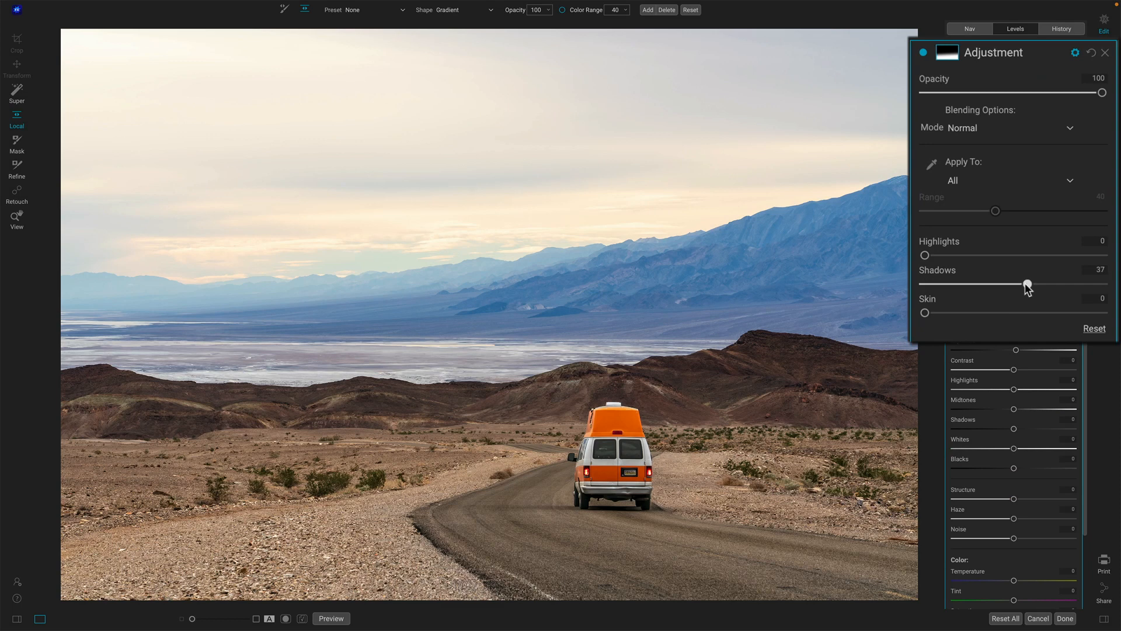
pyautogui.moveTo(1027, 284); pyautogui.dragTo(1082, 283)
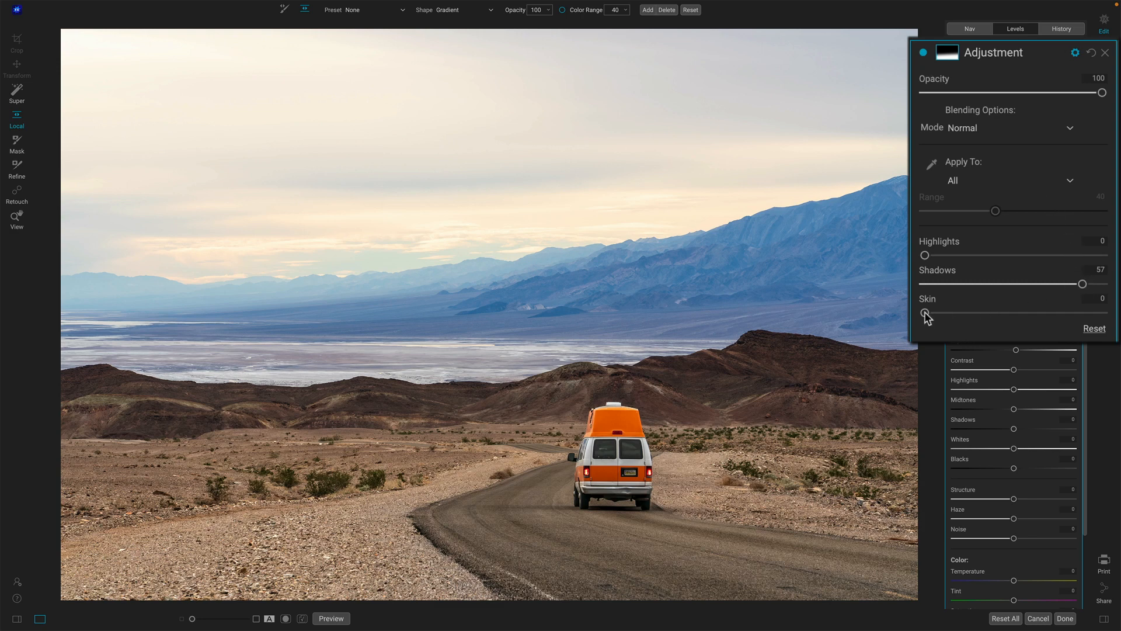
pyautogui.moveTo(925, 313); pyautogui.dragTo(1082, 313)
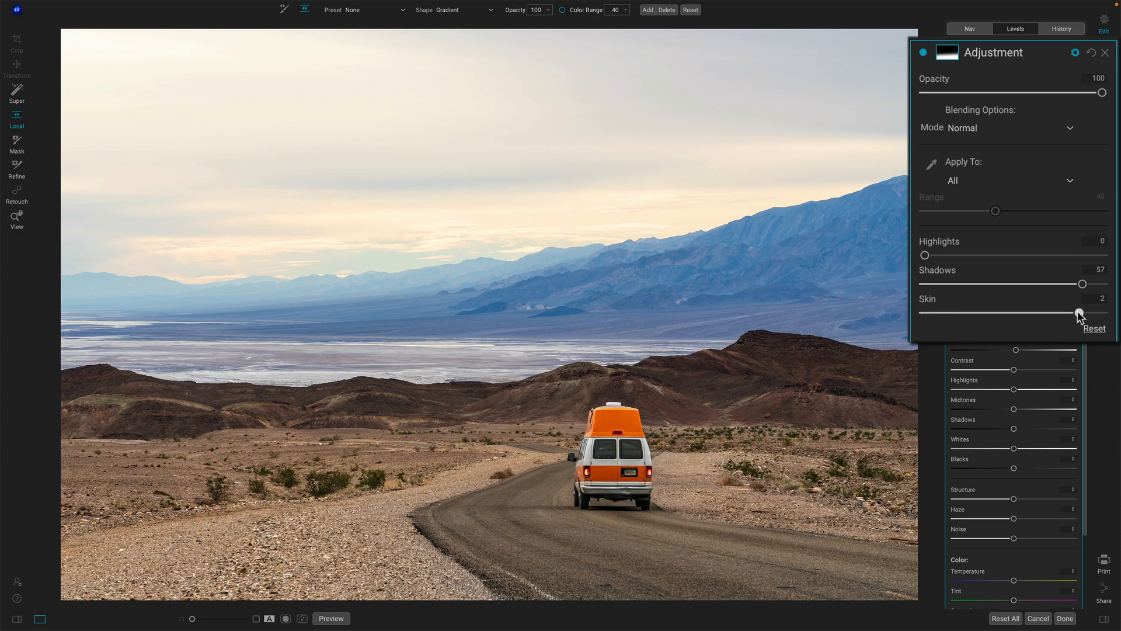
pyautogui.moveTo(1082, 313); pyautogui.dragTo(927, 313)
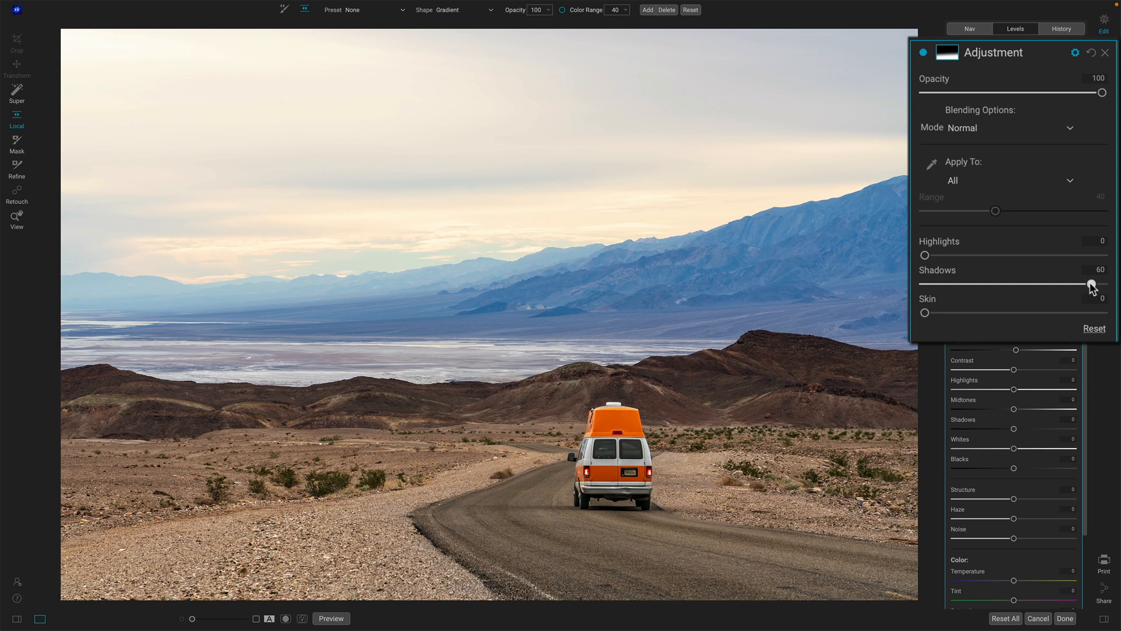
pyautogui.moveTo(1091, 285)
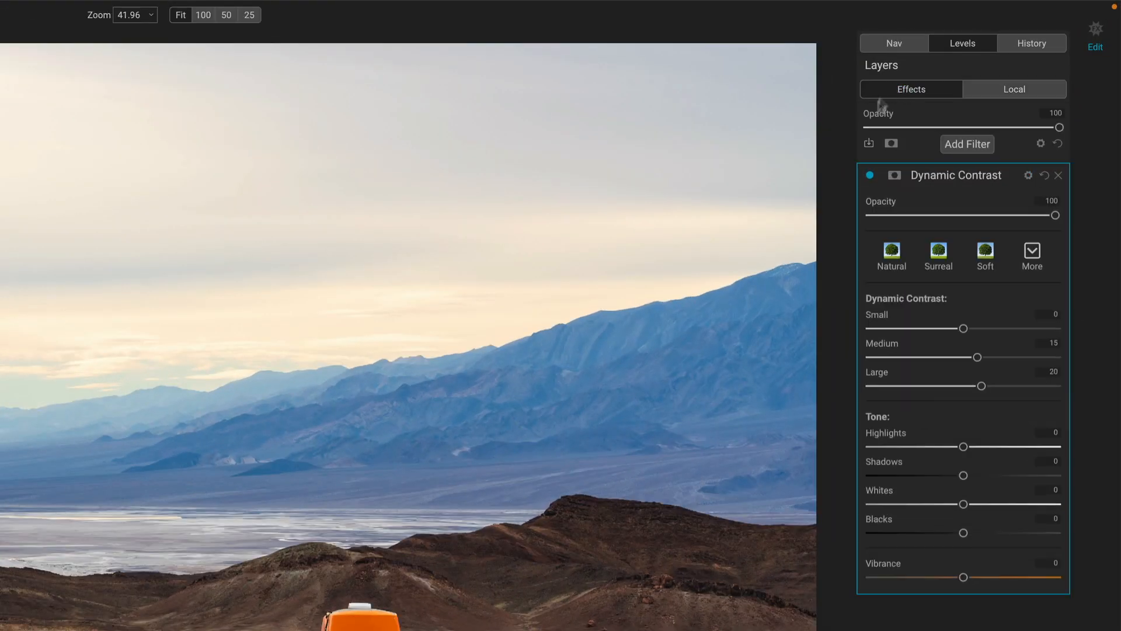
# - Add a Vignette filter using the Big Softy preset
pyautogui.click(968, 144)
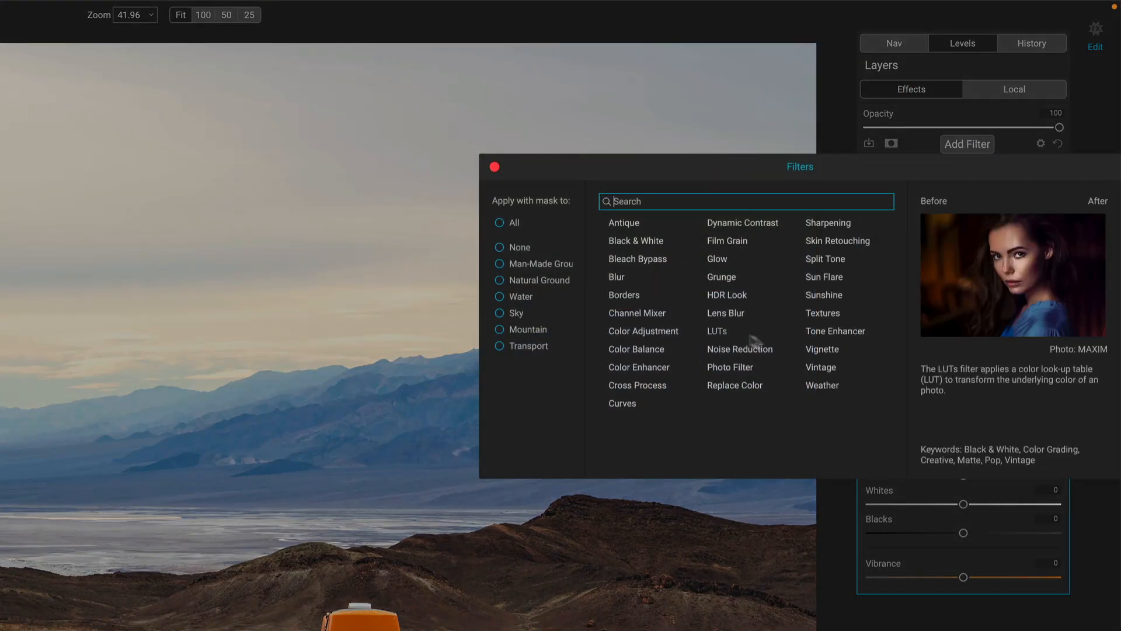
pyautogui.click(821, 349)
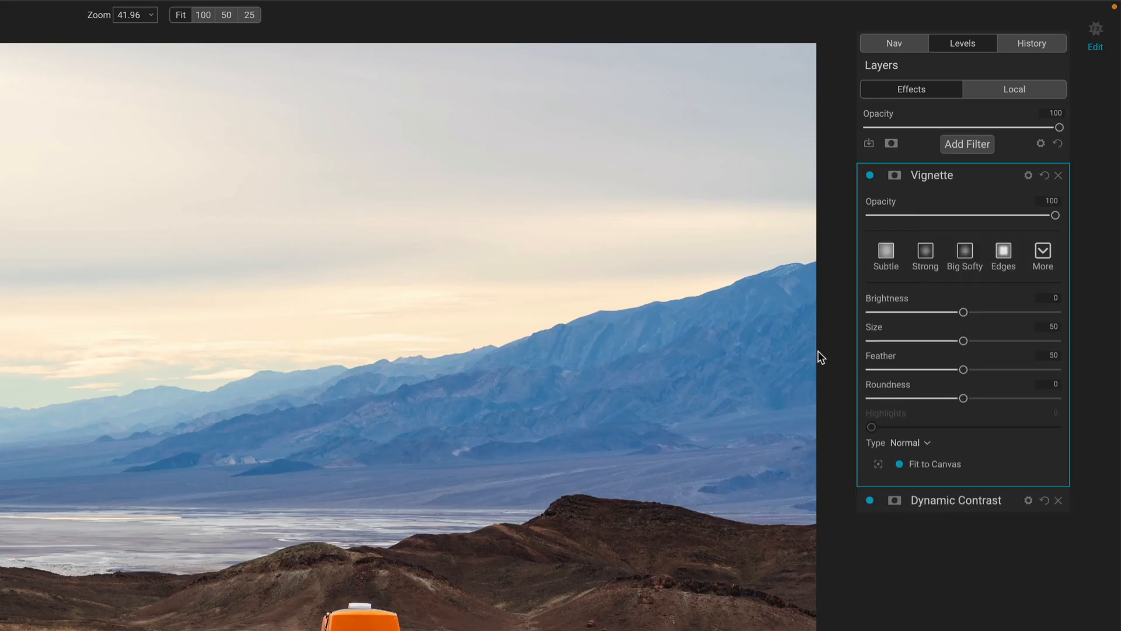
pyautogui.moveTo(952, 624)
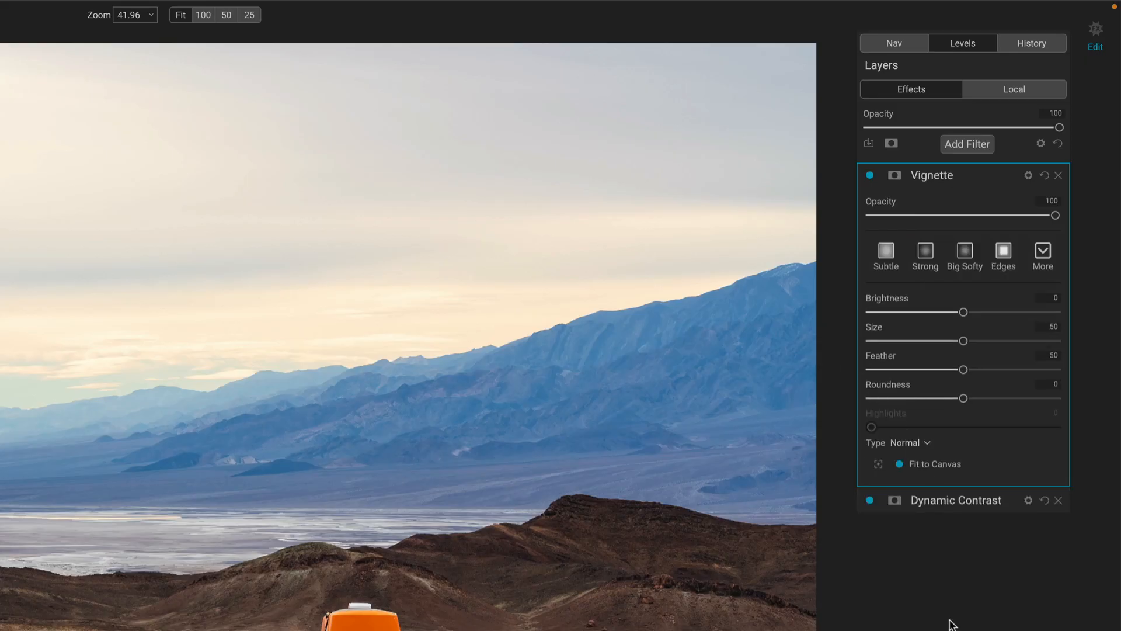
pyautogui.click(964, 256)
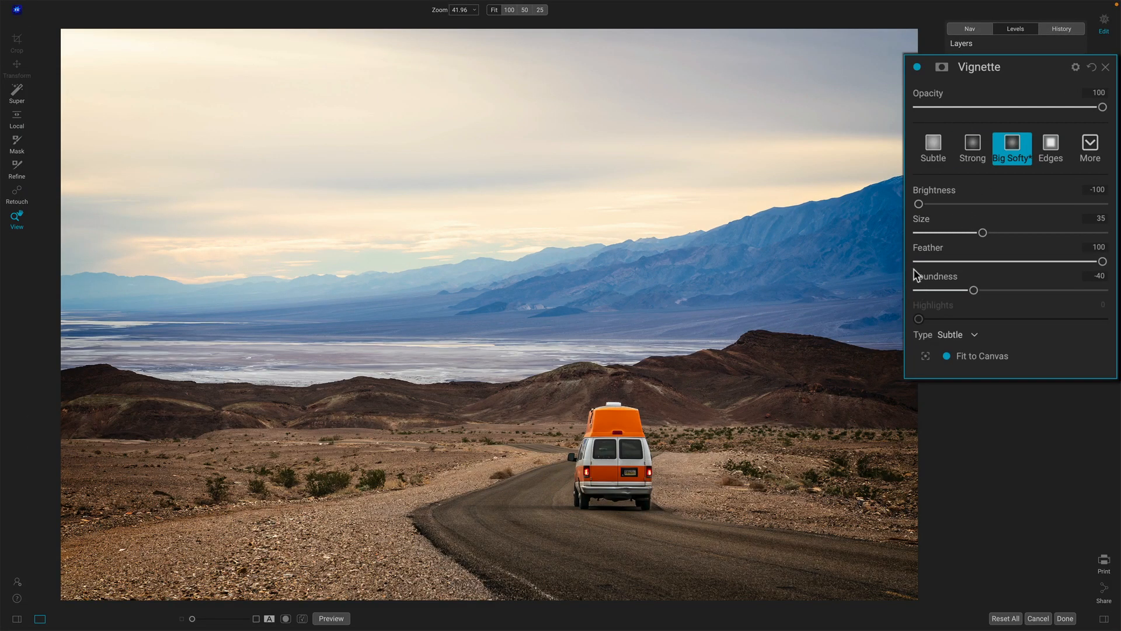
# - Shape the vignette to roundness -4 and feather 39
pyautogui.moveTo(1101, 261); pyautogui.dragTo(920, 261)
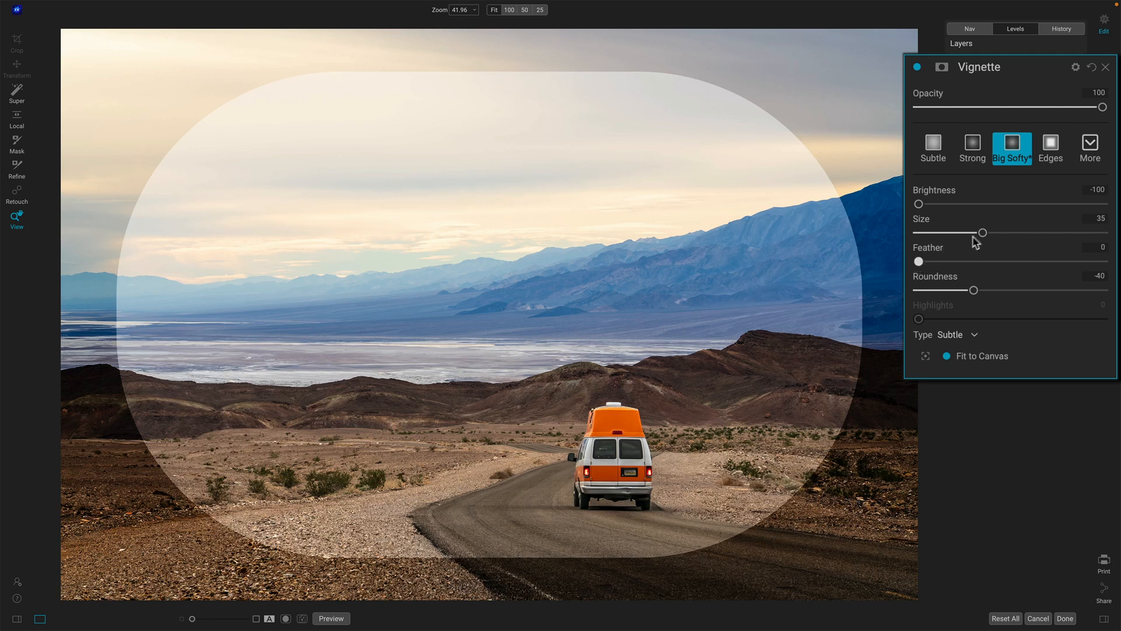
pyautogui.moveTo(973, 289); pyautogui.dragTo(979, 290)
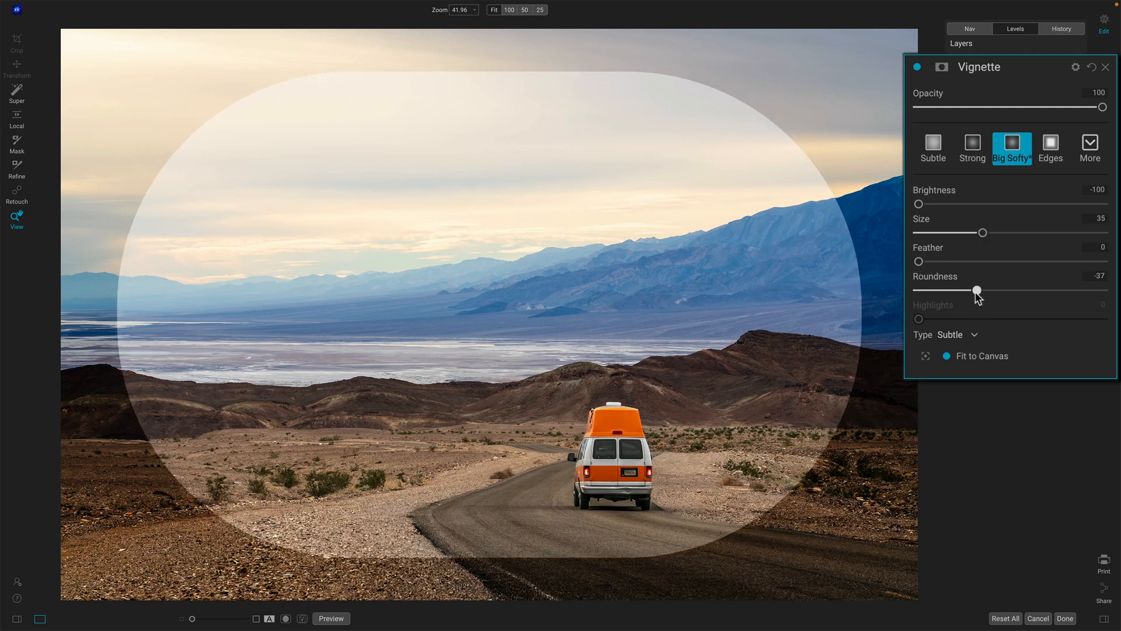
pyautogui.moveTo(978, 291); pyautogui.dragTo(1002, 291)
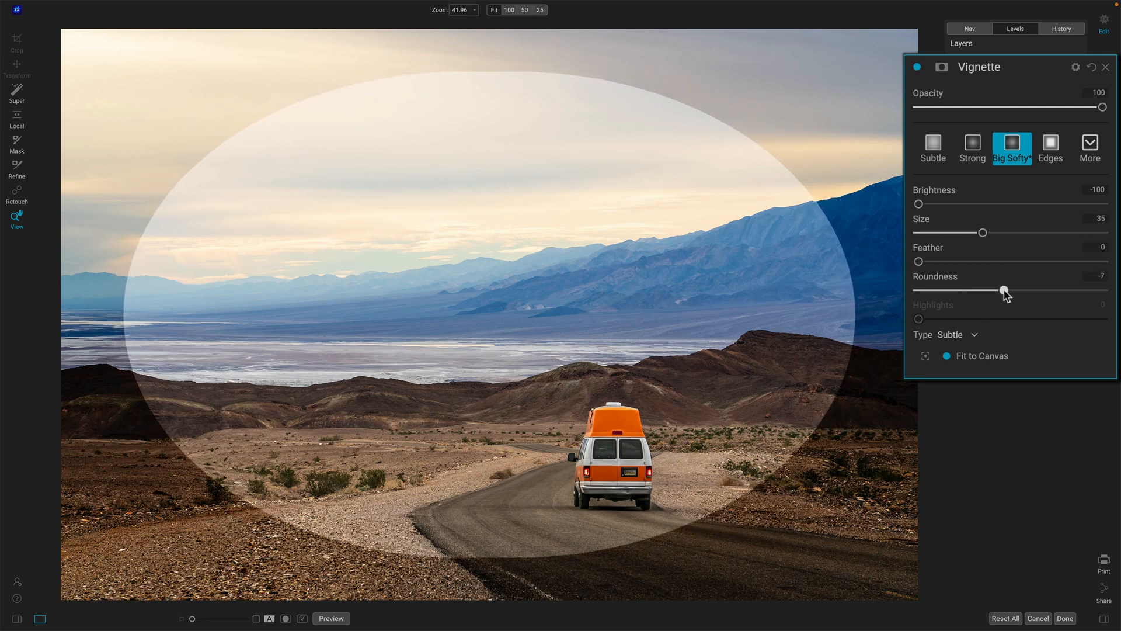
pyautogui.moveTo(1004, 291); pyautogui.dragTo(958, 291)
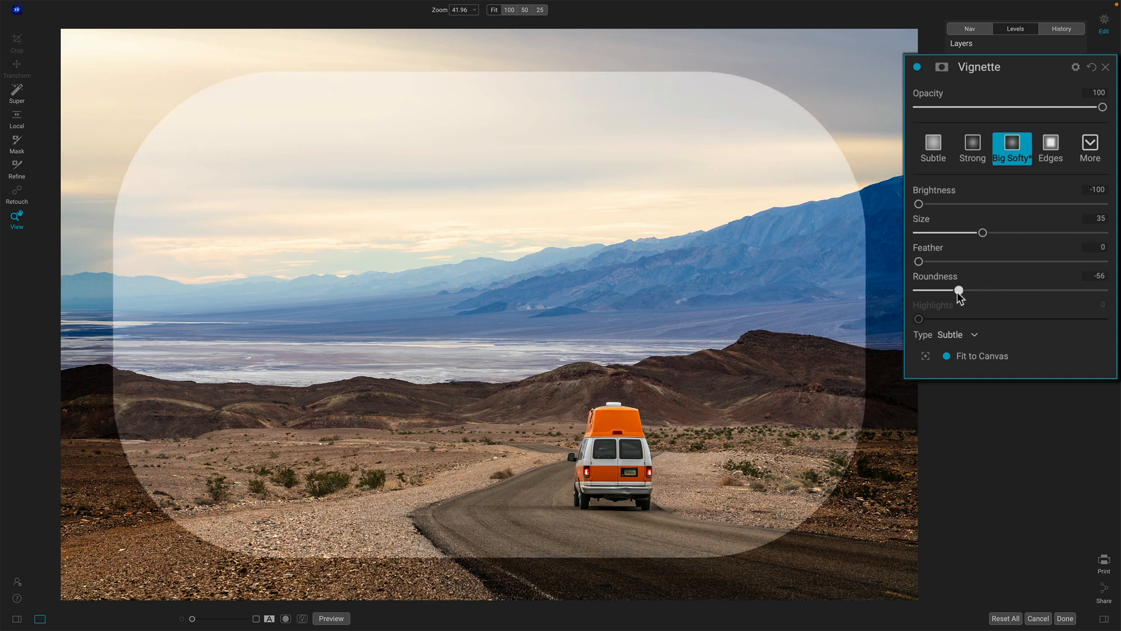
pyautogui.moveTo(958, 291); pyautogui.dragTo(993, 291)
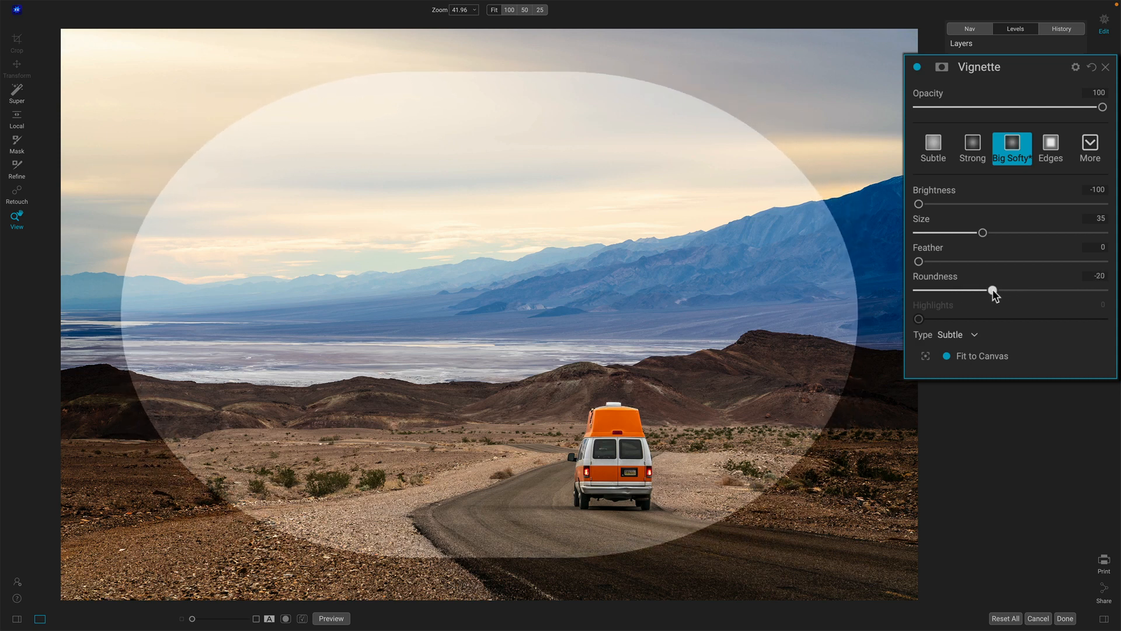
pyautogui.moveTo(993, 291); pyautogui.dragTo(1005, 291)
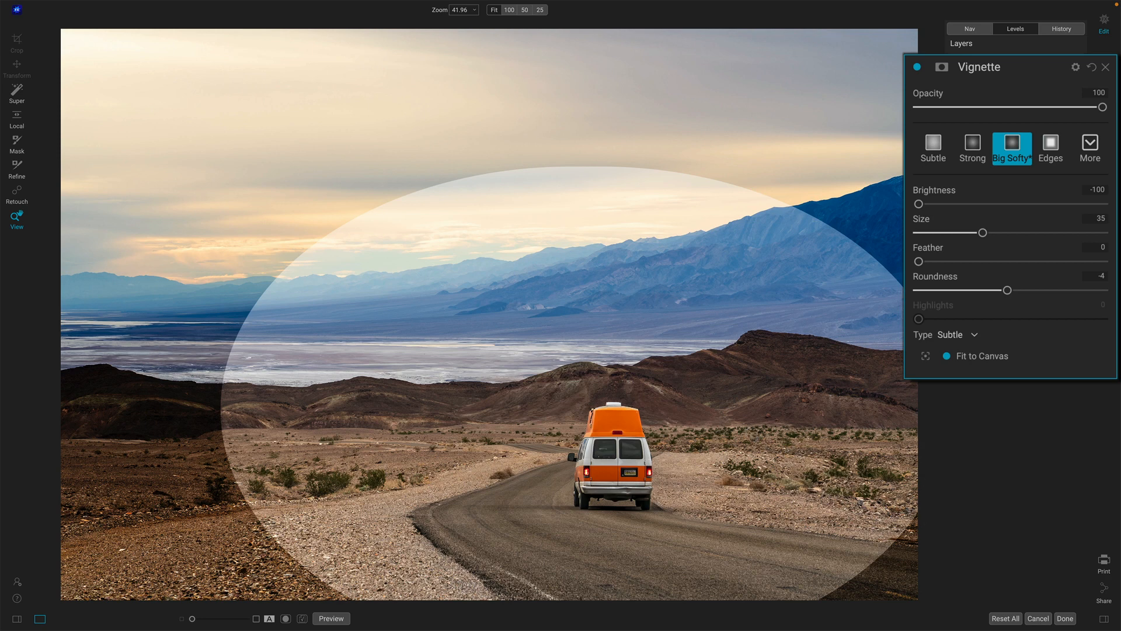
pyautogui.moveTo(920, 261); pyautogui.dragTo(964, 261)
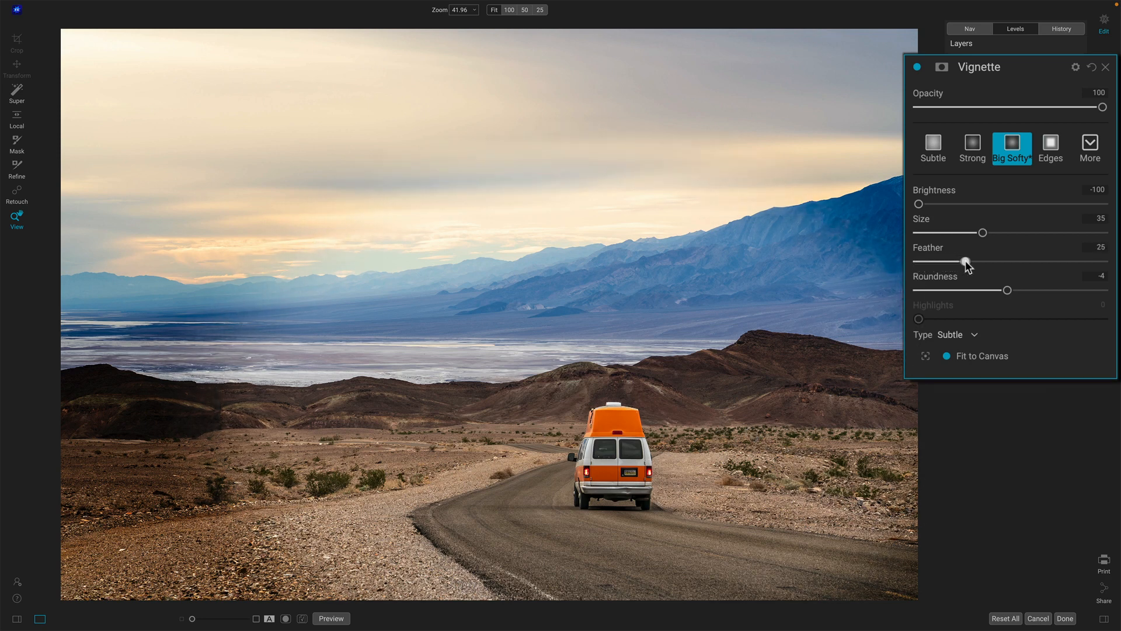
pyautogui.moveTo(964, 262); pyautogui.dragTo(990, 262)
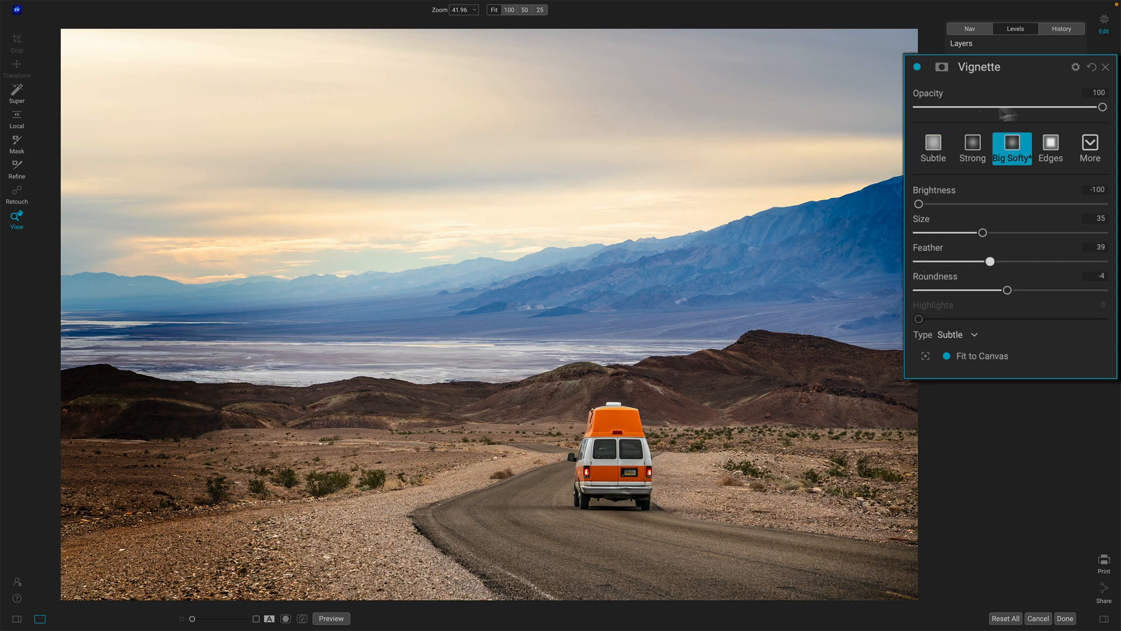
# - Lighten the vignette to brightness -27 and set its opacity to 78
pyautogui.moveTo(918, 203); pyautogui.dragTo(933, 203)
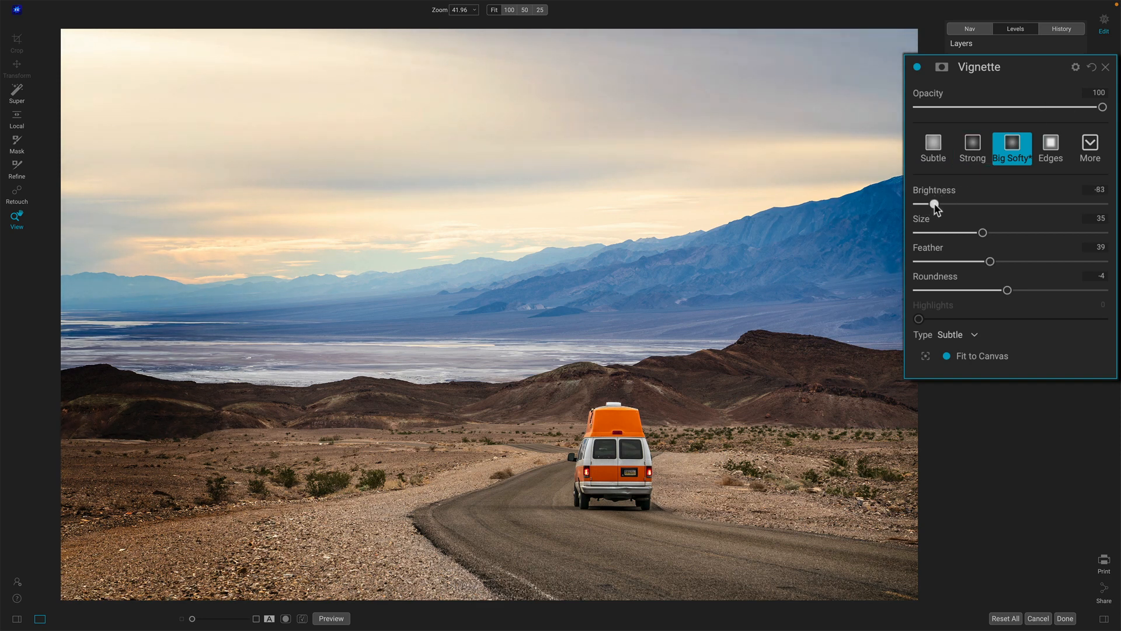
pyautogui.moveTo(932, 207); pyautogui.dragTo(978, 207)
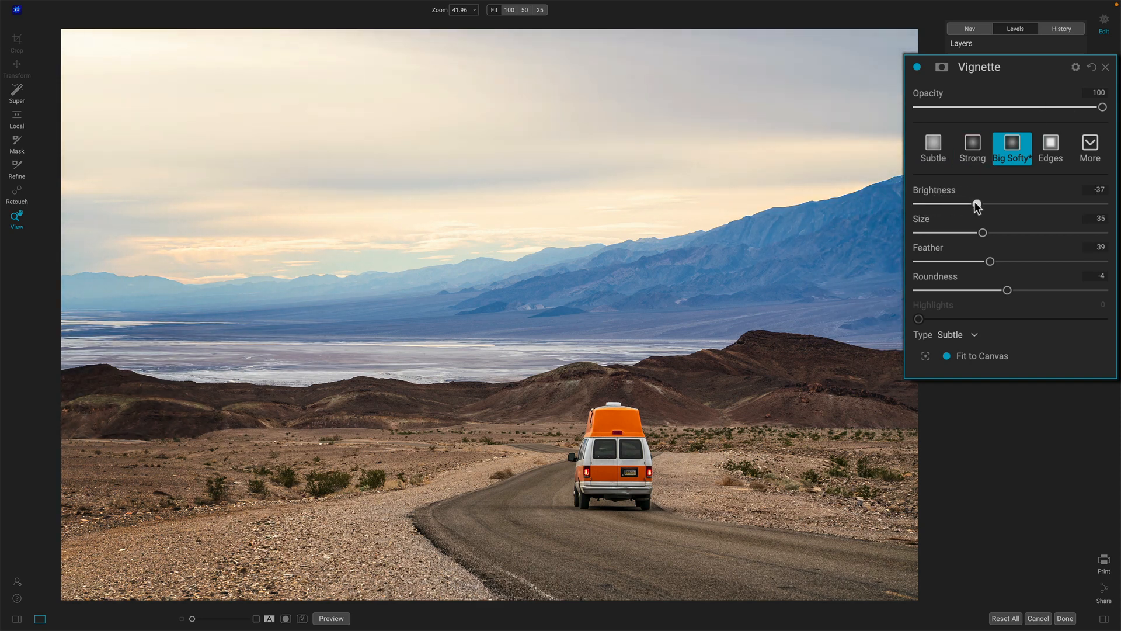
pyautogui.moveTo(1101, 107); pyautogui.dragTo(1050, 106)
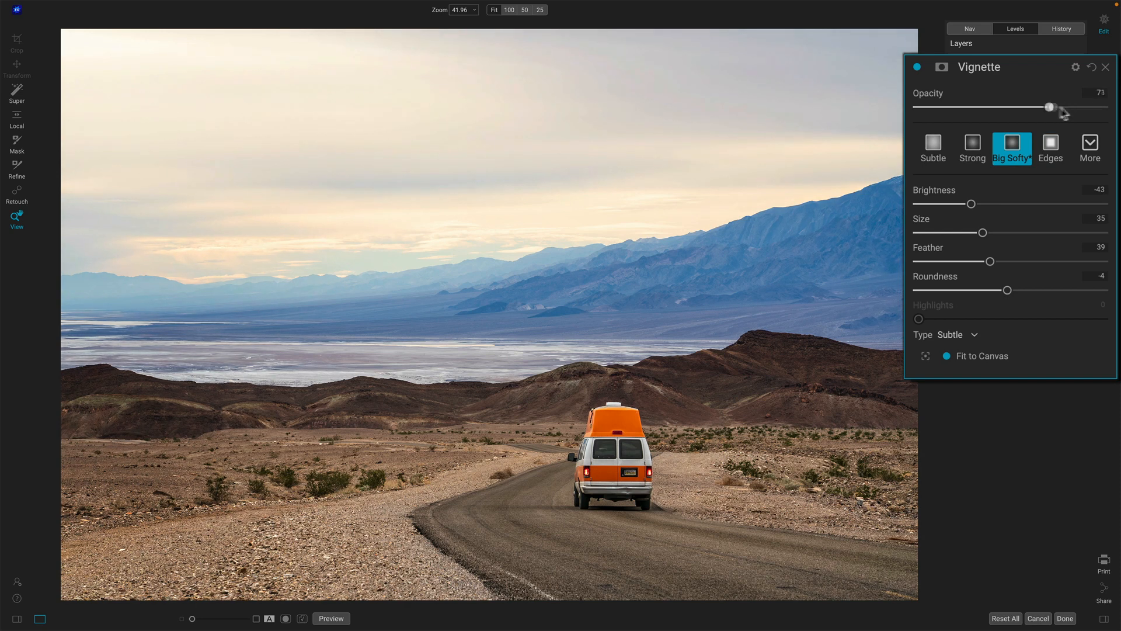
pyautogui.moveTo(1051, 106); pyautogui.dragTo(1063, 106)
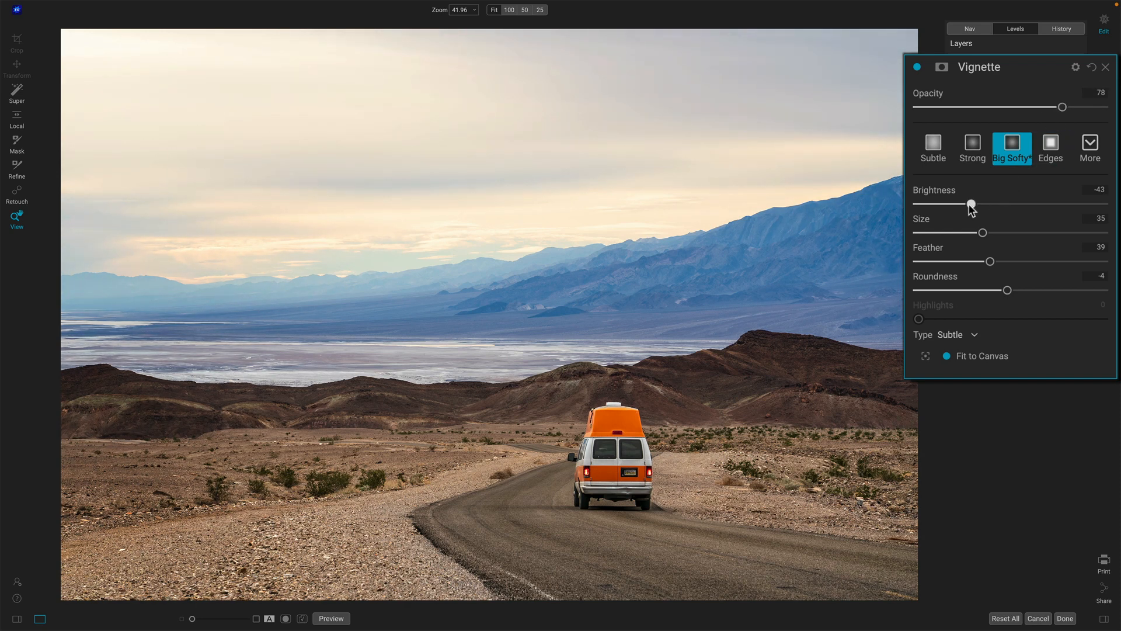
pyautogui.moveTo(971, 204); pyautogui.dragTo(986, 203)
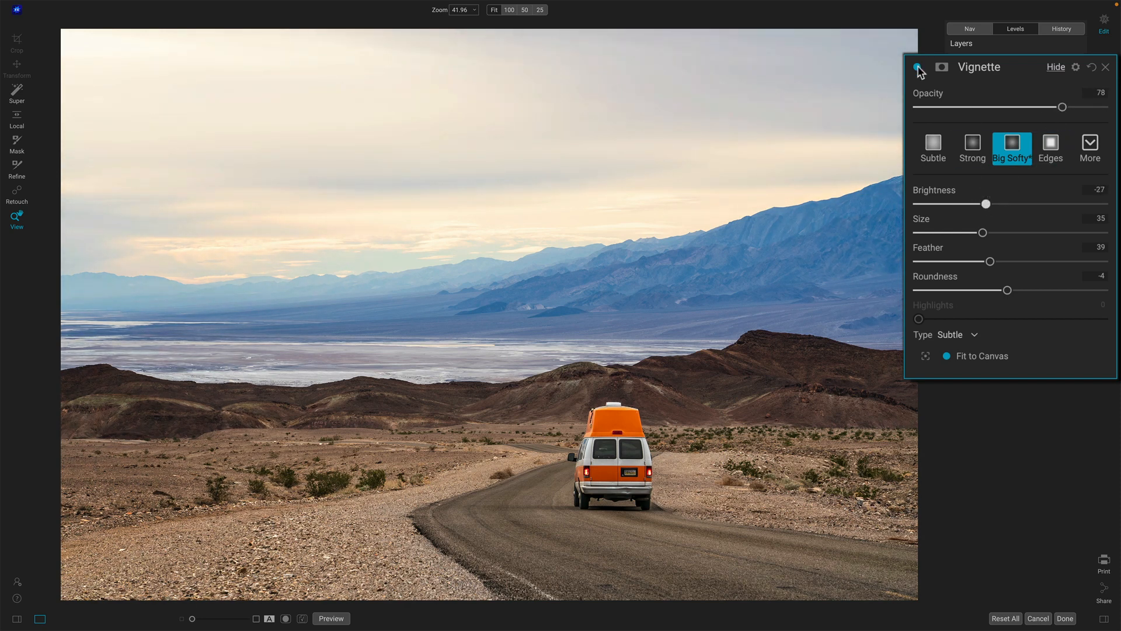